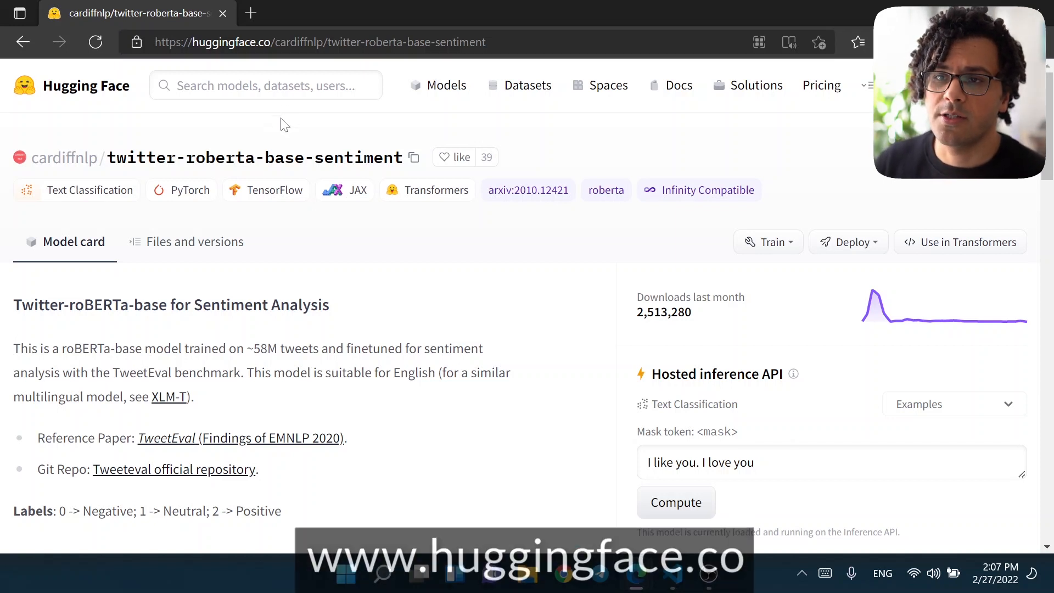
mouse_move(269, 328)
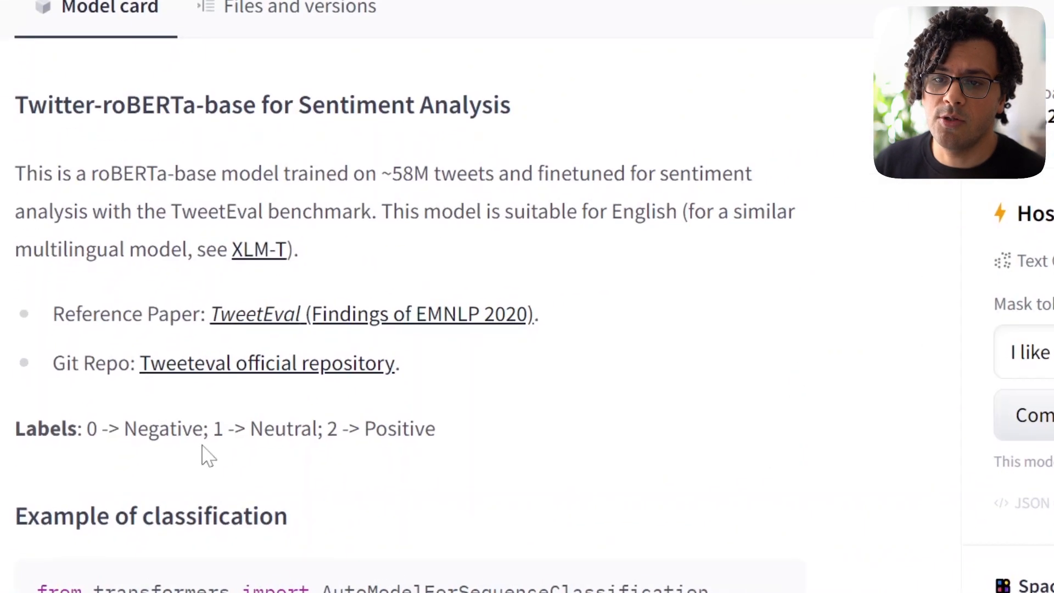
Run pip install transformers in the integrated terminal; requirements report already satisfied.
drag(124, 430, 435, 429)
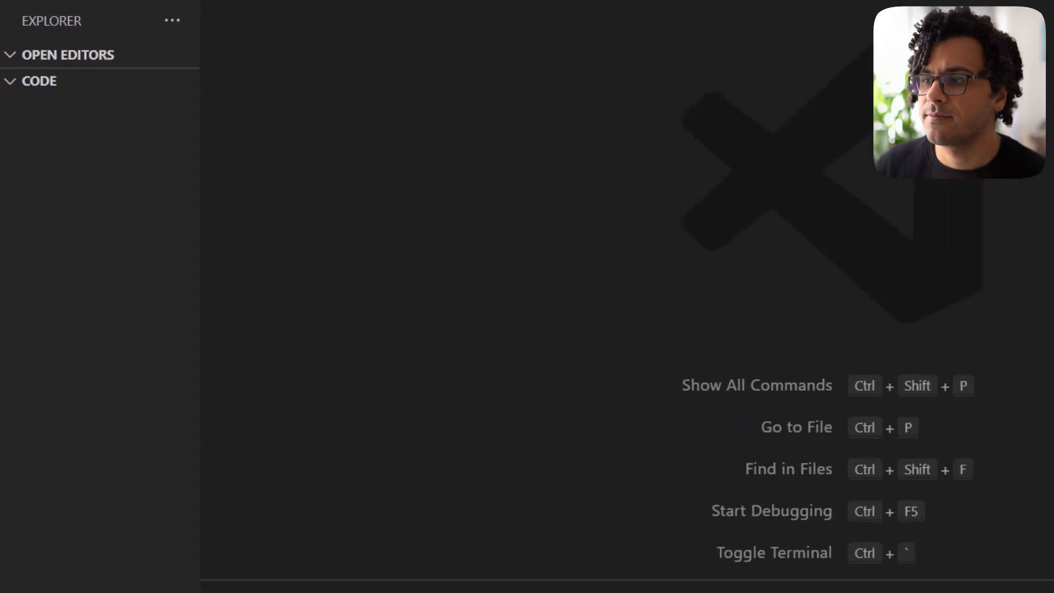
key(ctrl+`)
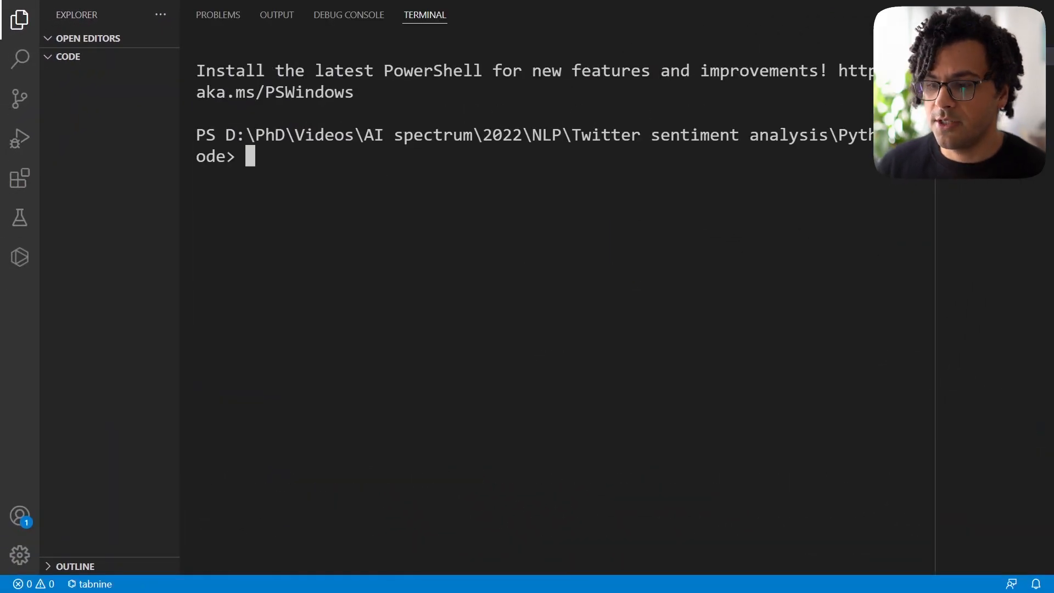
text(pip install transfo)
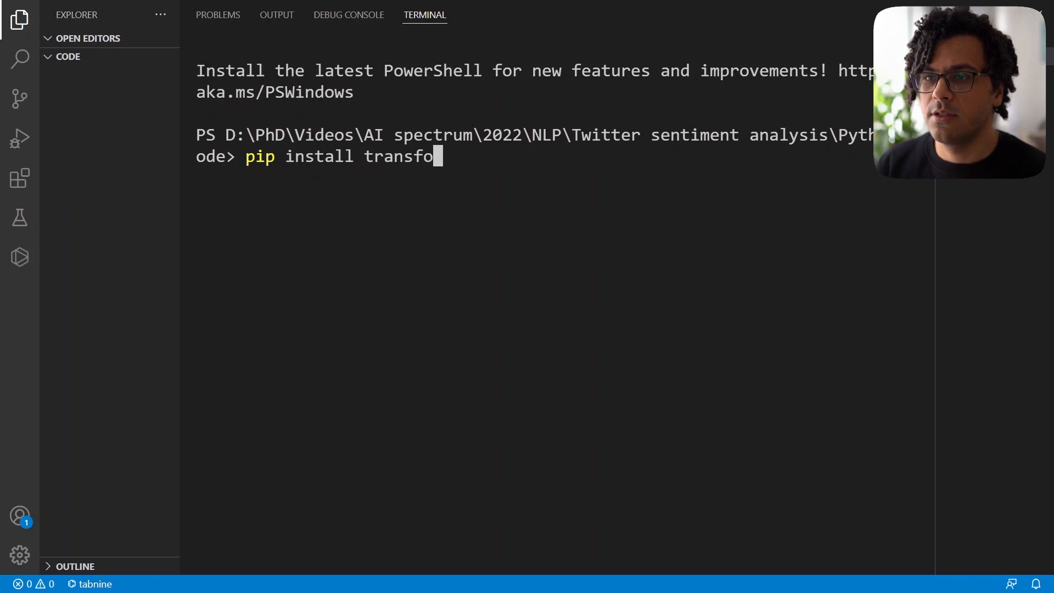
text(rmers)
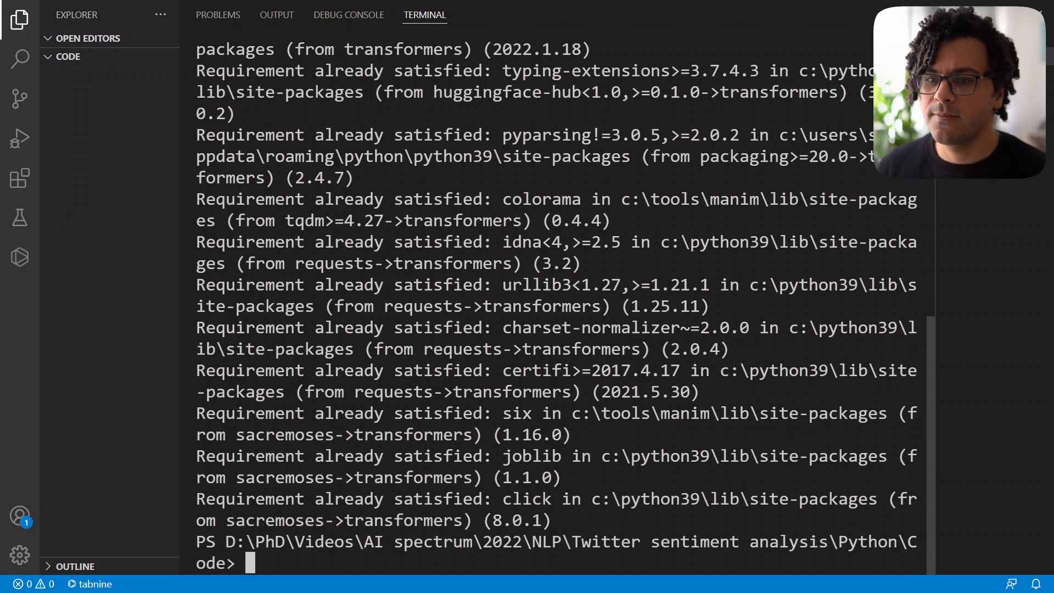
text(pip inst)
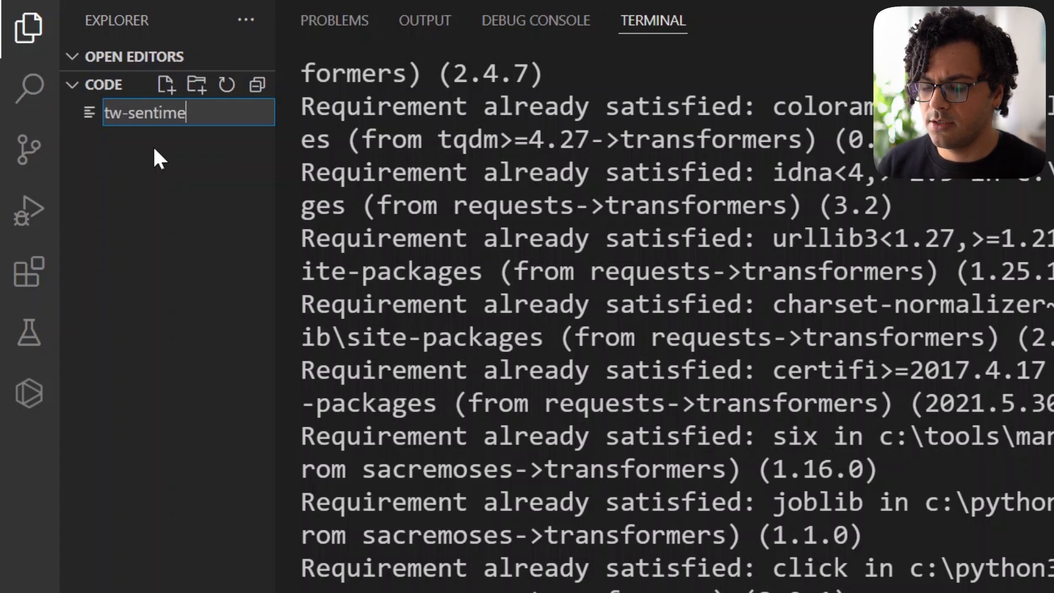
Create tw-sentiment.py and import AutoTokenizer, AutoModelForSequenceClassification from transformers.
key(Enter)
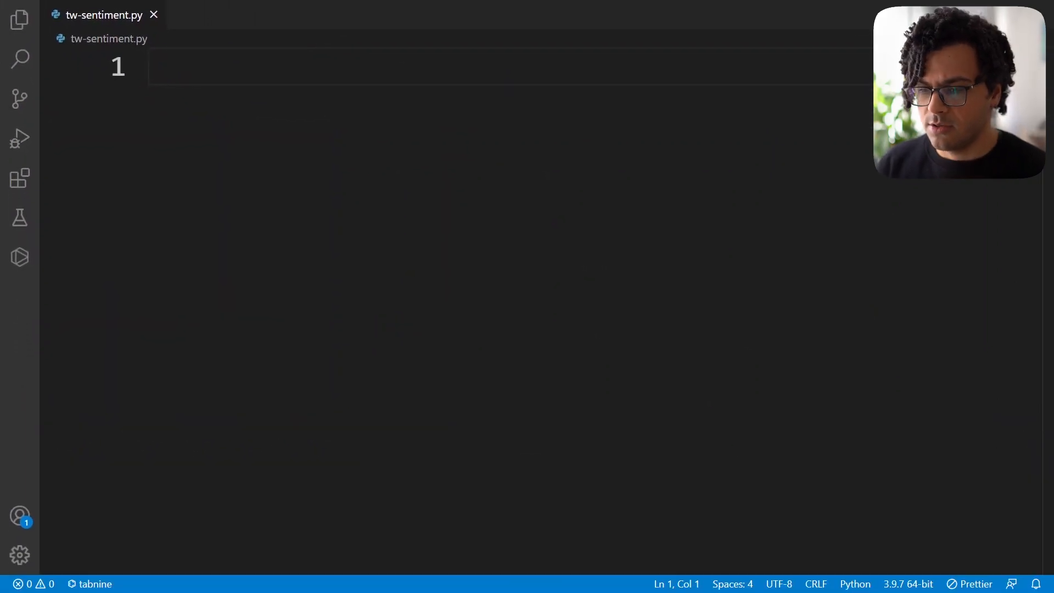
text(from trans)
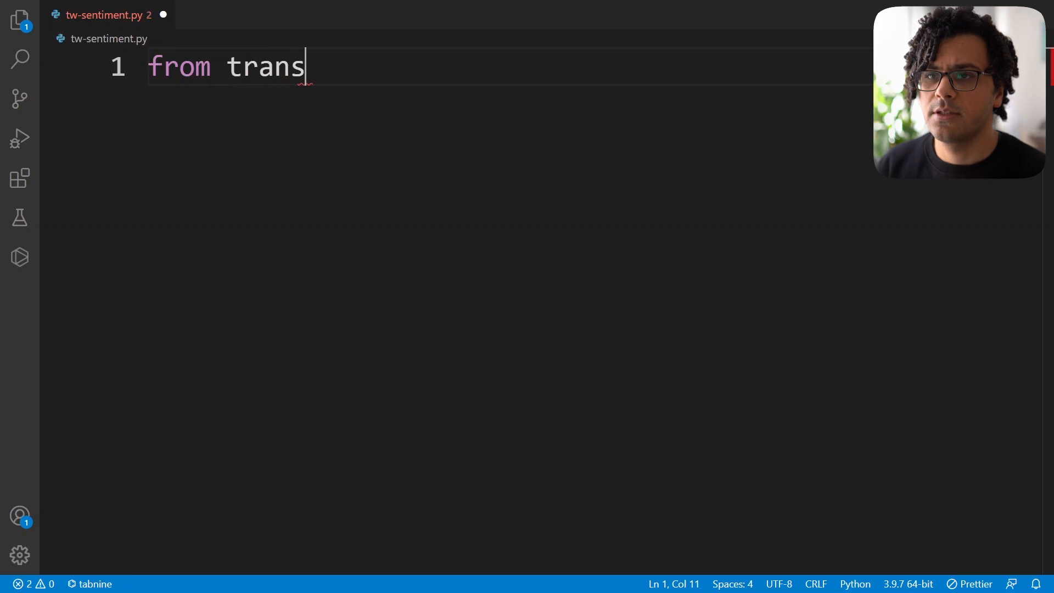
text(formers)
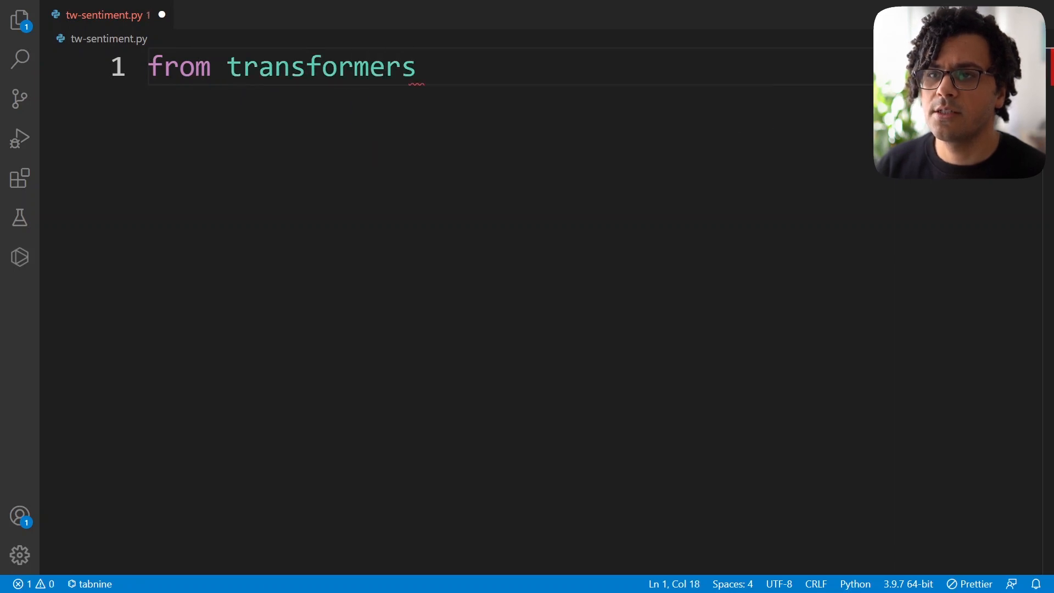
text(import A)
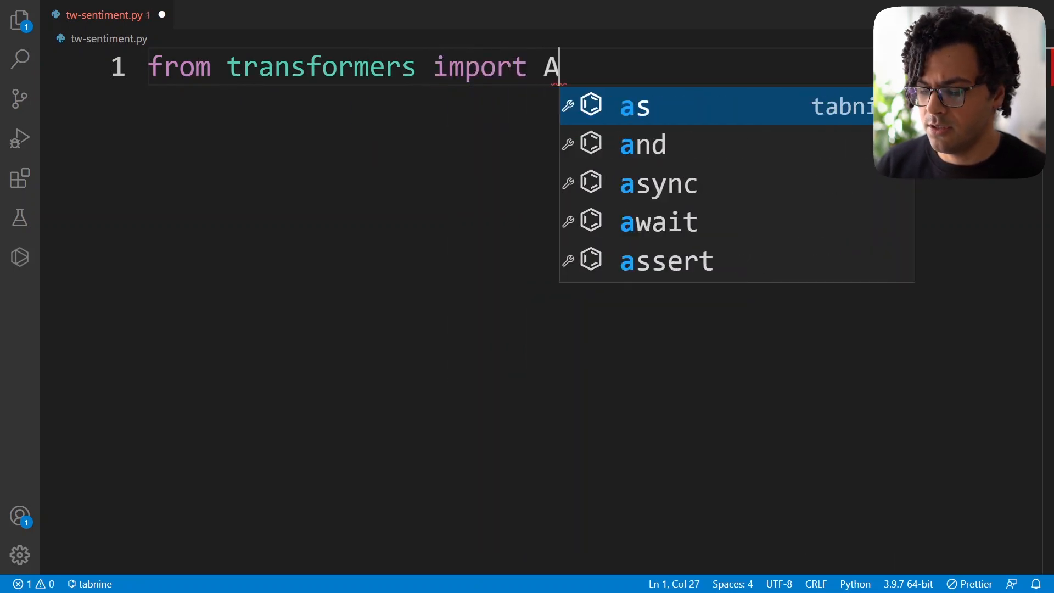
text(utoToken)
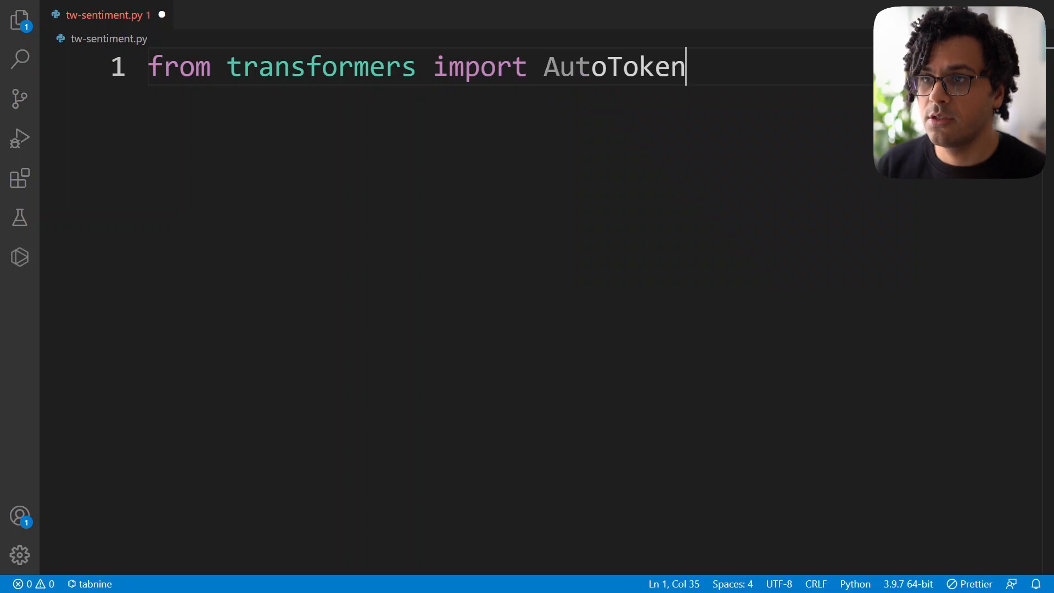
text(zier)
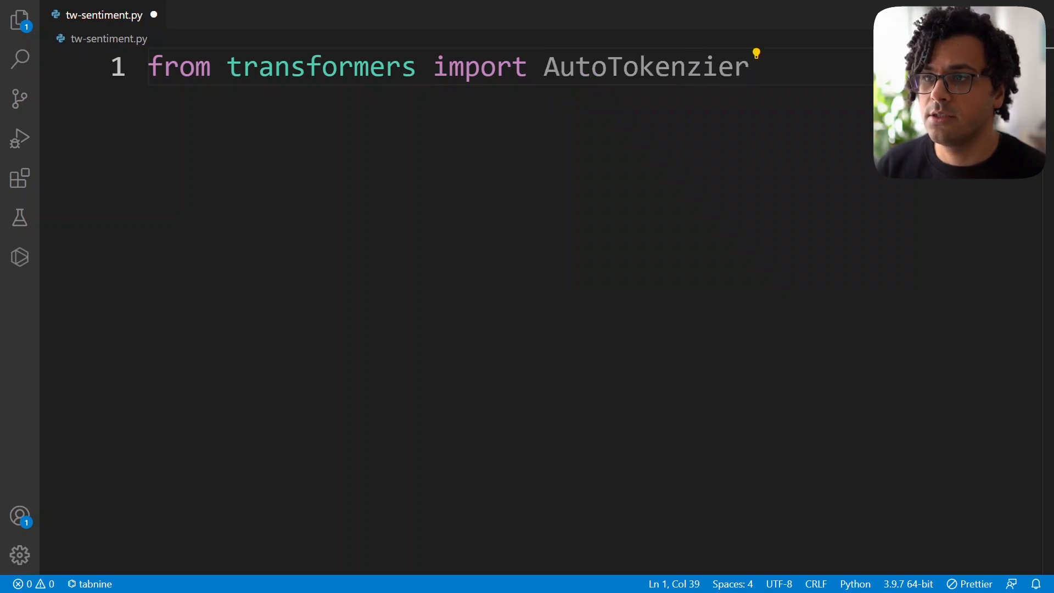
text(, Auto)
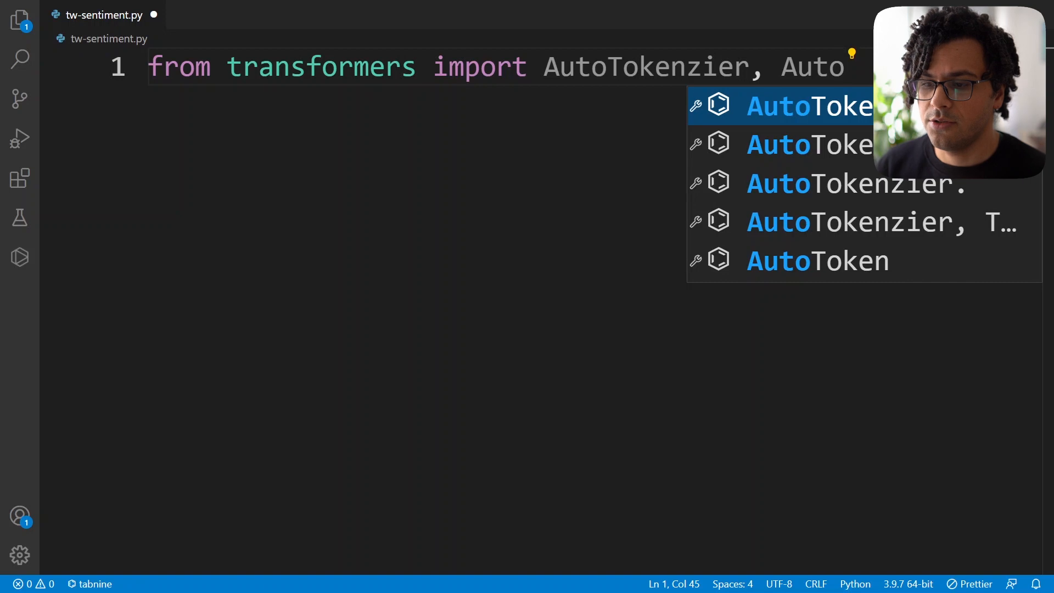
text(ModelForSequenceC)
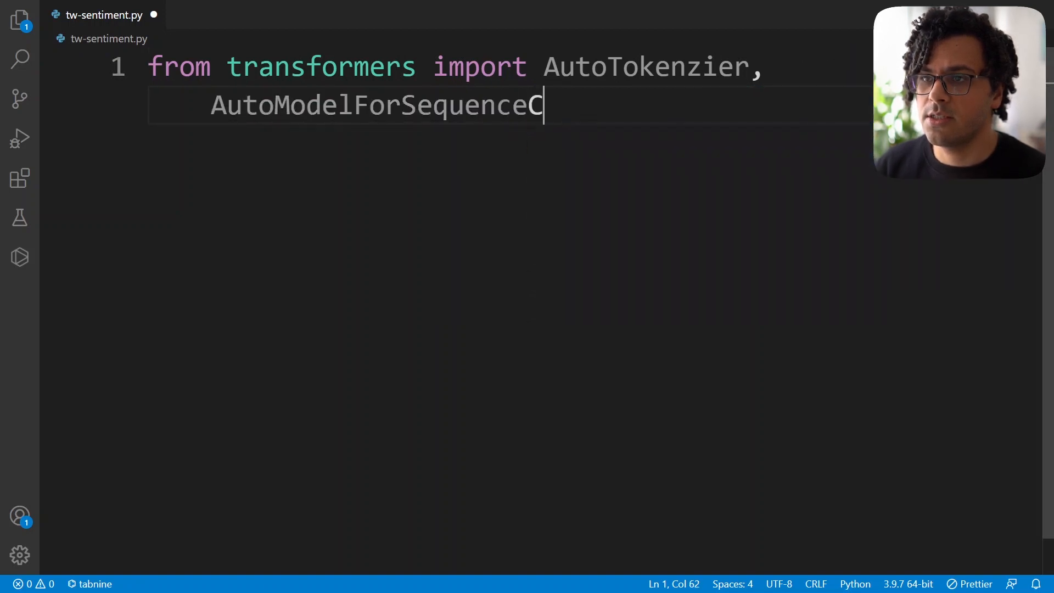
text(lassification)
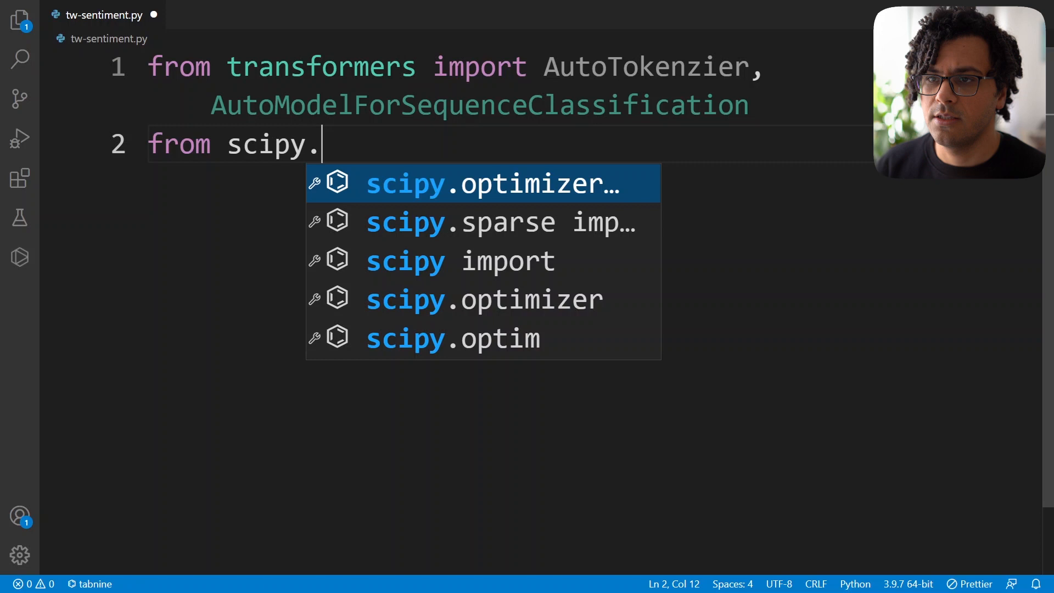
Import softmax from scipy.special on the next line.
text(special i)
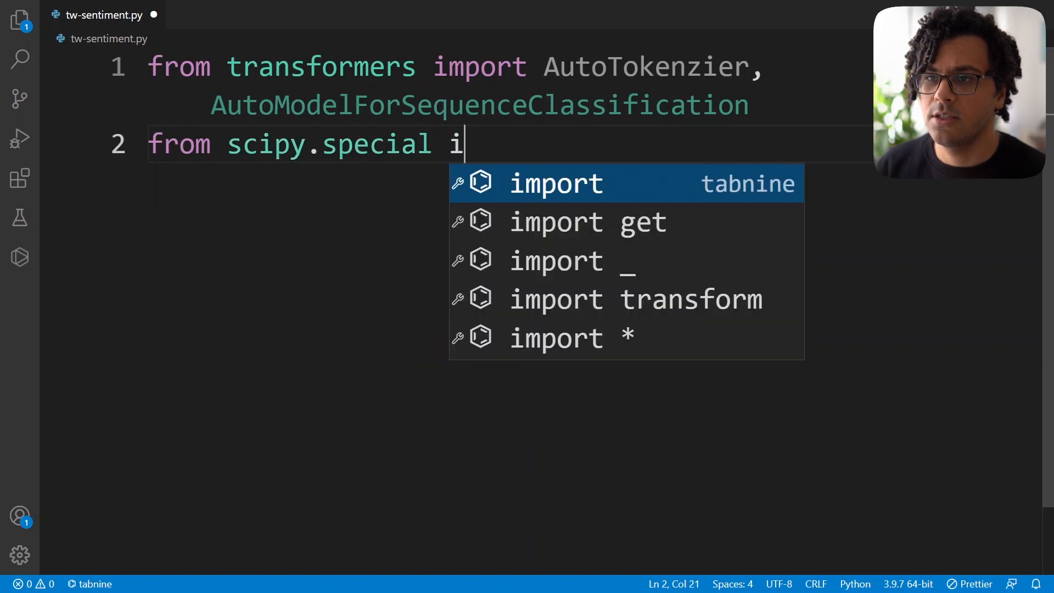
text(mport softmax)
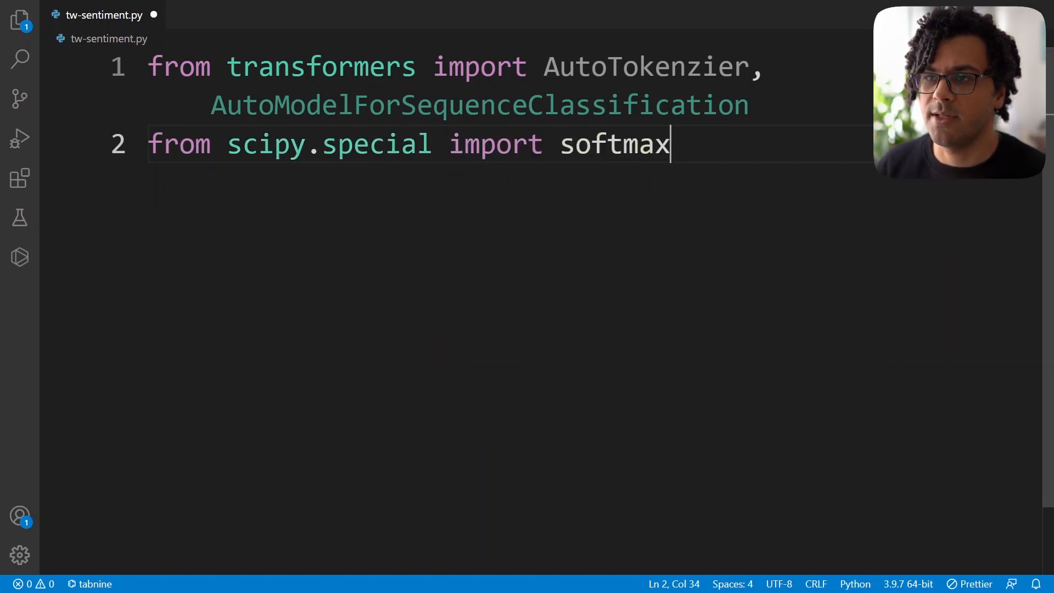
text(tw)
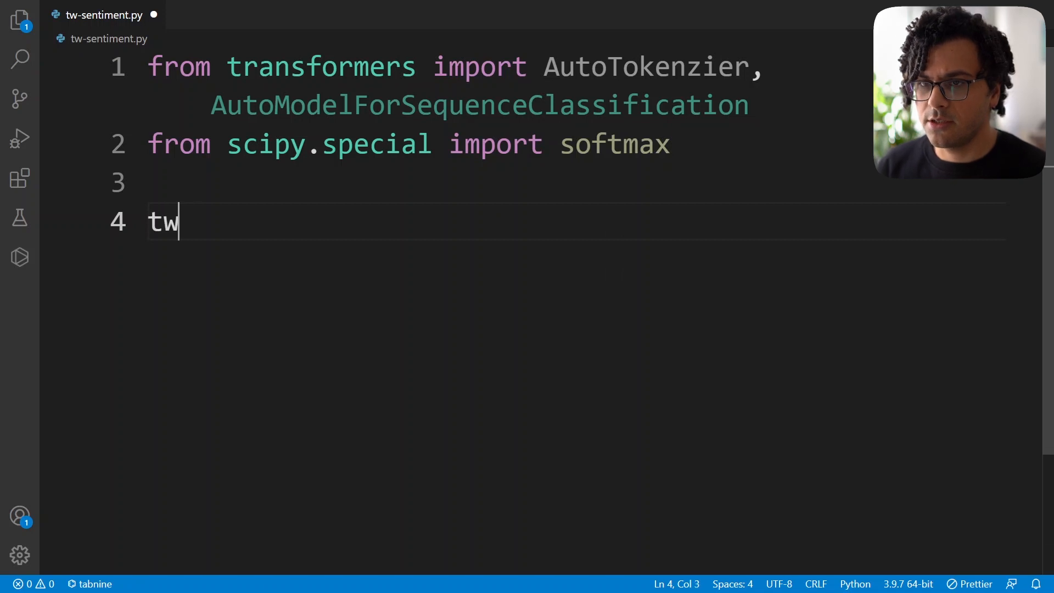
text(eet =)
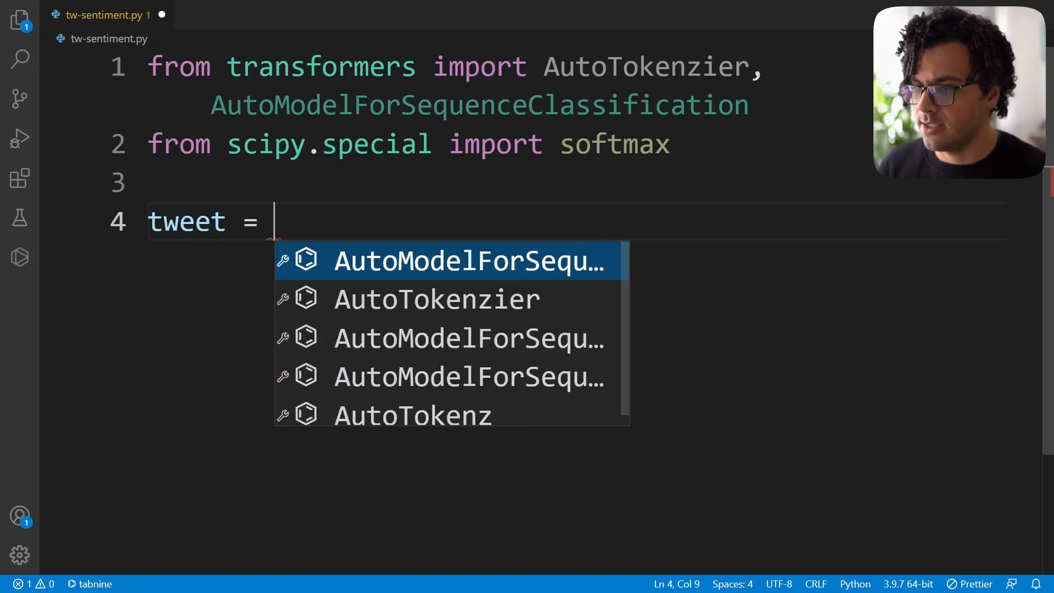
text("")
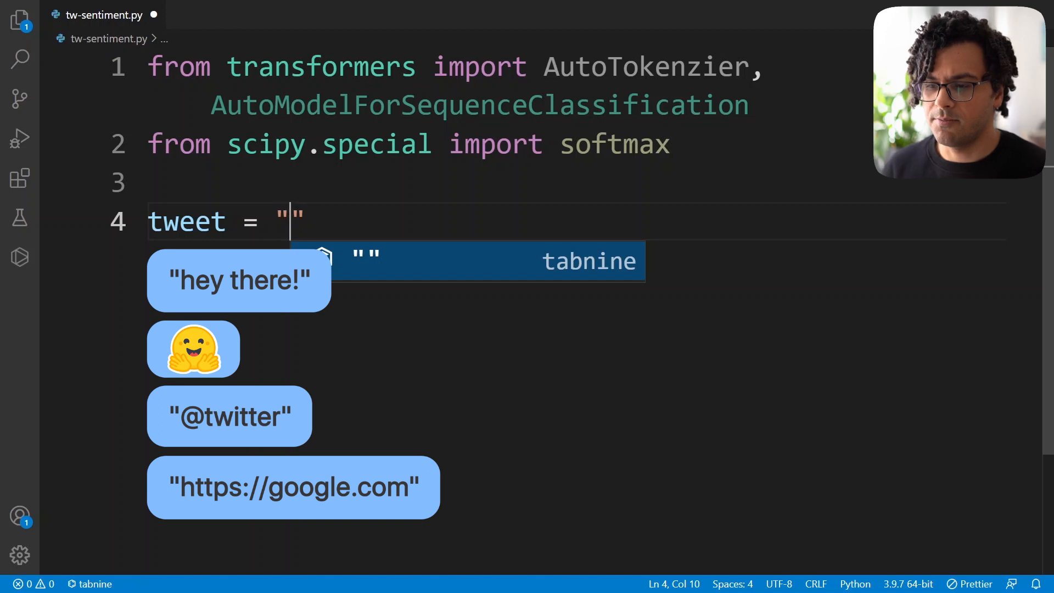
text(@)
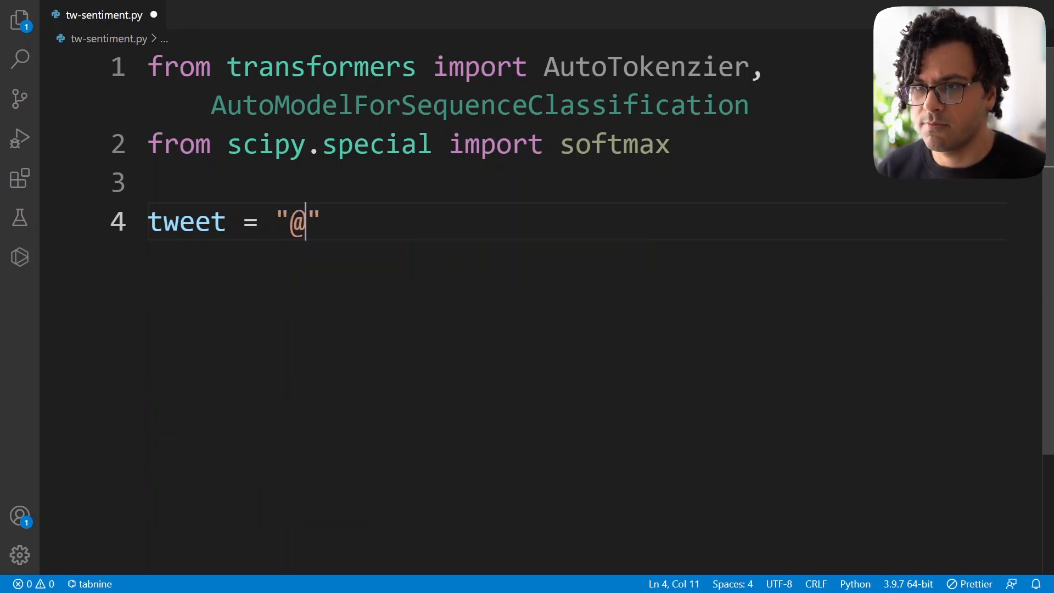
text(MehranS)
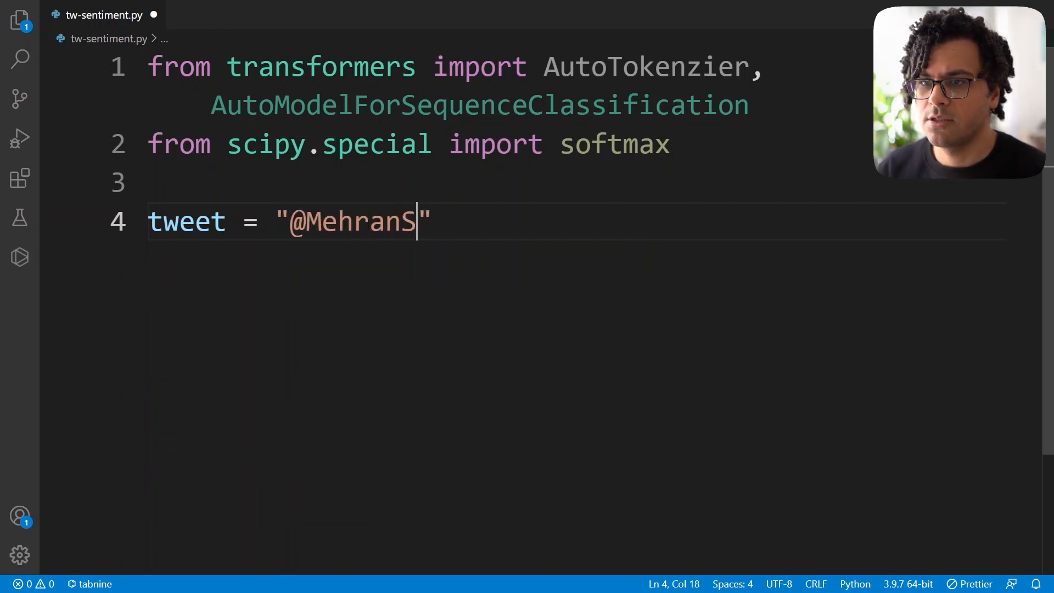
text(hakarami)
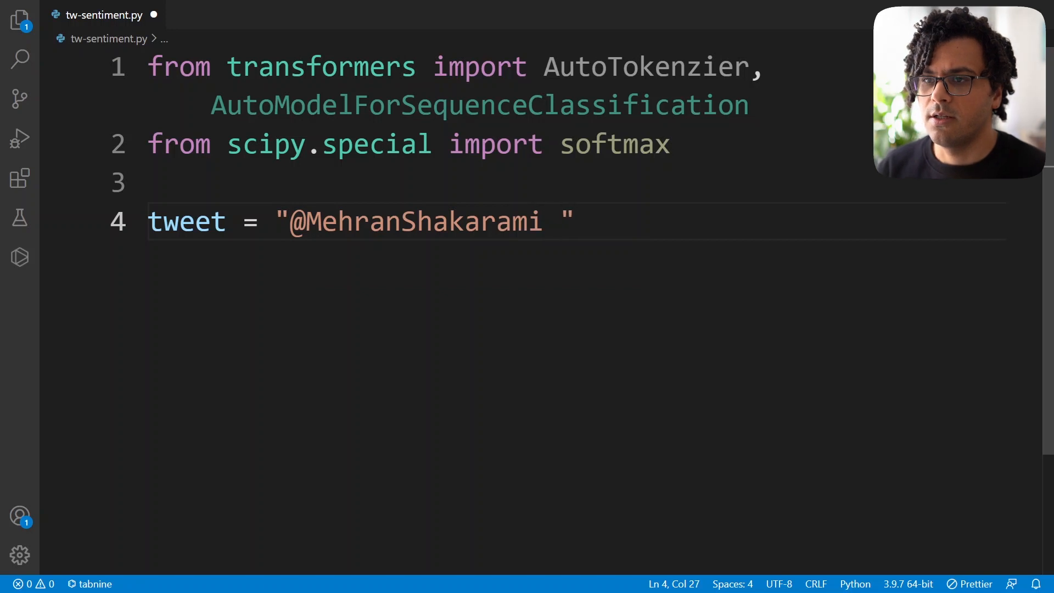
text(today's)
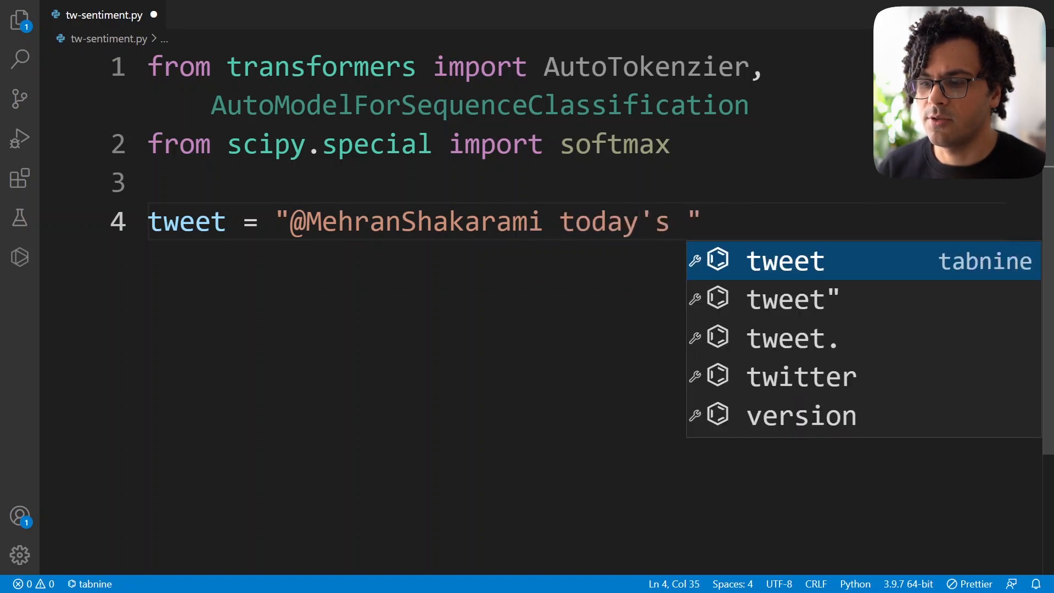
text(cold @)
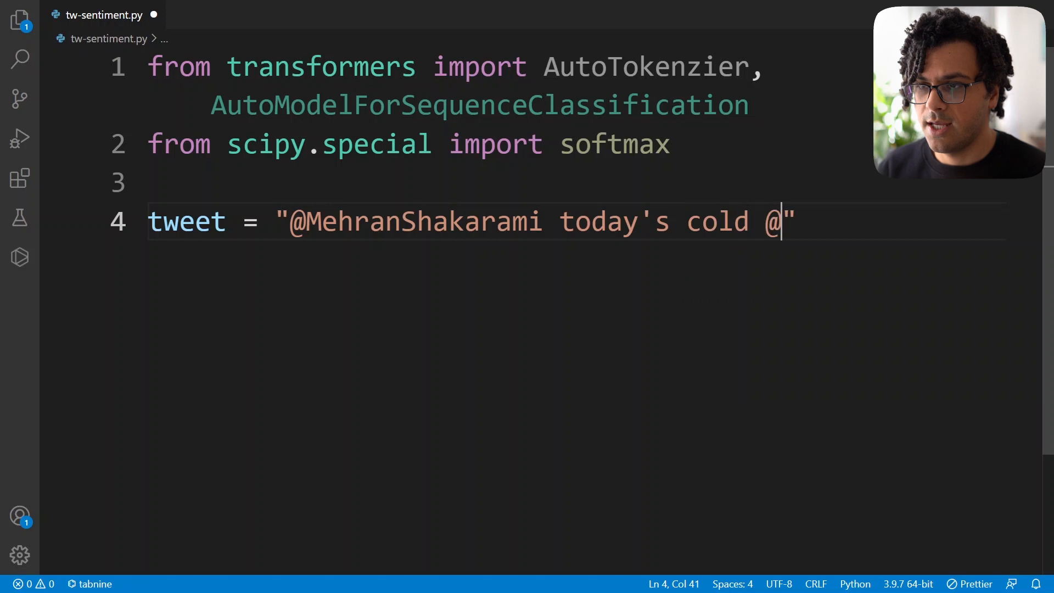
text(home)
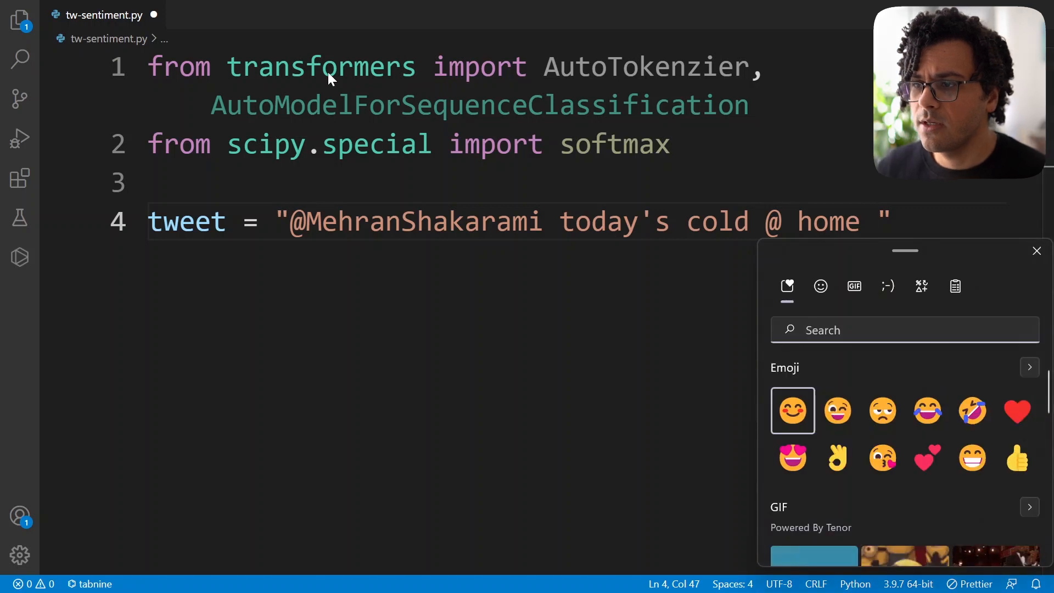
click(882, 410)
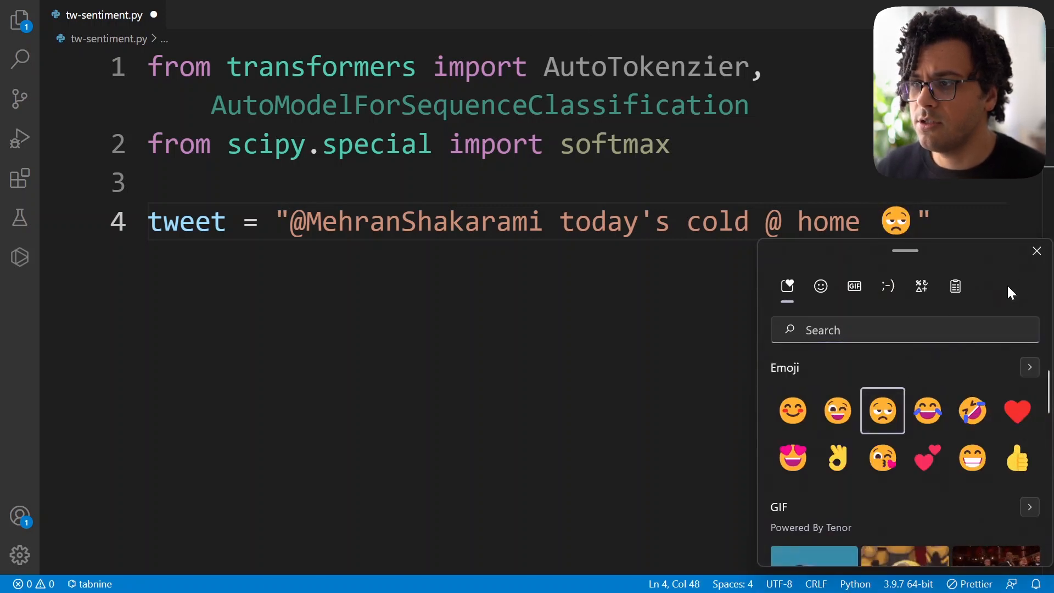
click(1036, 251)
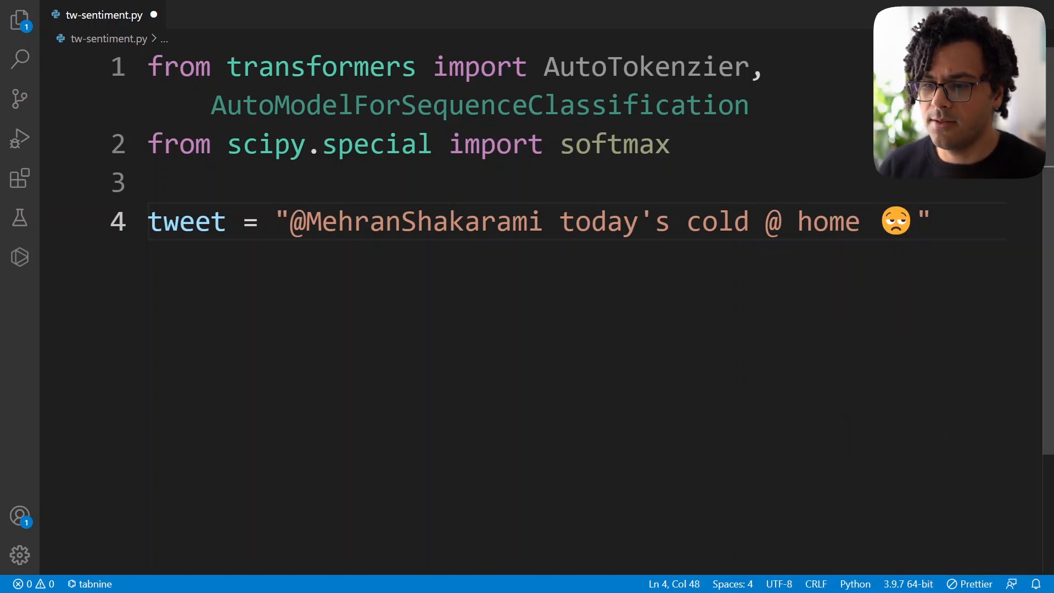
text(https)
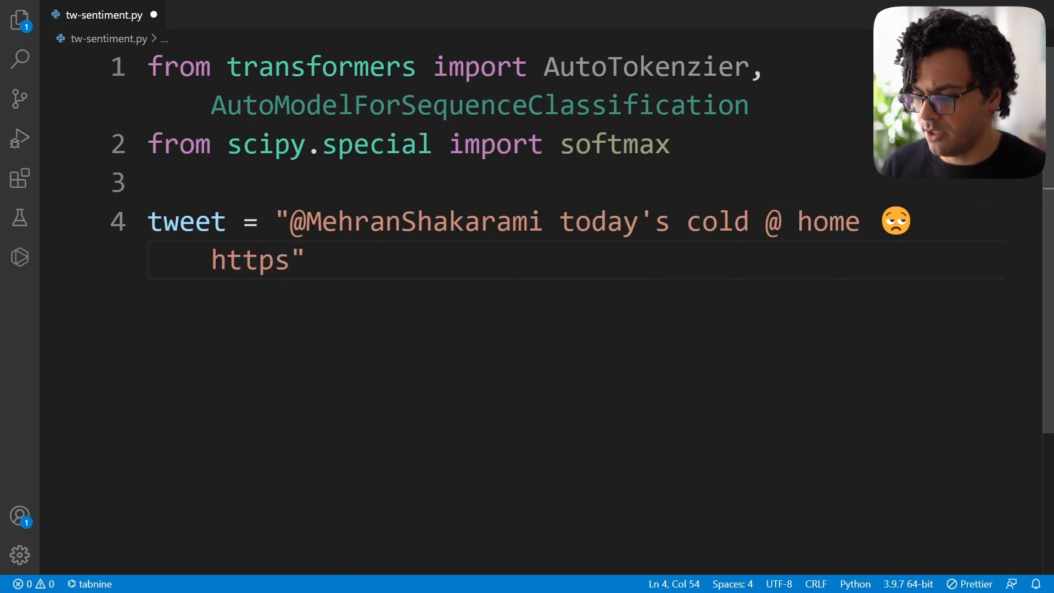
text(://mehranshakarami.com)
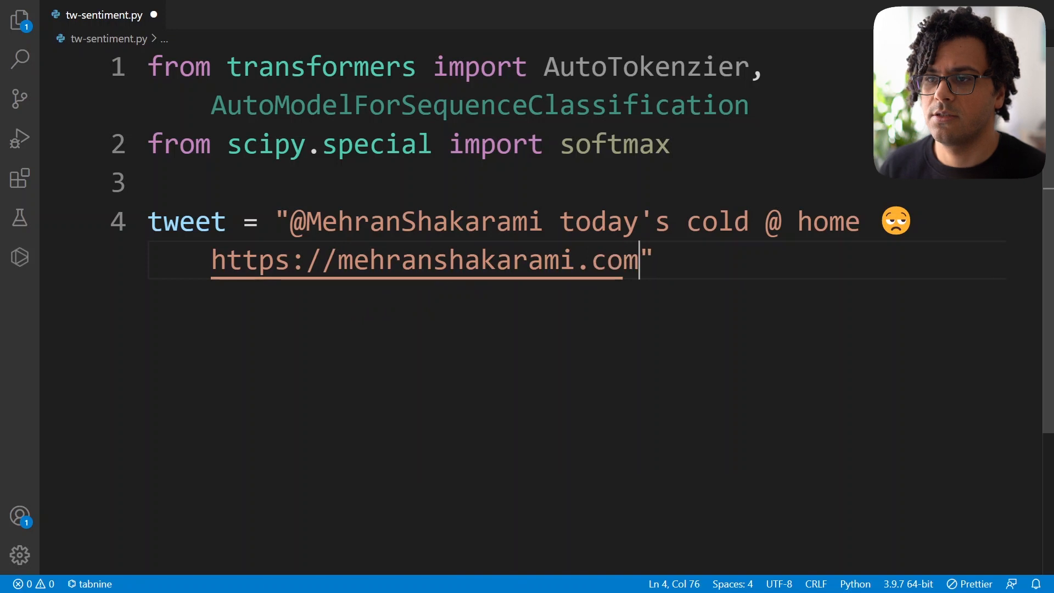
key(Enter)
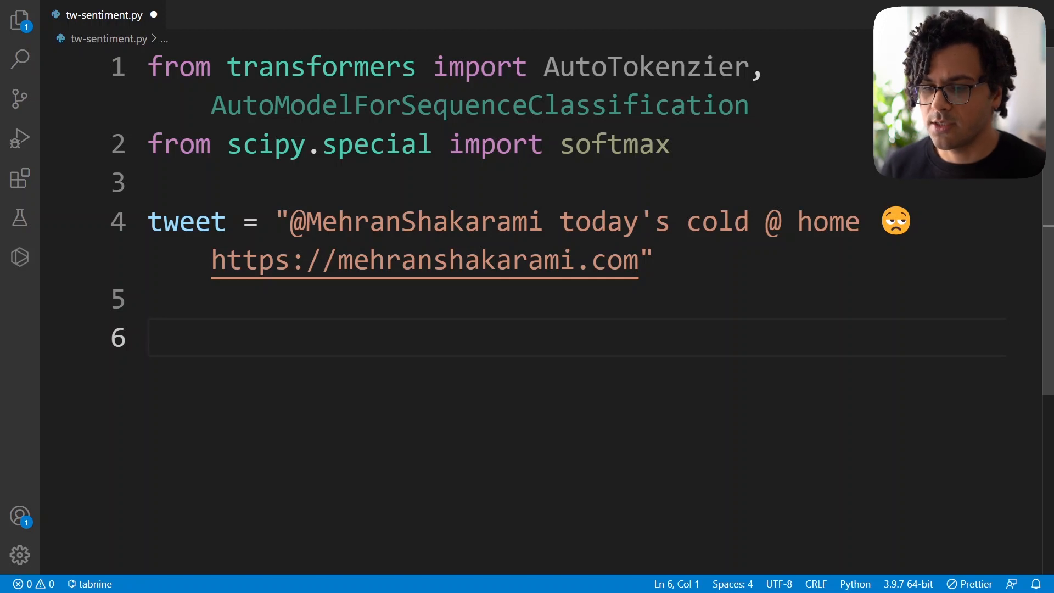
key(Enter)
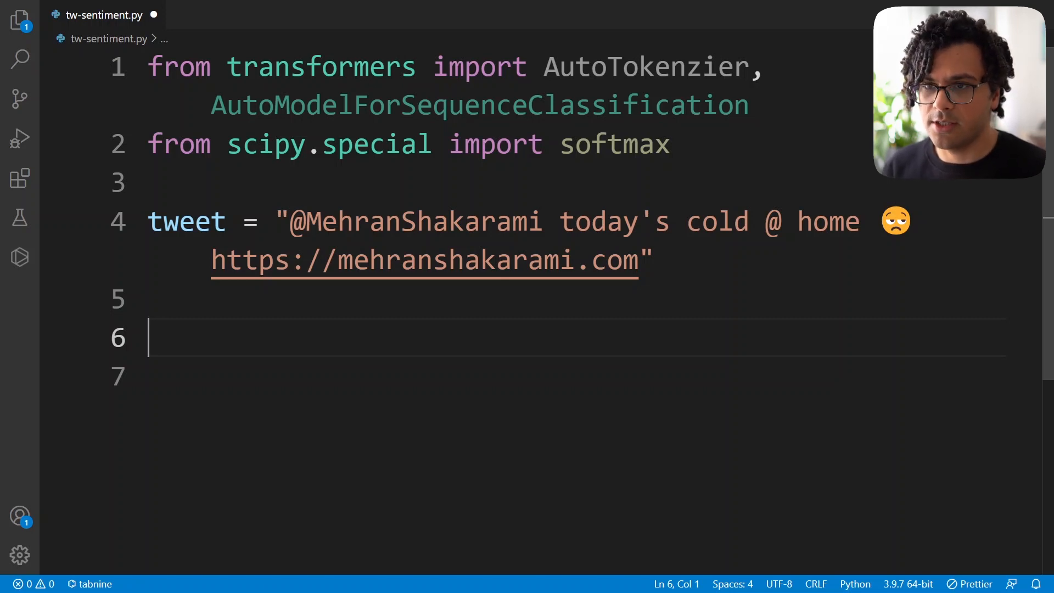
text(@user)
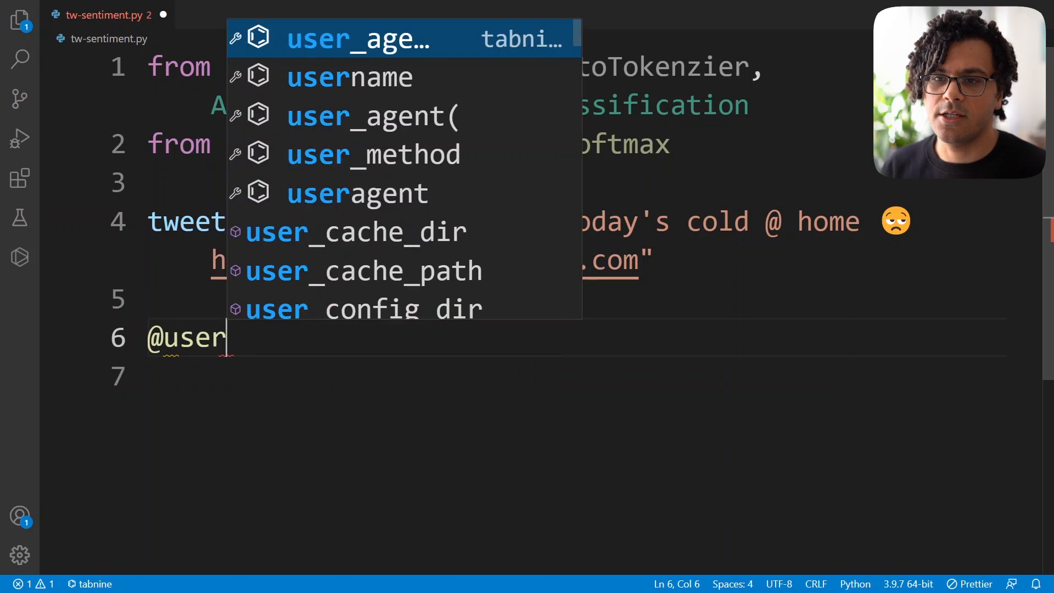
key(Enter)
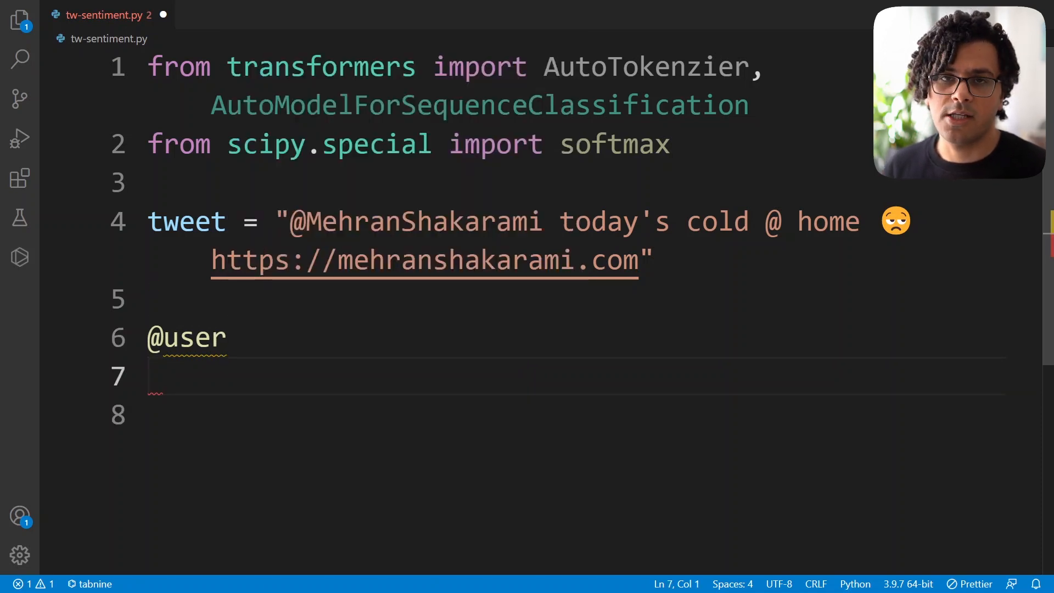
text(h)
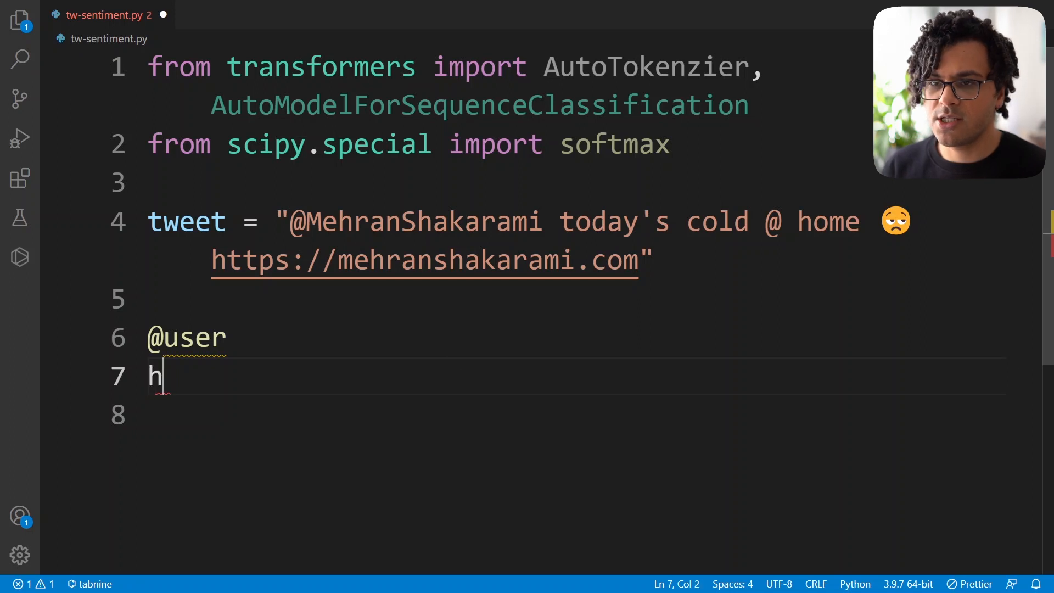
text(ttp)
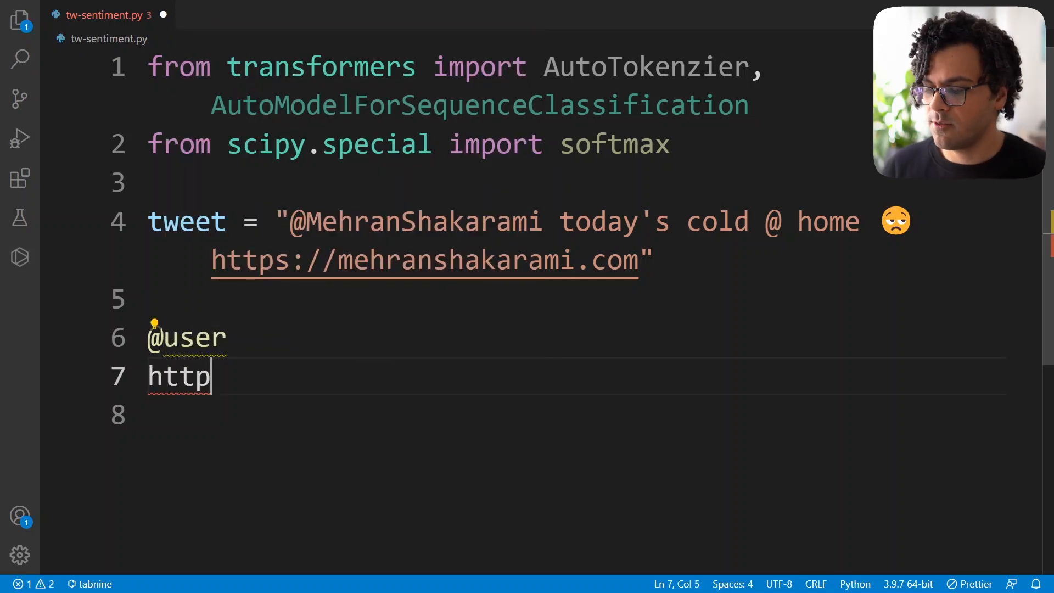
key(ctrl+z)
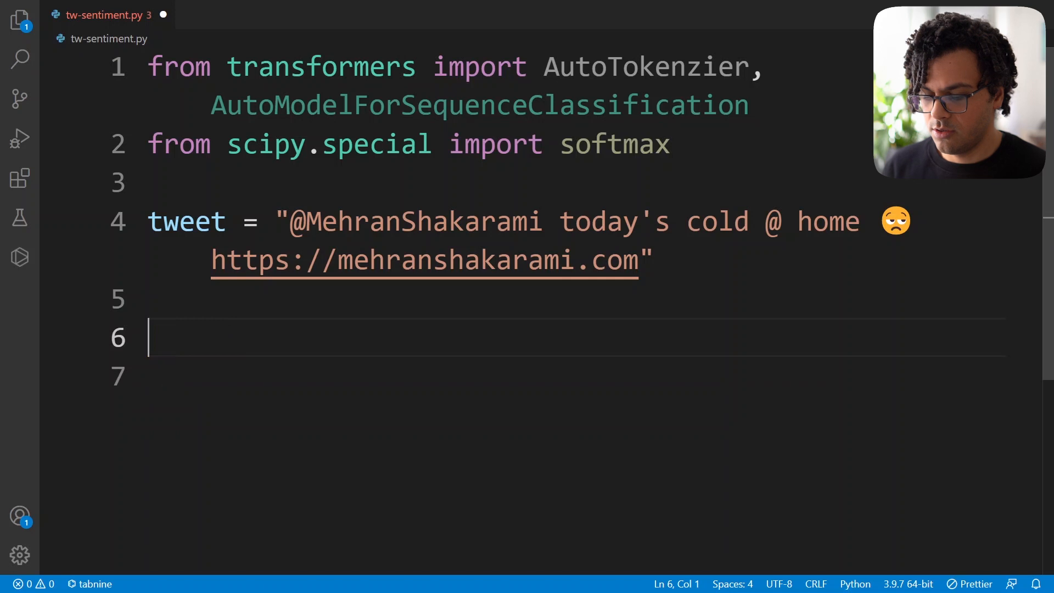
text(# prec)
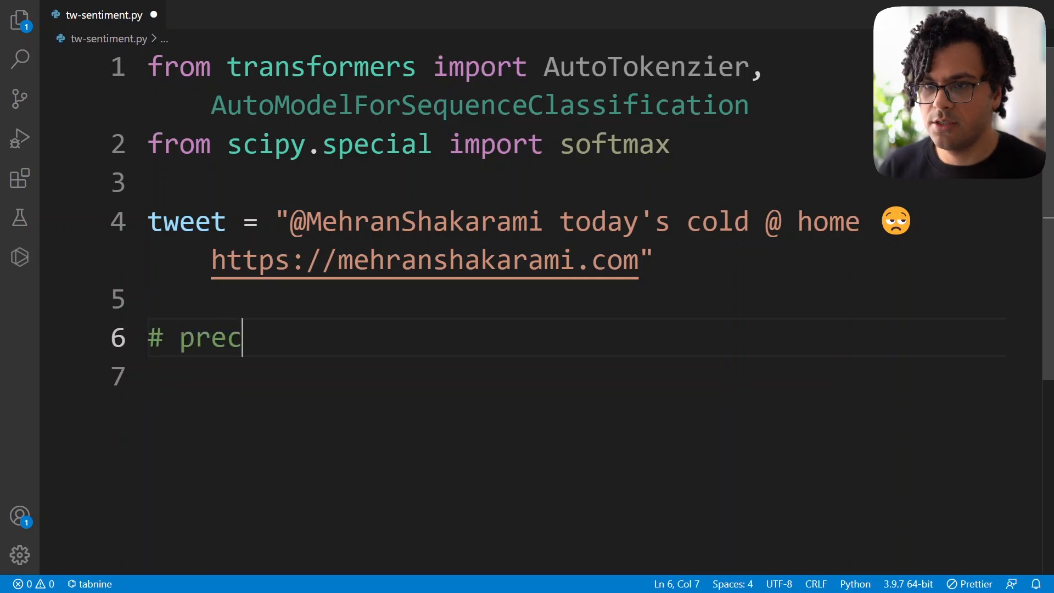
text(prcess tweet)
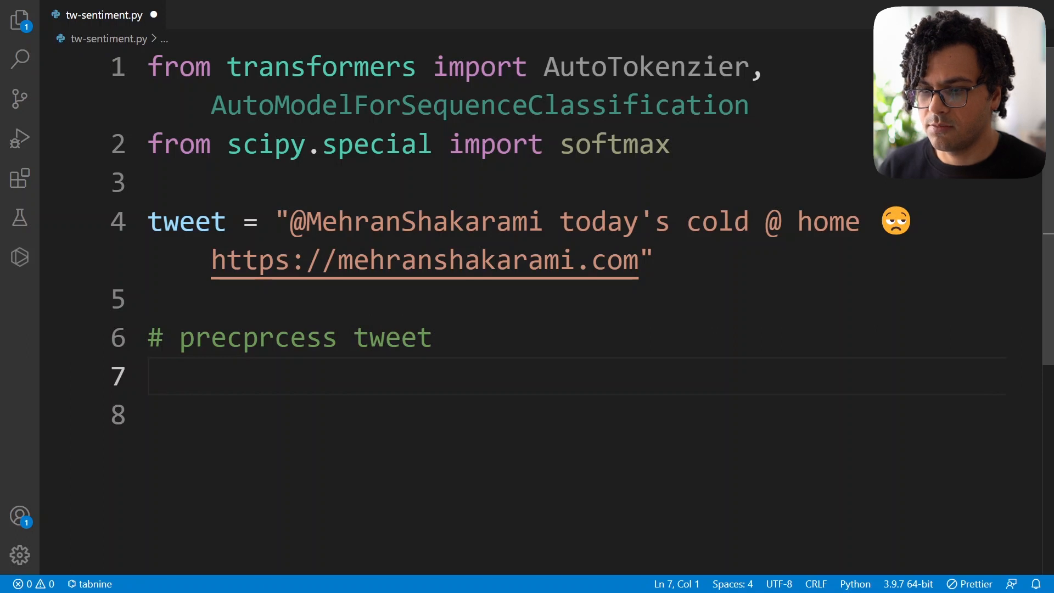
Define tweet_words = [] and a loop for word in tweet.split(' ').
text(tweet_)
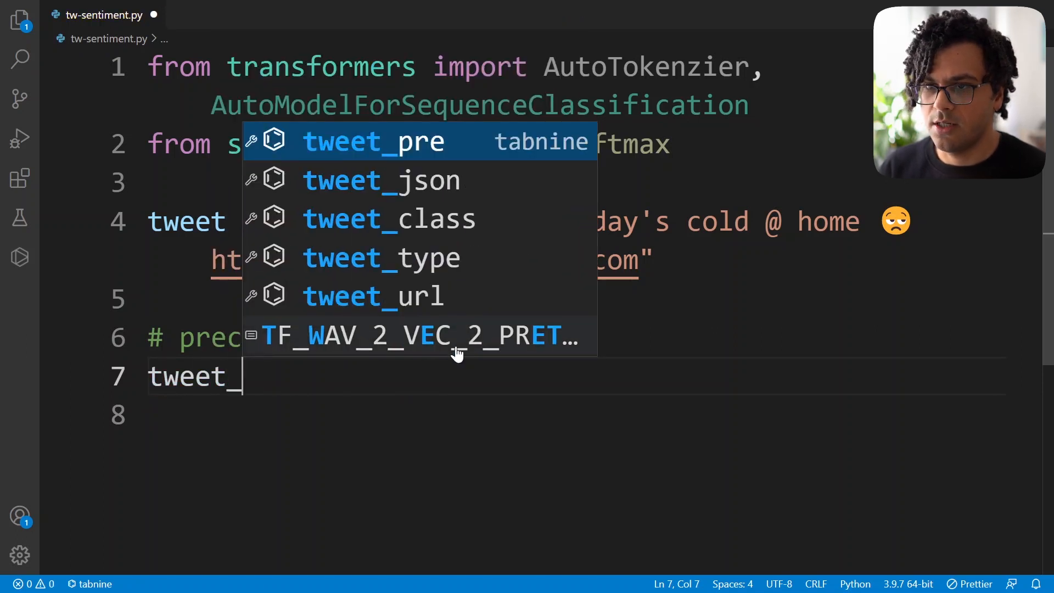
text(words = [])
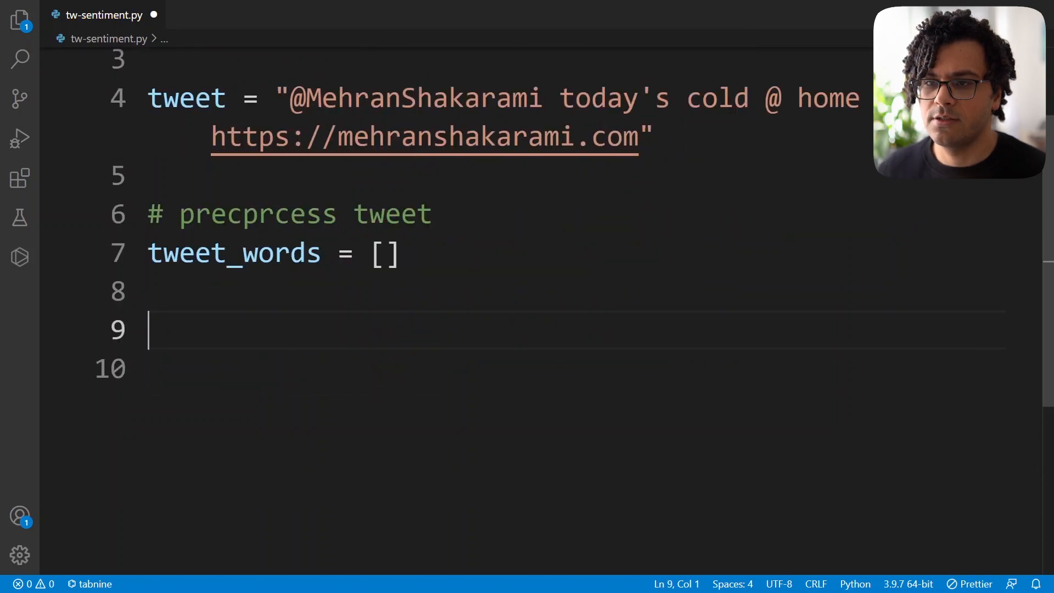
text(for wo)
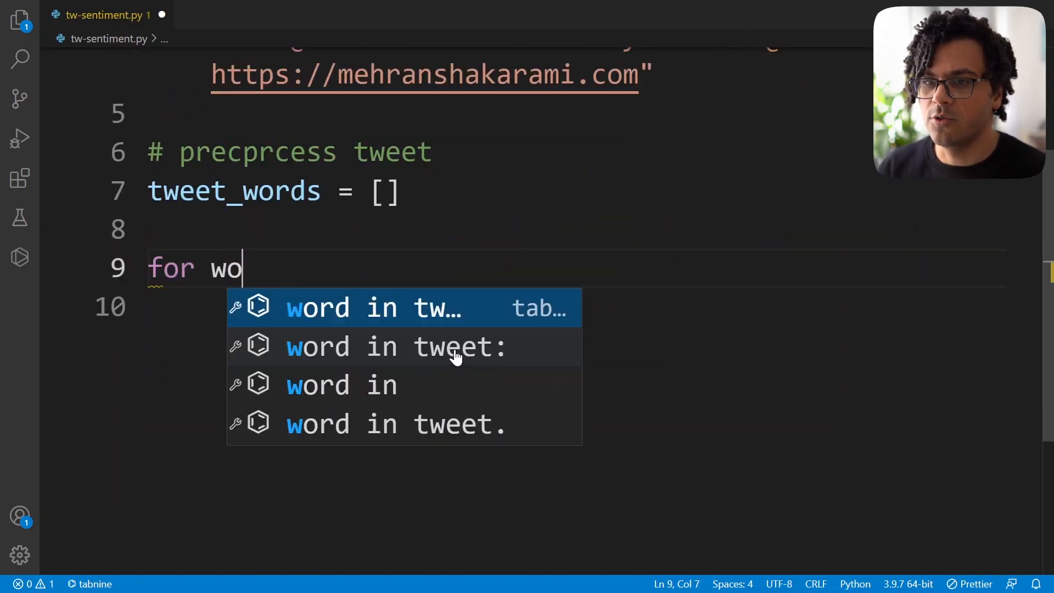
text(rd in twe)
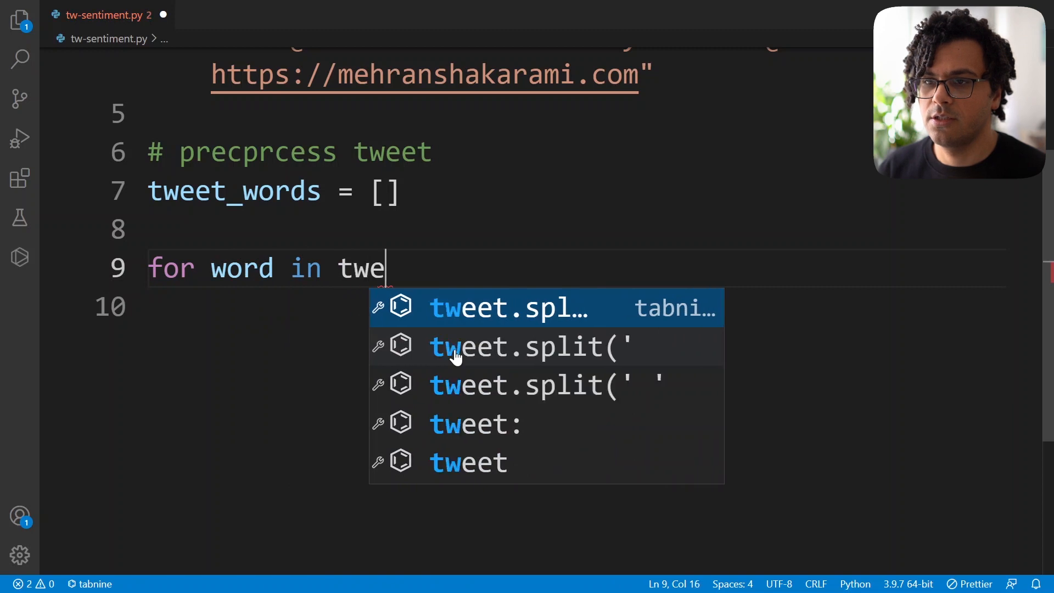
text(.split(' '):)
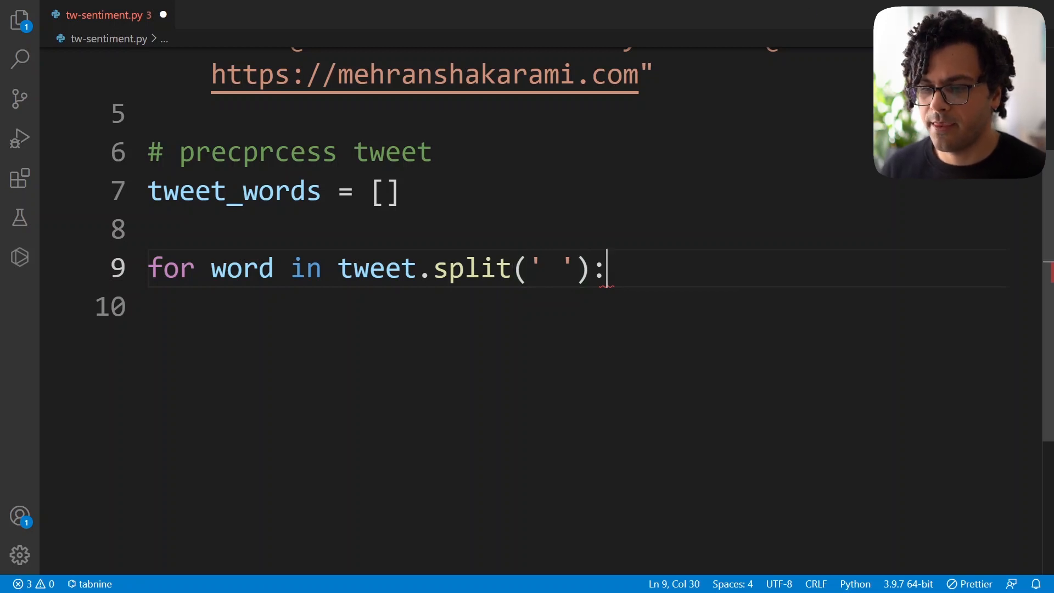
Begin the condition if word.startswith('@') inside the loop.
text(if)
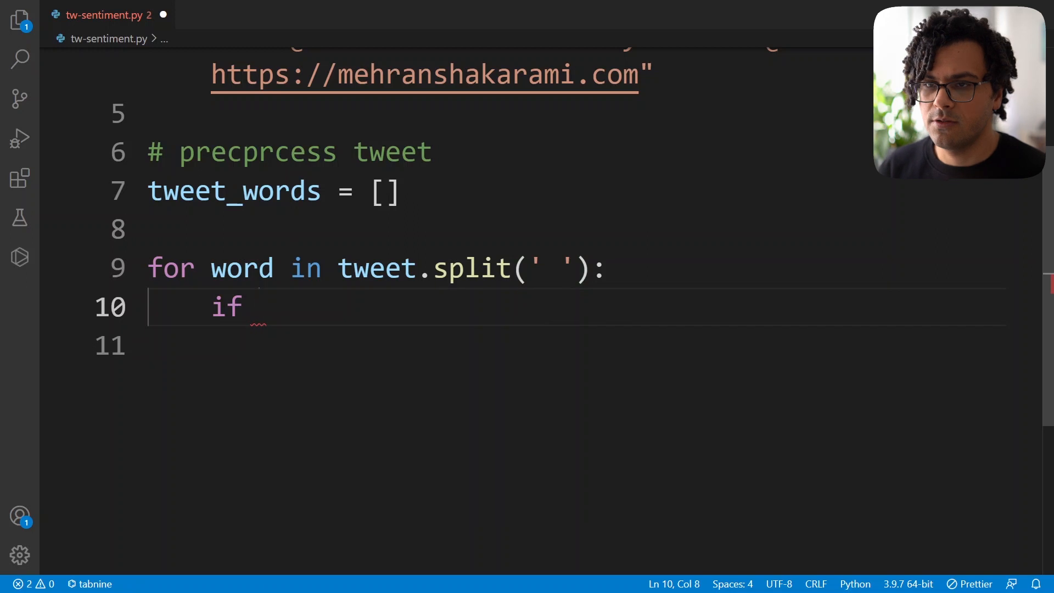
text(word.startswith(')
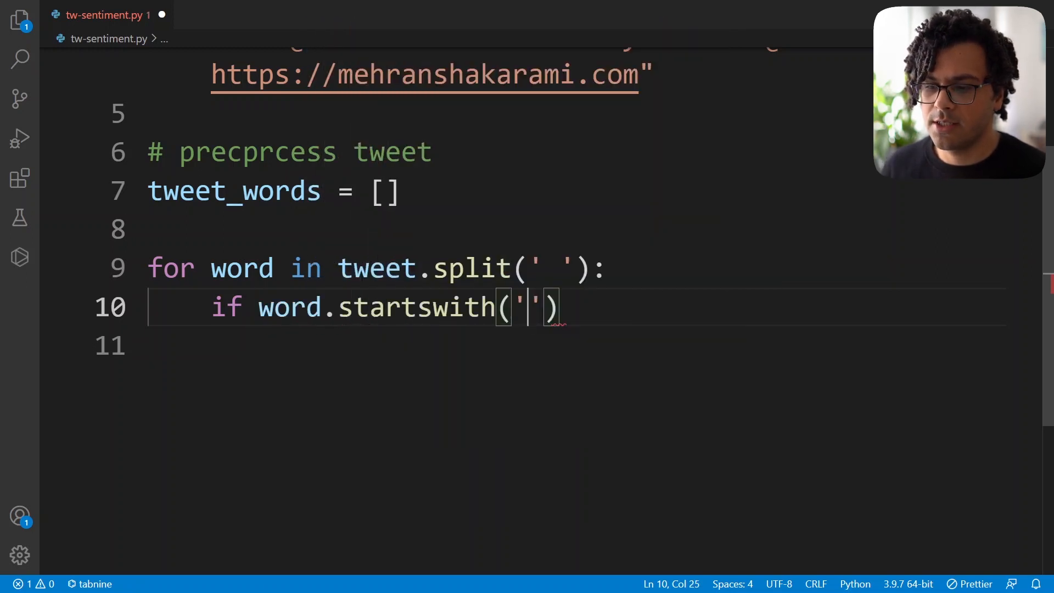
text(@)
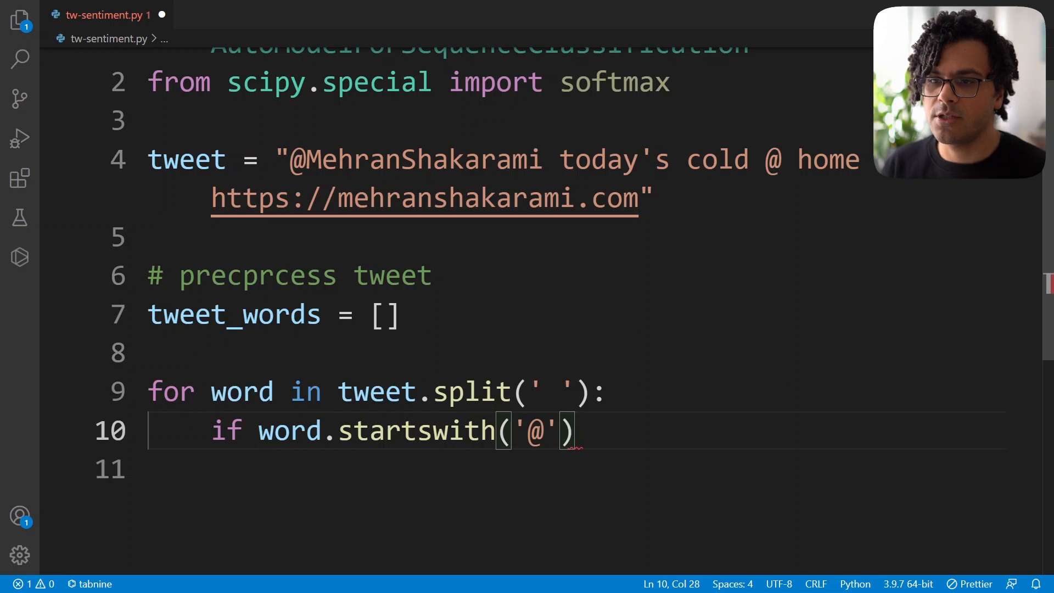
text(and len(word) > 1:)
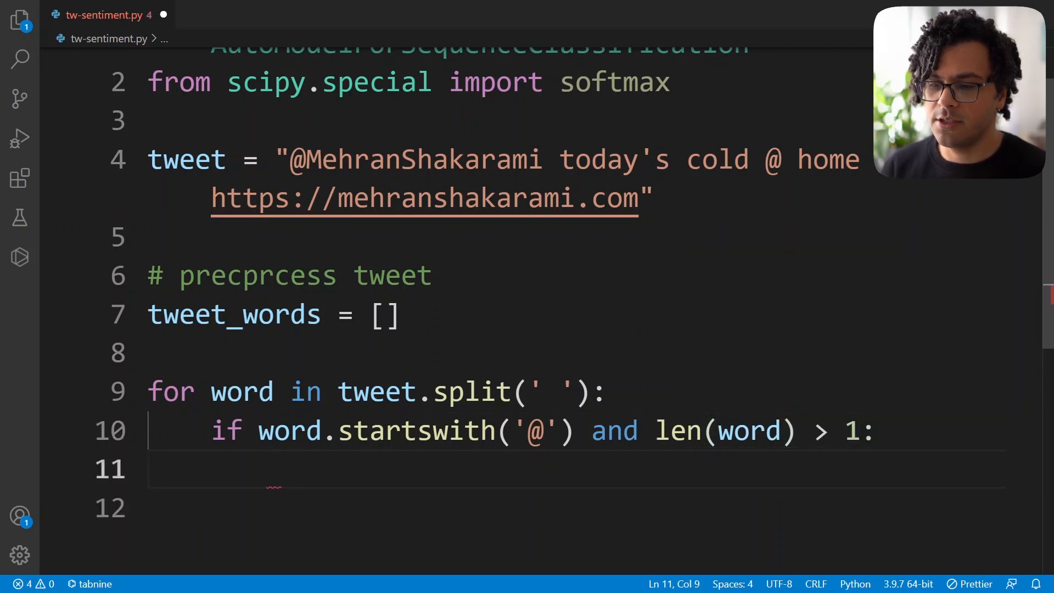
text(word =)
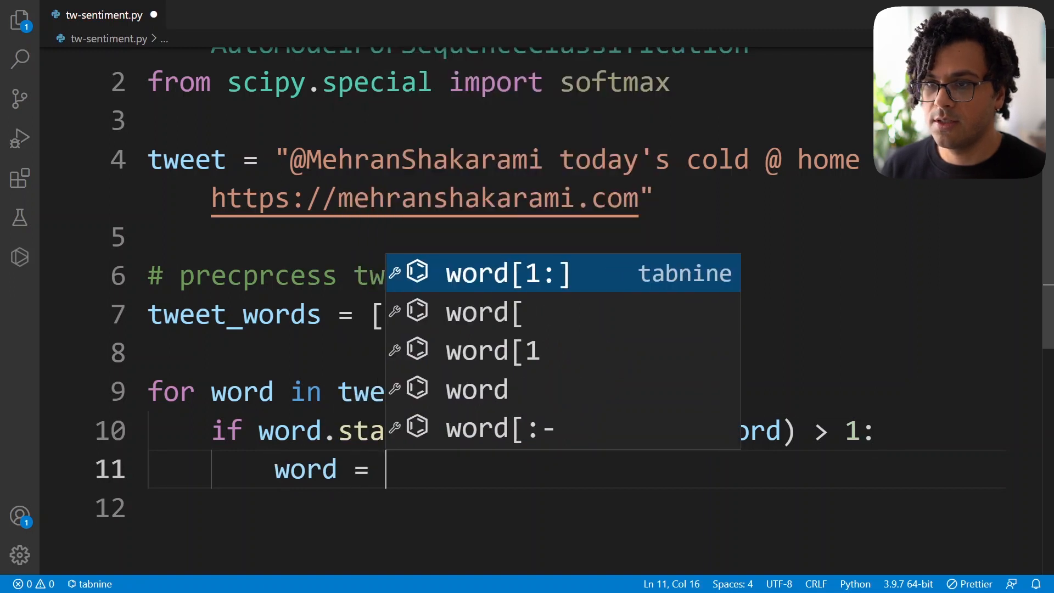
text('@user)
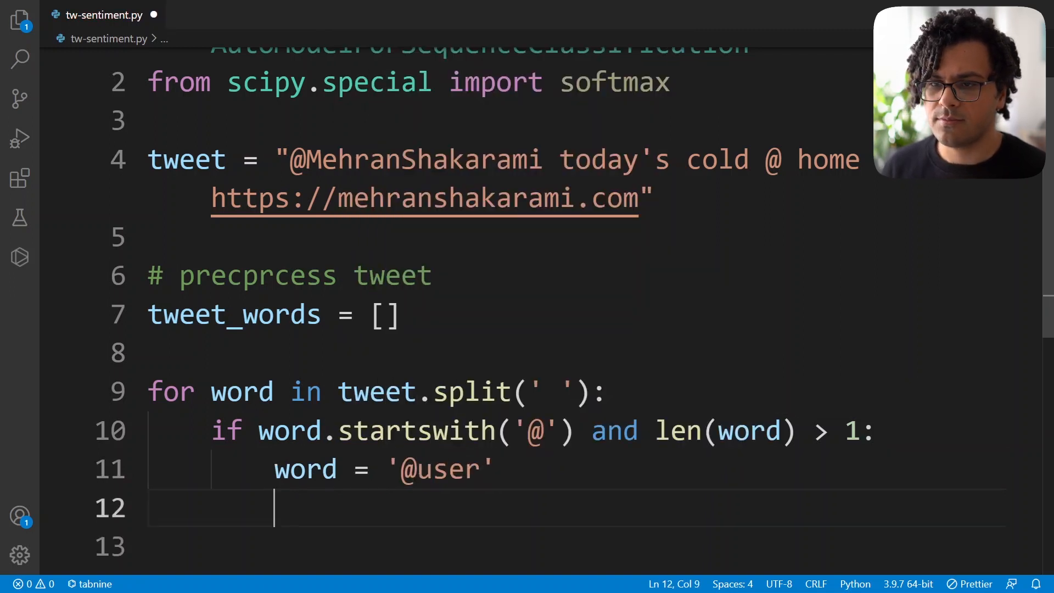
Add elif word.startswith('http'): branch setting word = "http".
key(Enter)
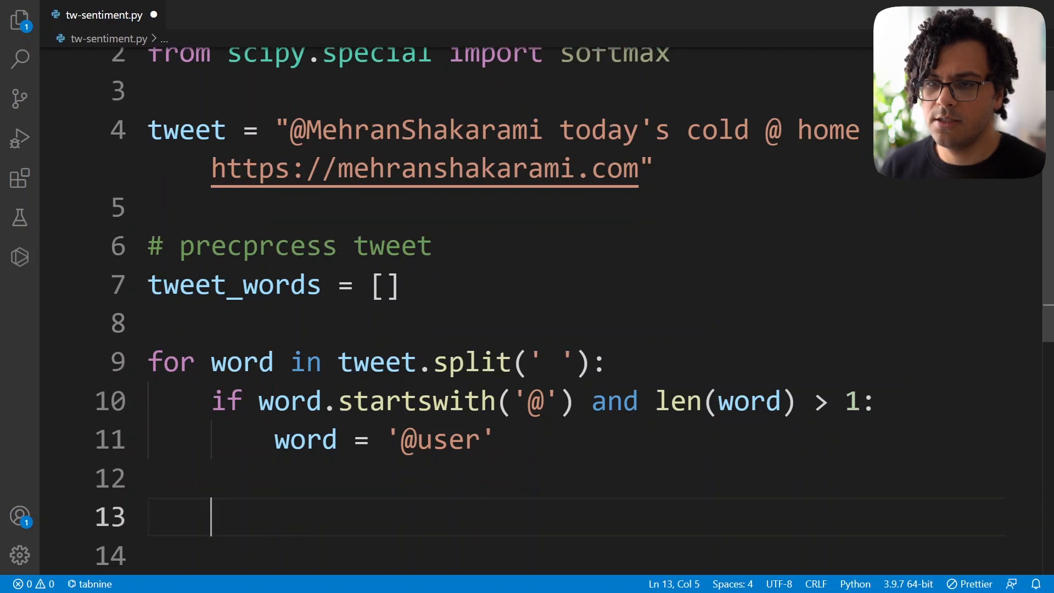
text(elif)
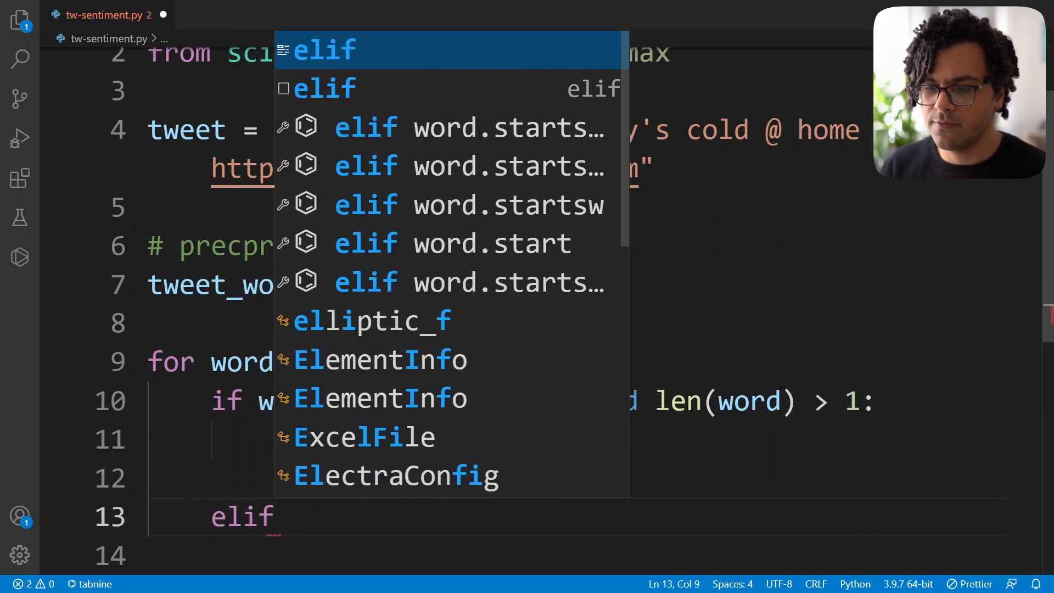
text(word.s)
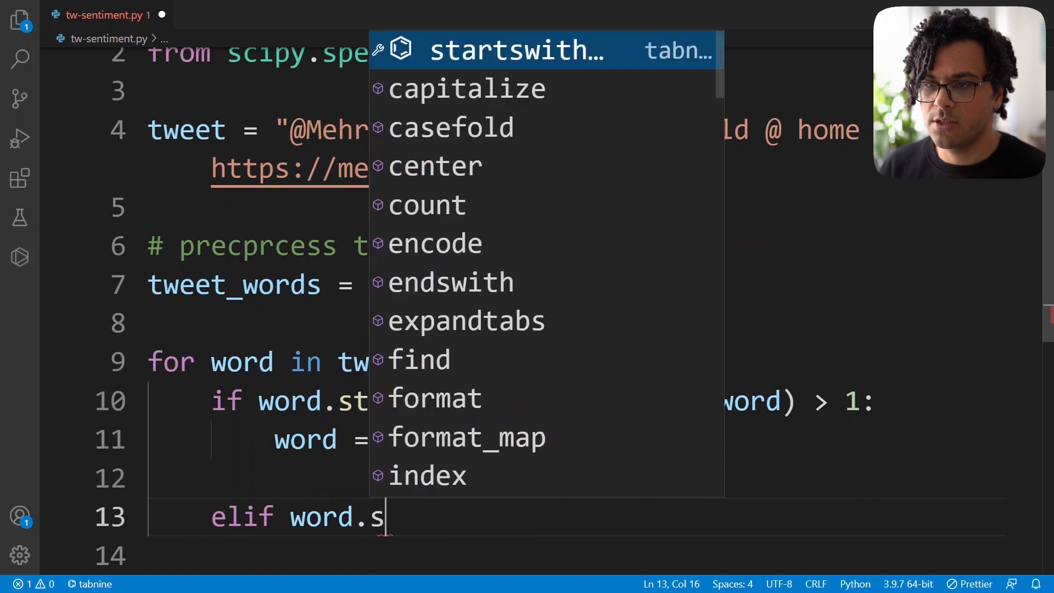
key(Tab)
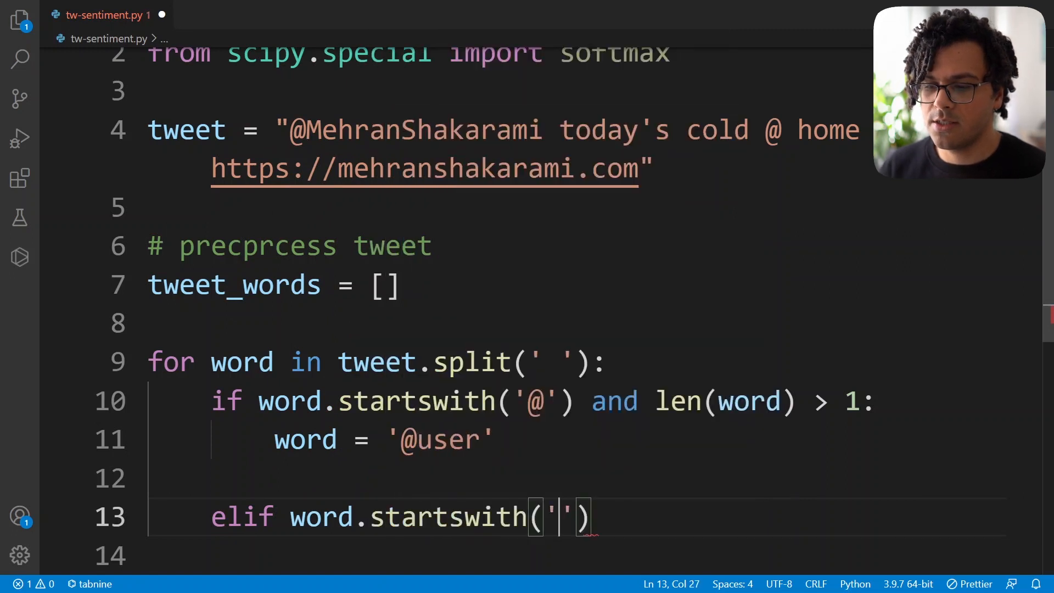
text(http)
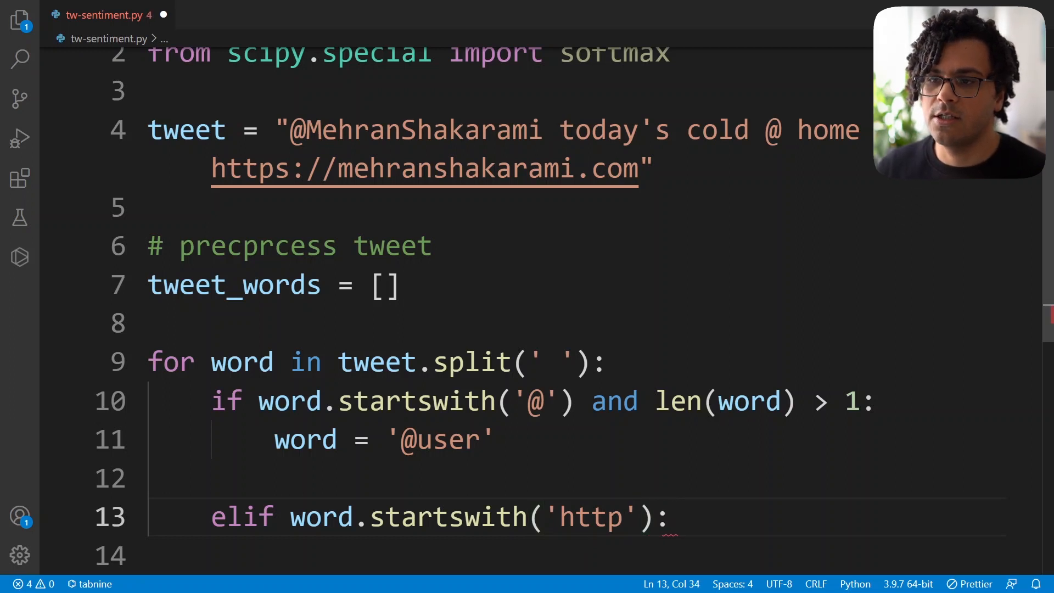
text(word = "http)
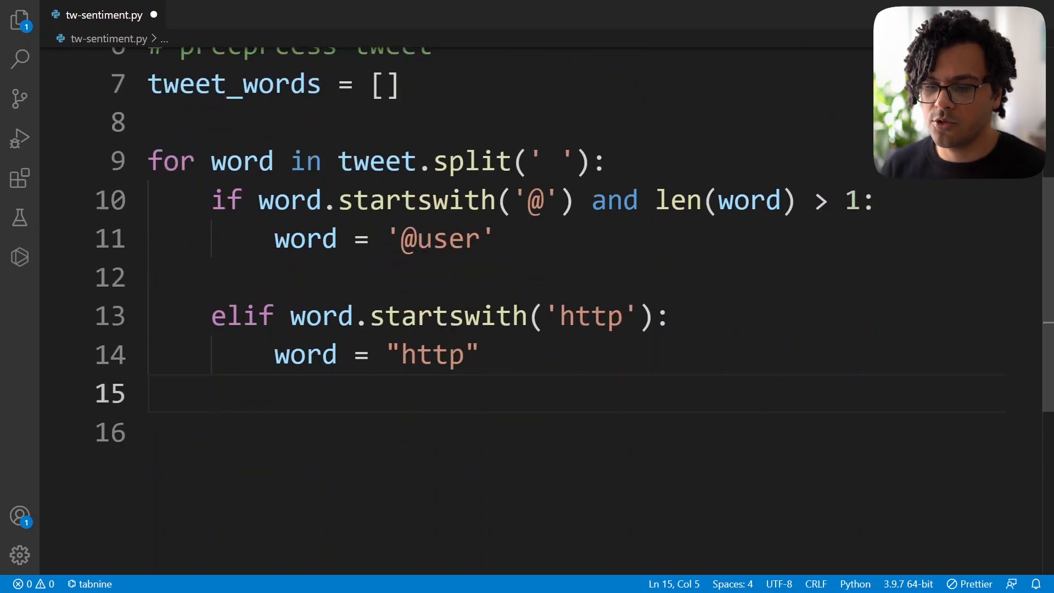
Append each word with tweet_words.append(word) and end the loop.
text(tweet)
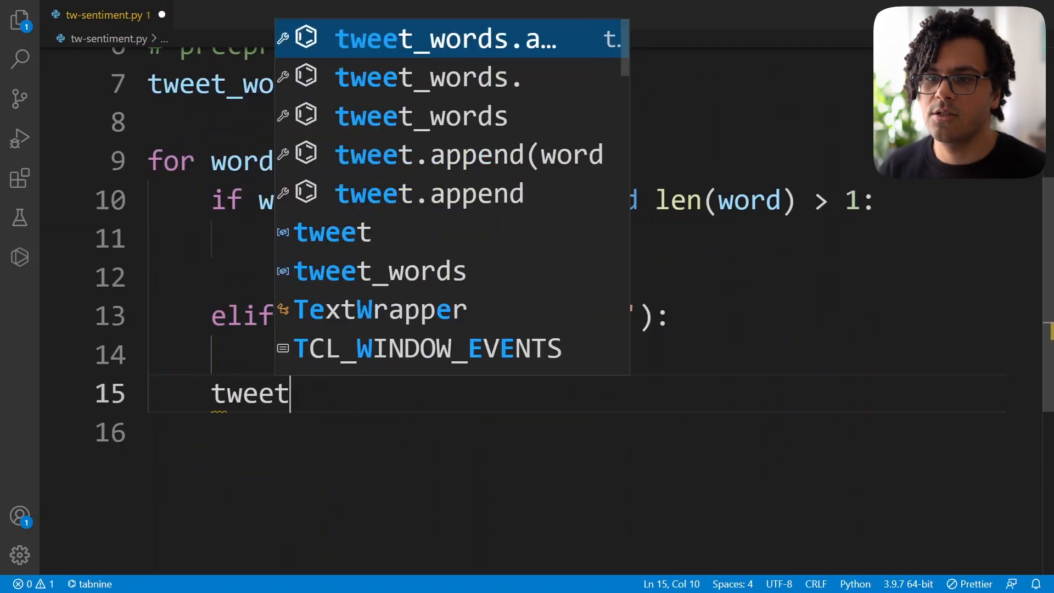
text(_w)
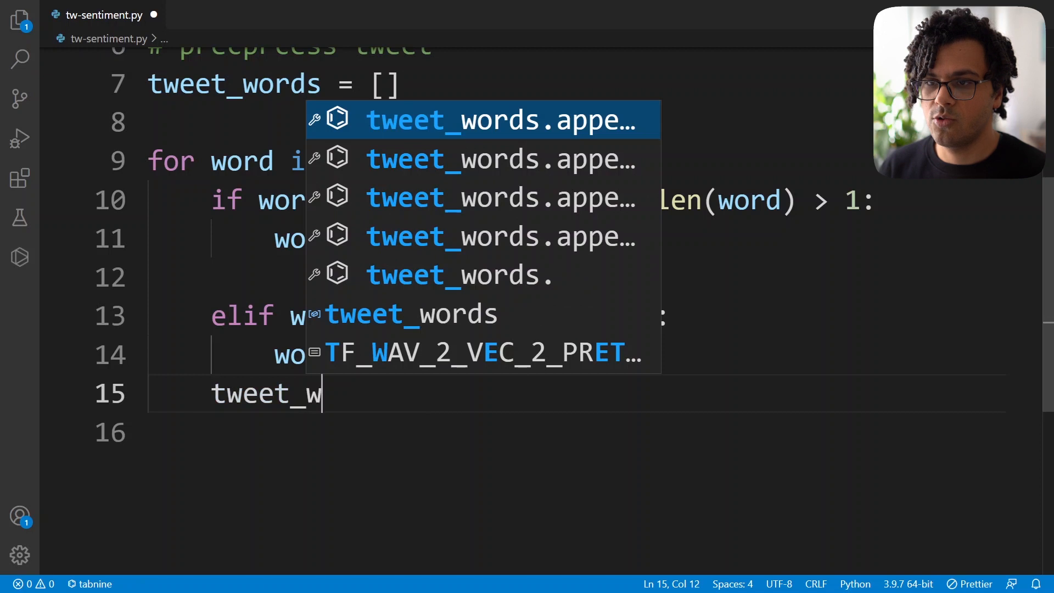
key(Tab)
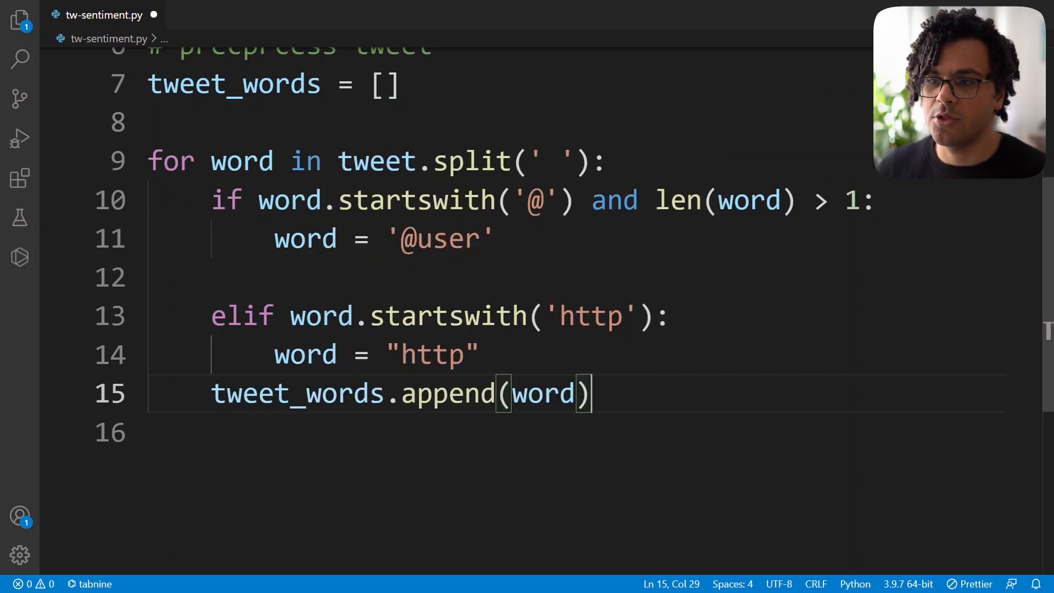
key(enter)
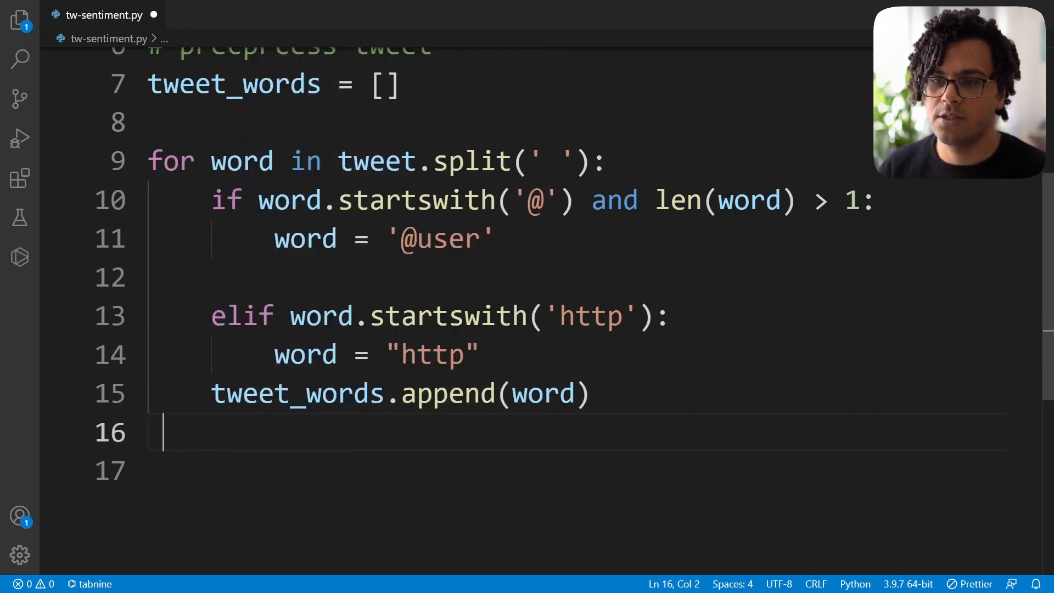
text(print)
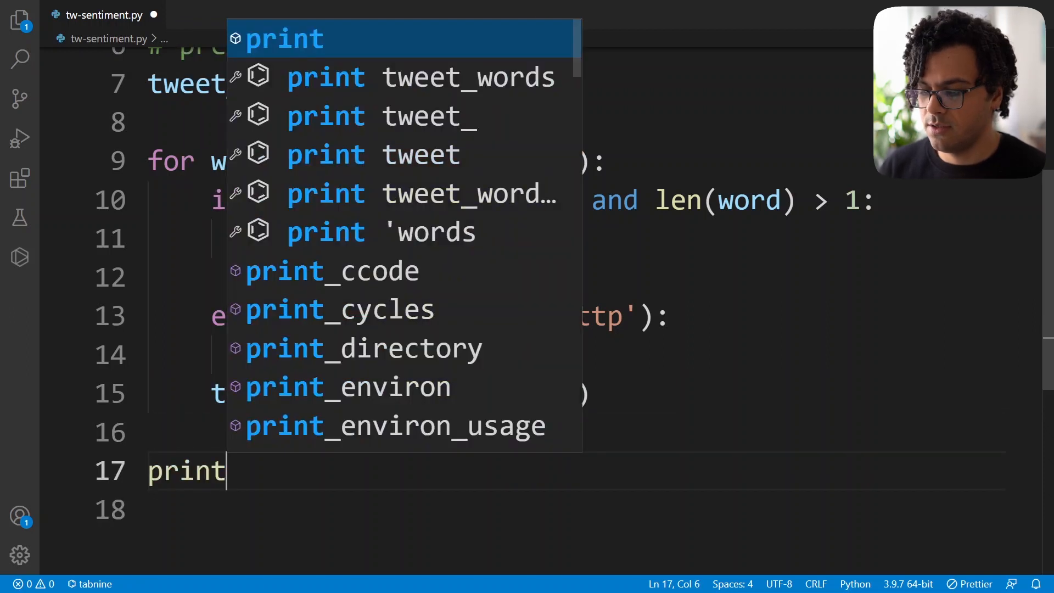
text((tweet_words))
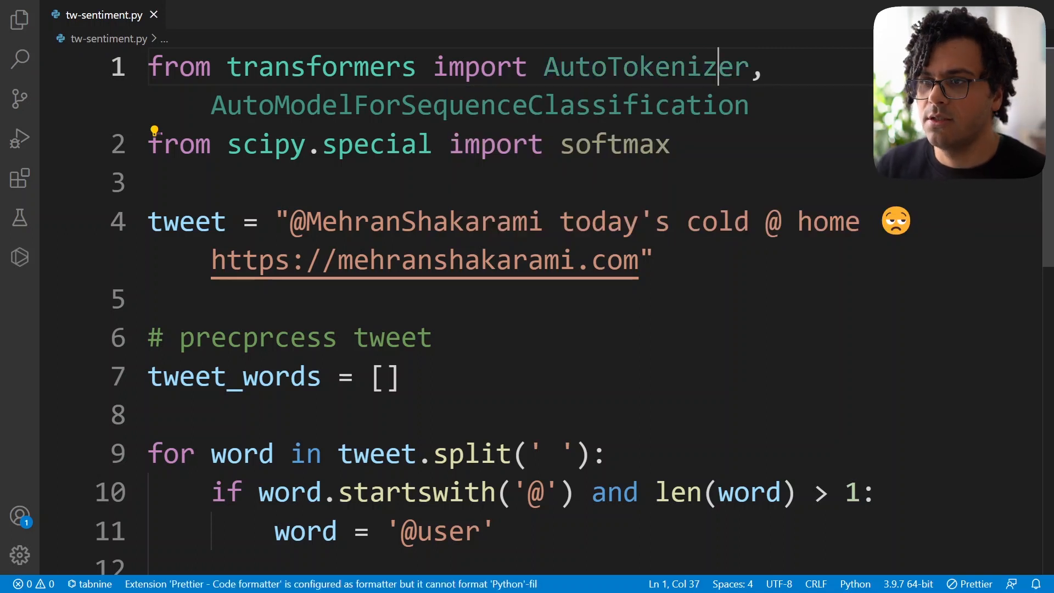
click(283, 14)
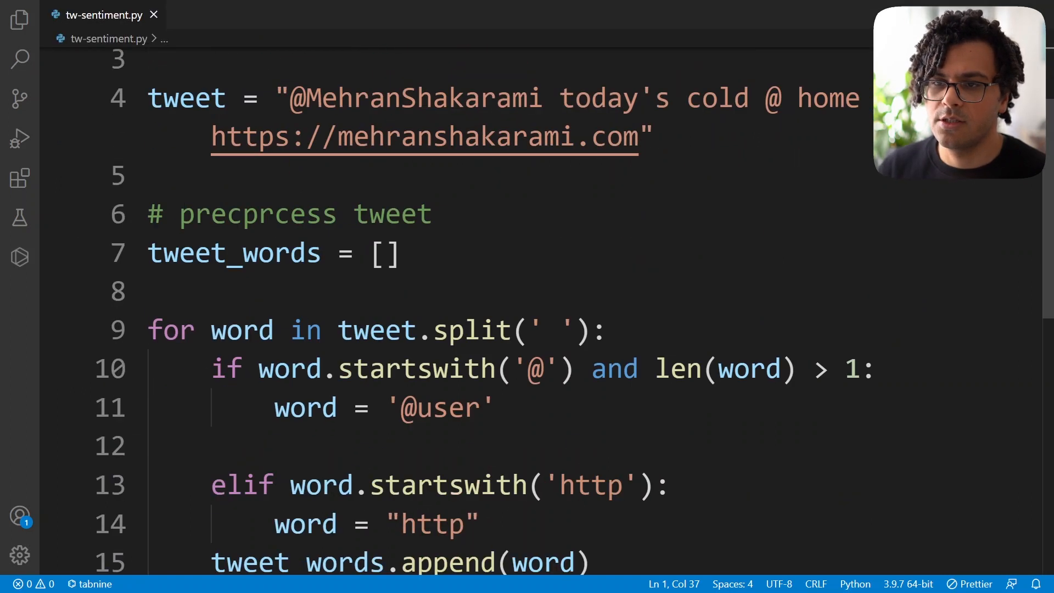
scroll(down, 3)
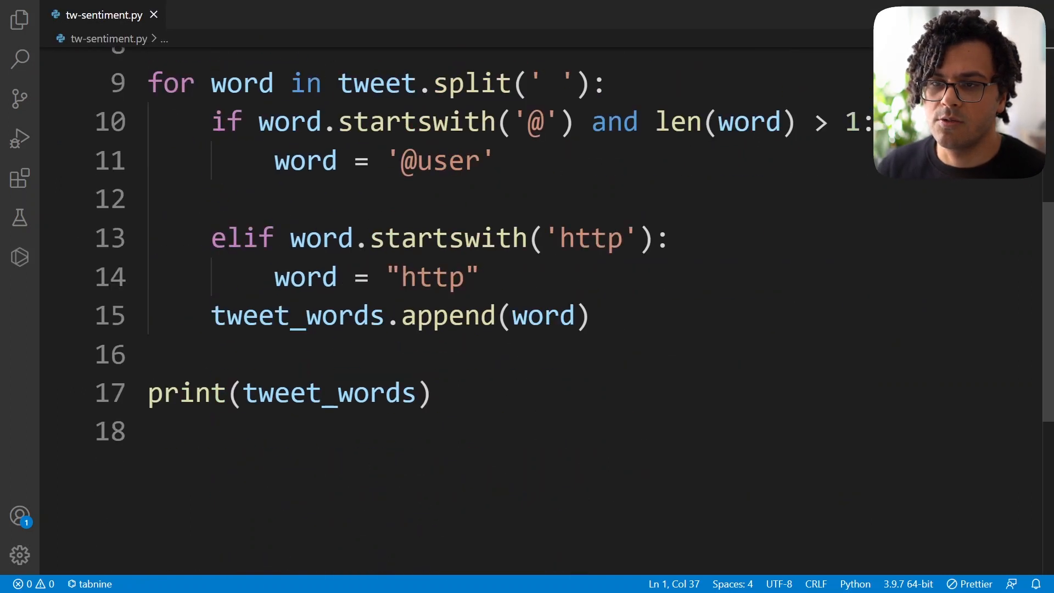
Write tweet_proc = " ".join(tweet_words) to rebuild the cleaned tweet.
text(tw)
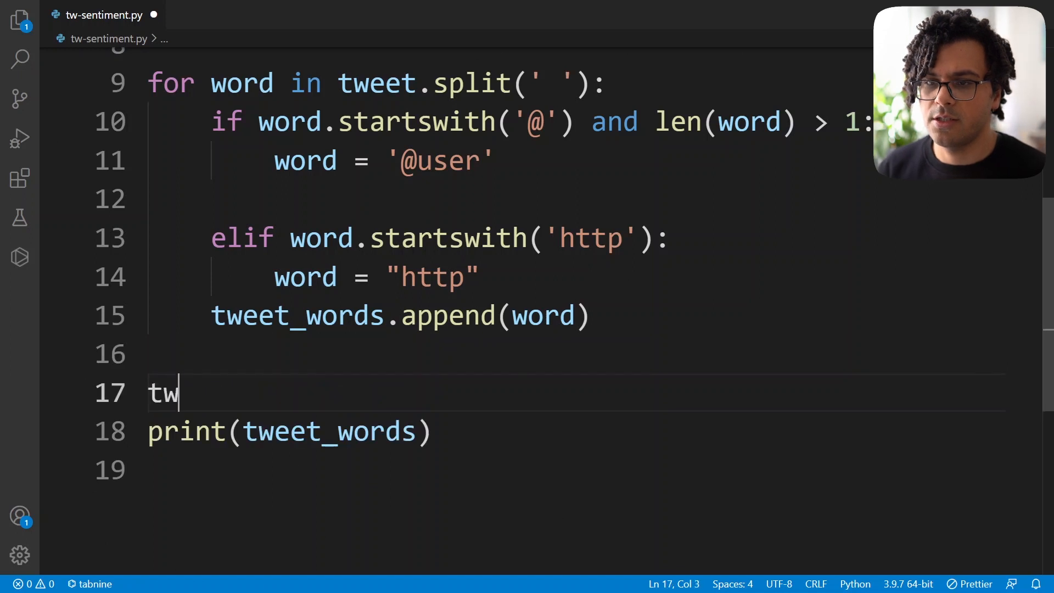
text(eet_proc = ")
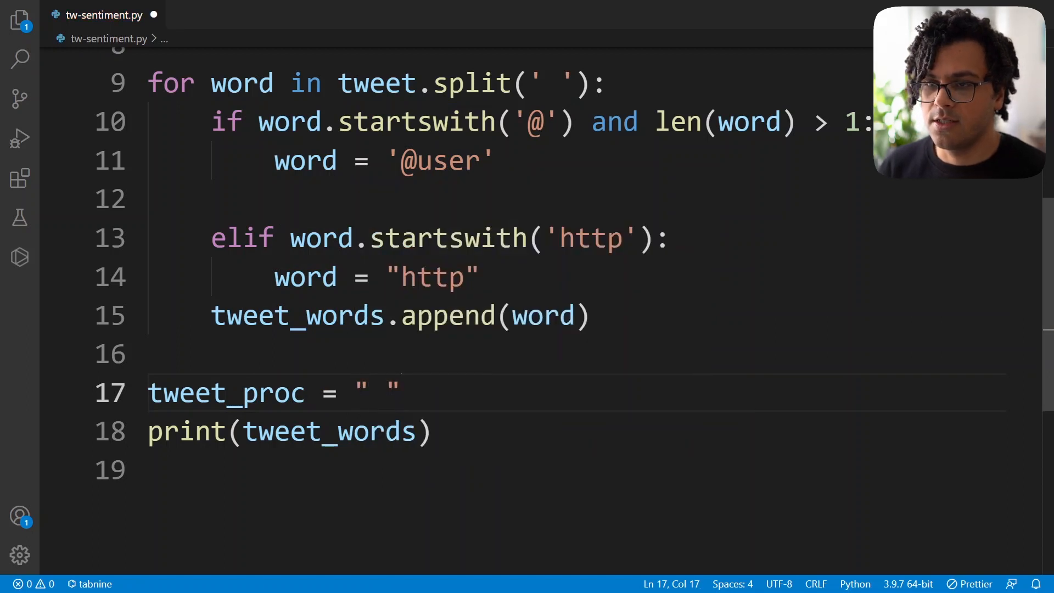
text(.join)
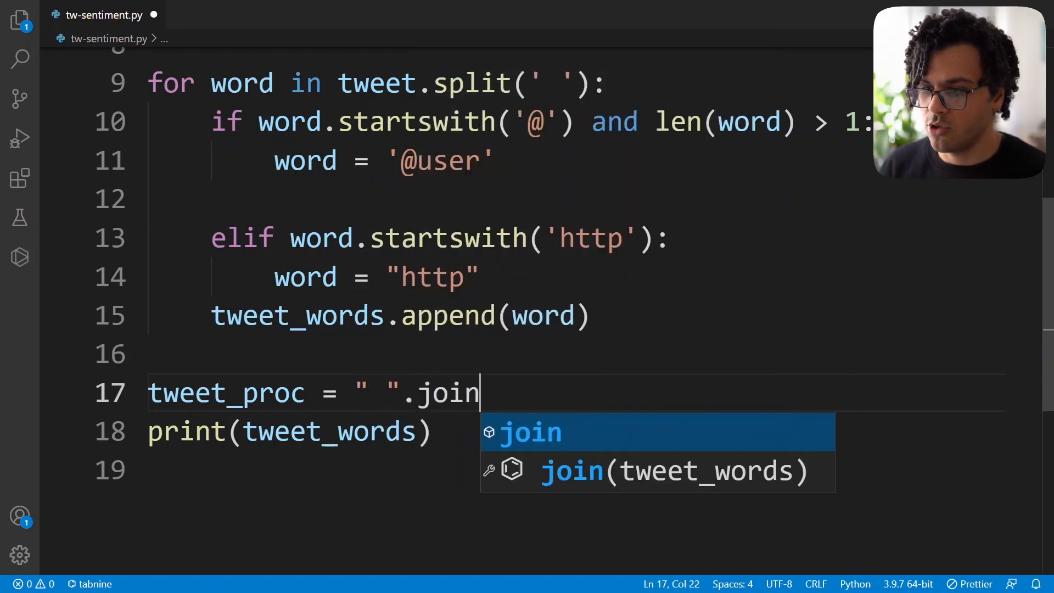
text((tweet)
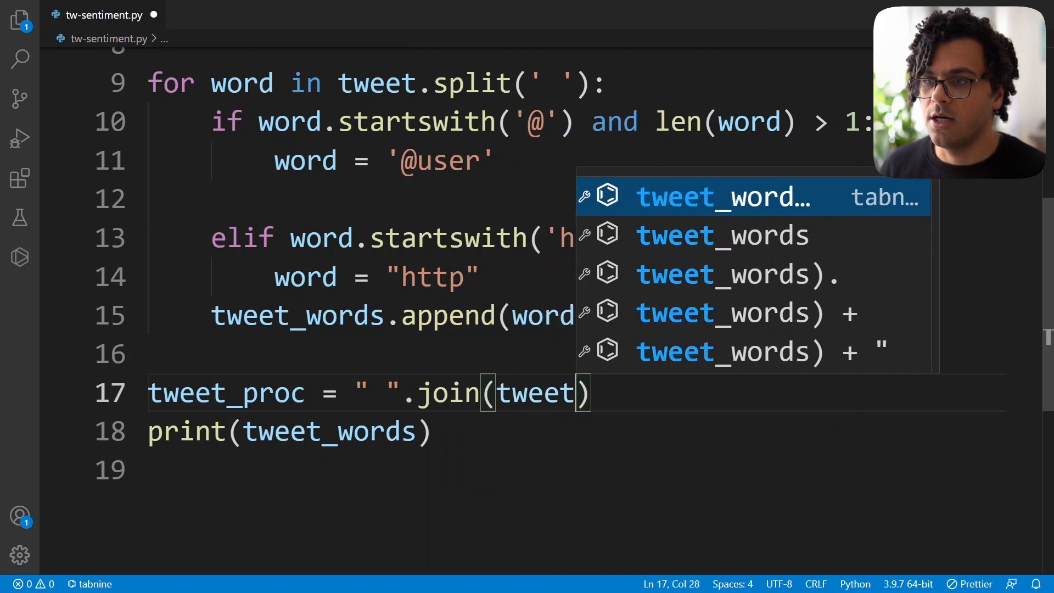
key(Tab)
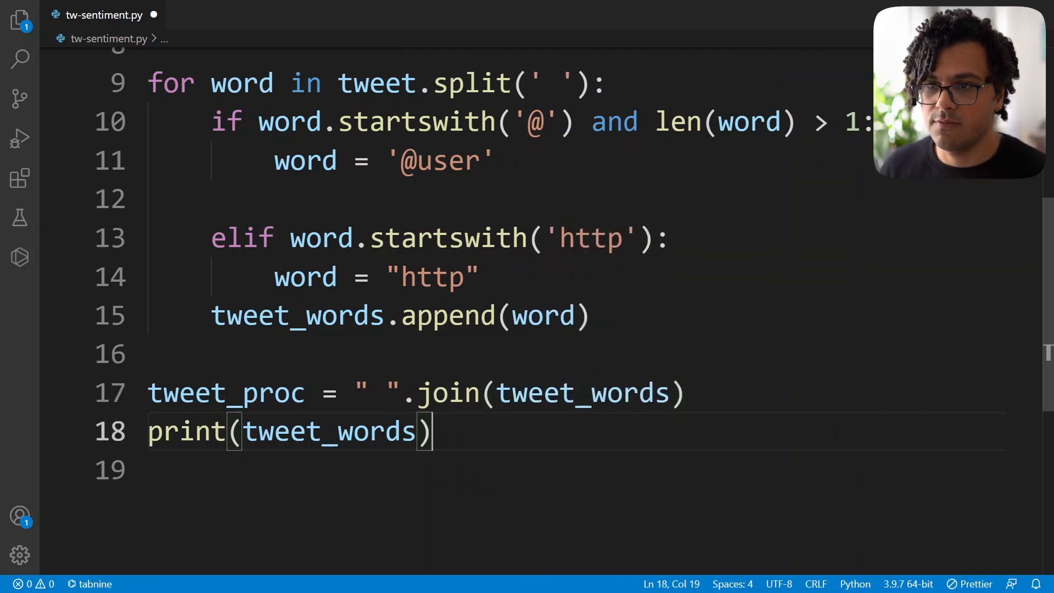
Print tweet_proc once to confirm the output, then remove the print line.
key(BackSpace)
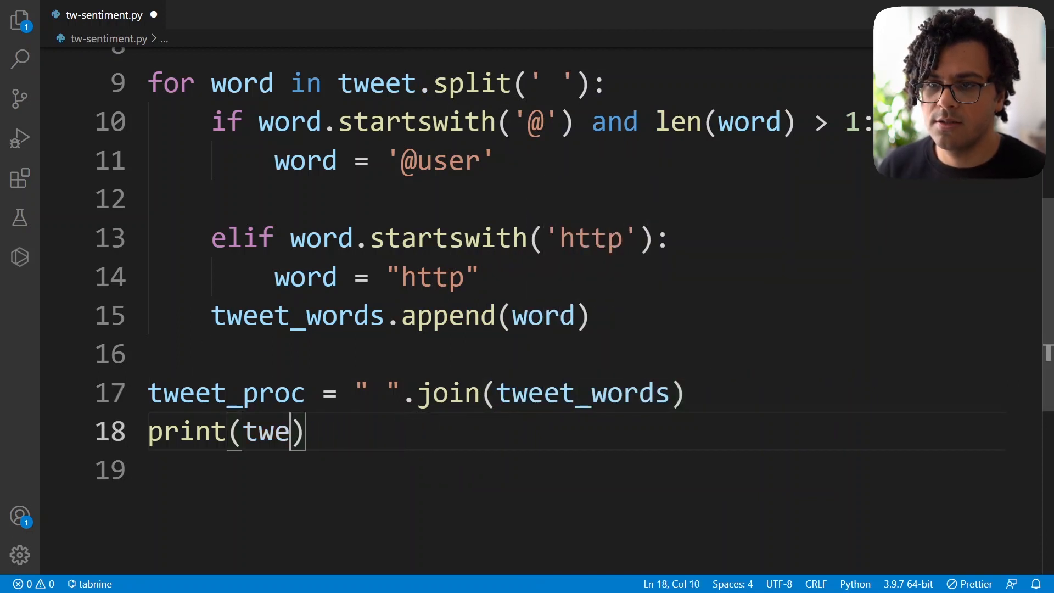
text(et_)
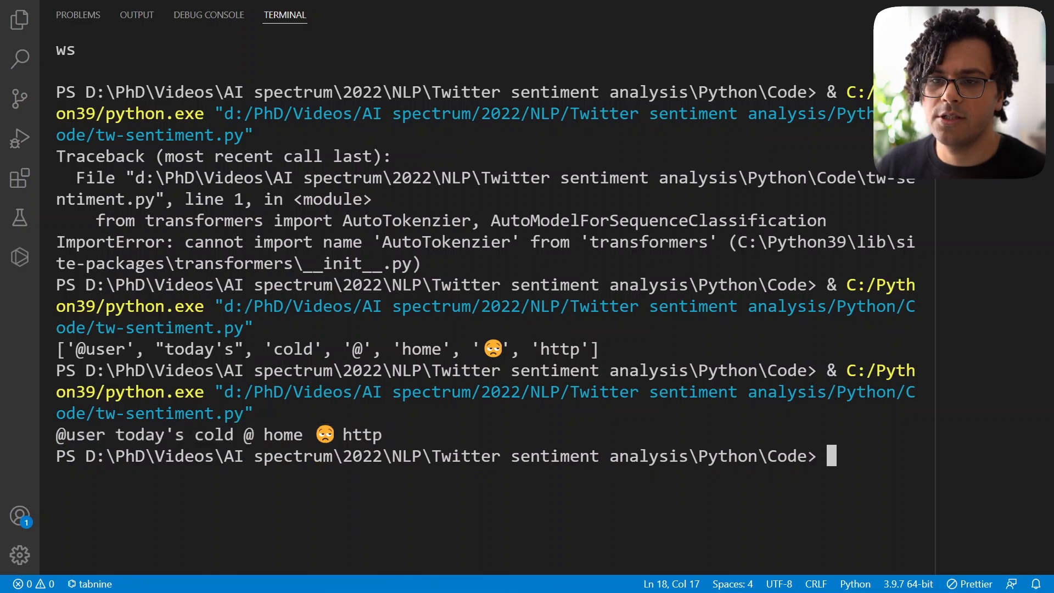
double_click(79, 434)
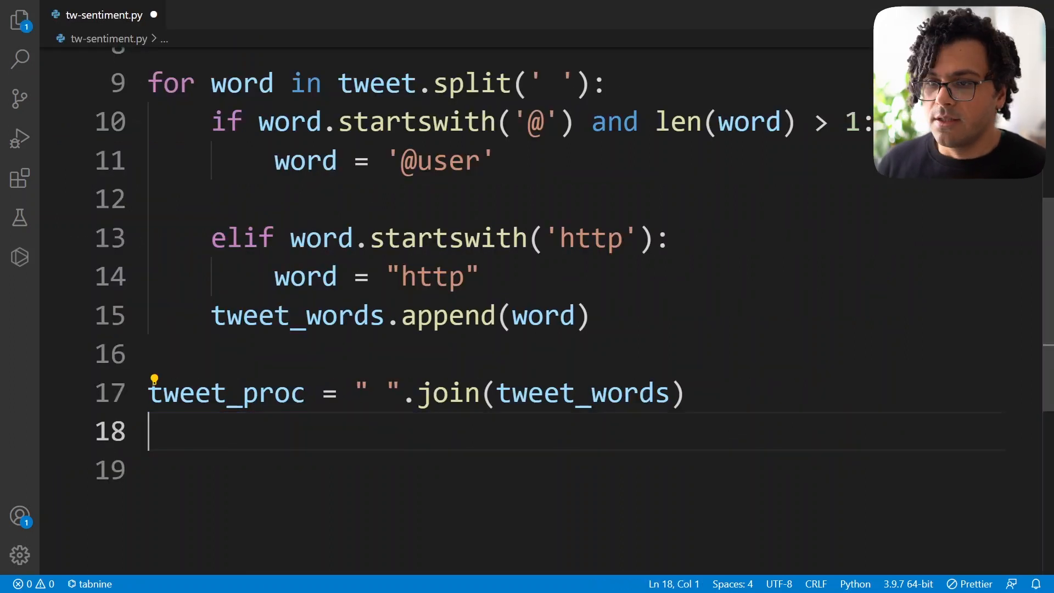
Add the comment '# load model and tokenizer' below the tweet_proc line.
scroll(down, 3)
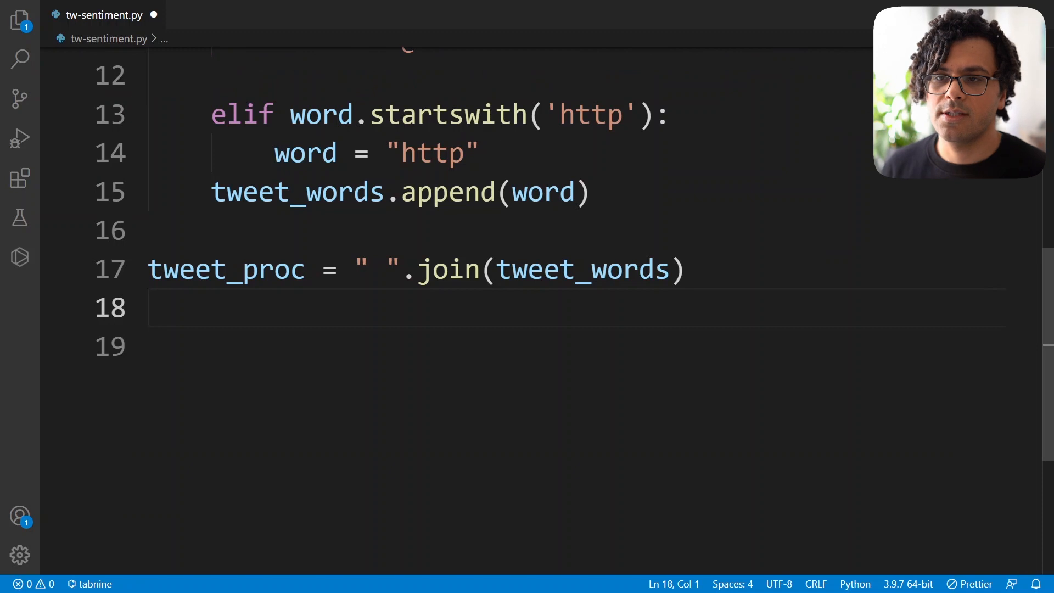
text(#)
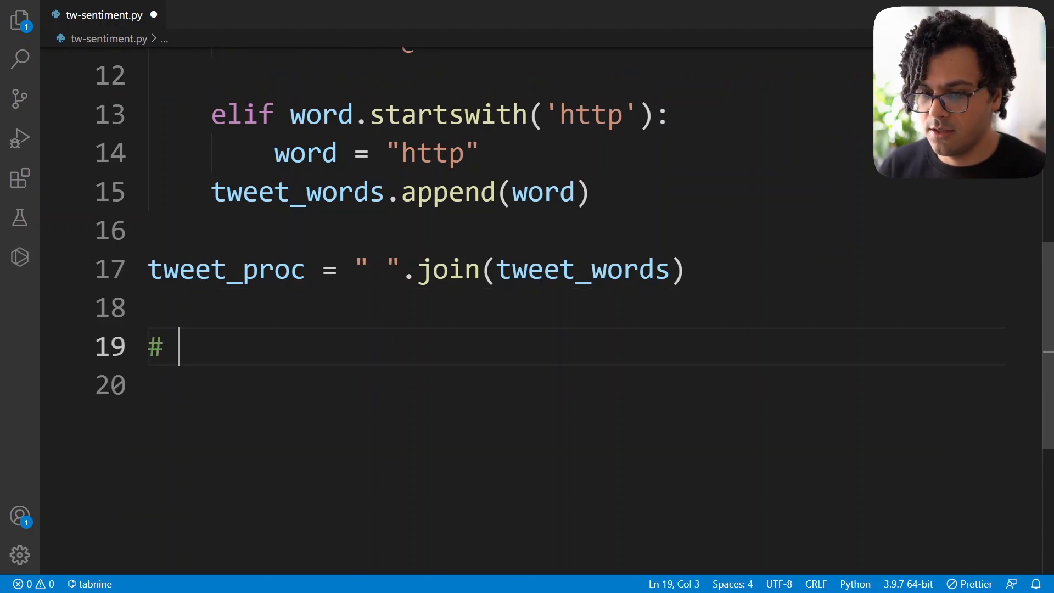
text(l)
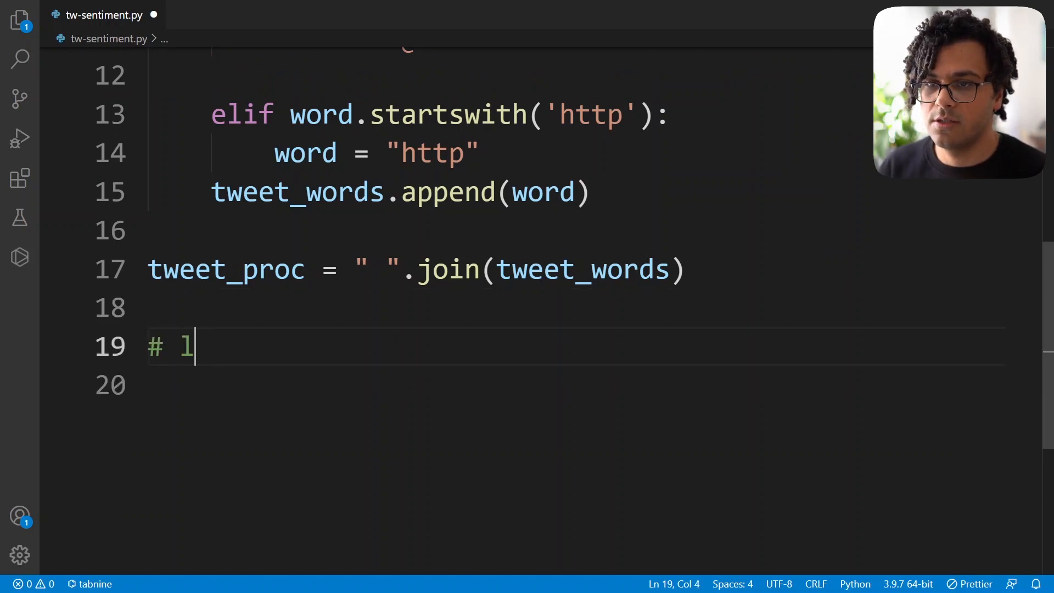
text(oad model and t)
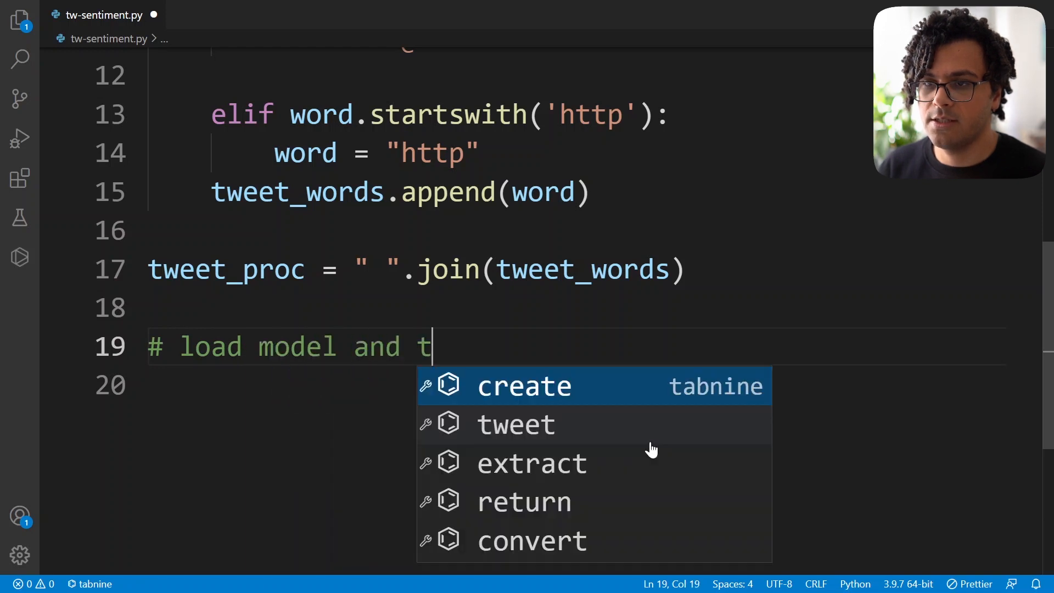
text(okenizer)
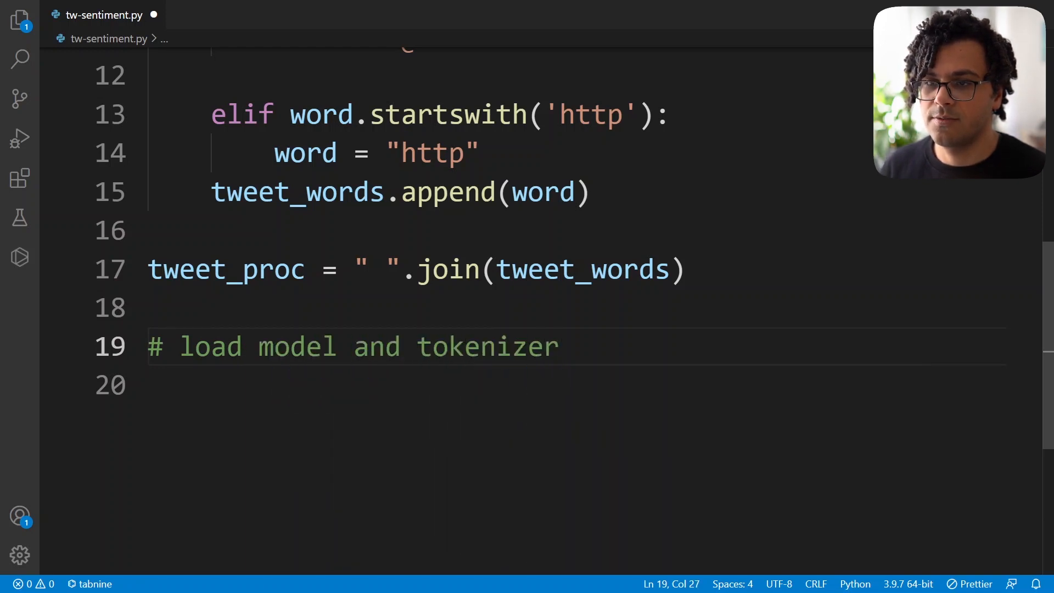
text(rob)
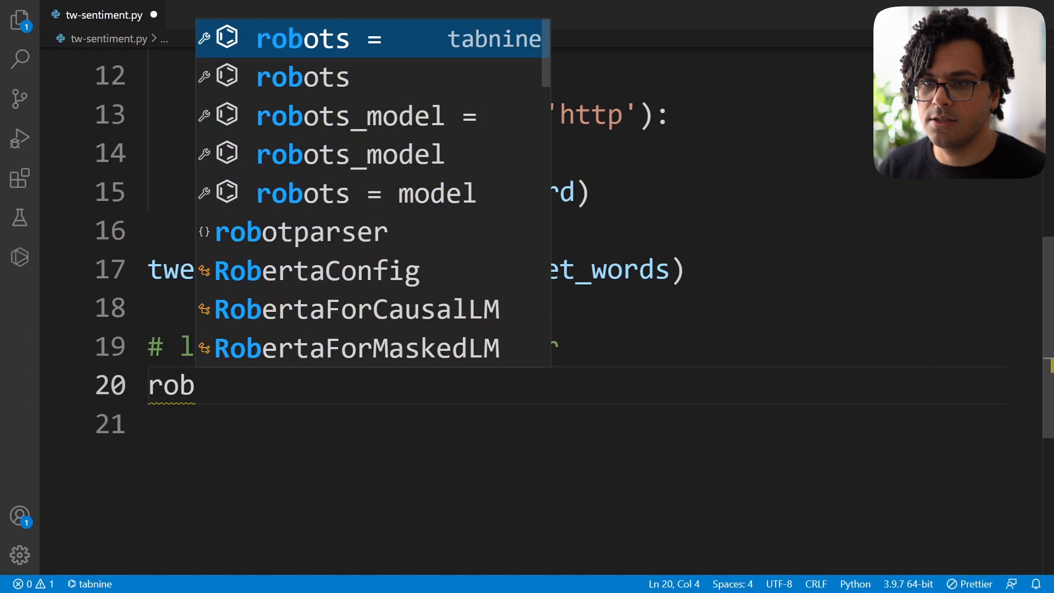
Set roberta = "cardiffnlp/twitter-roberta-base-sentiment" copied from the Hugging Face page.
text(erta = ")
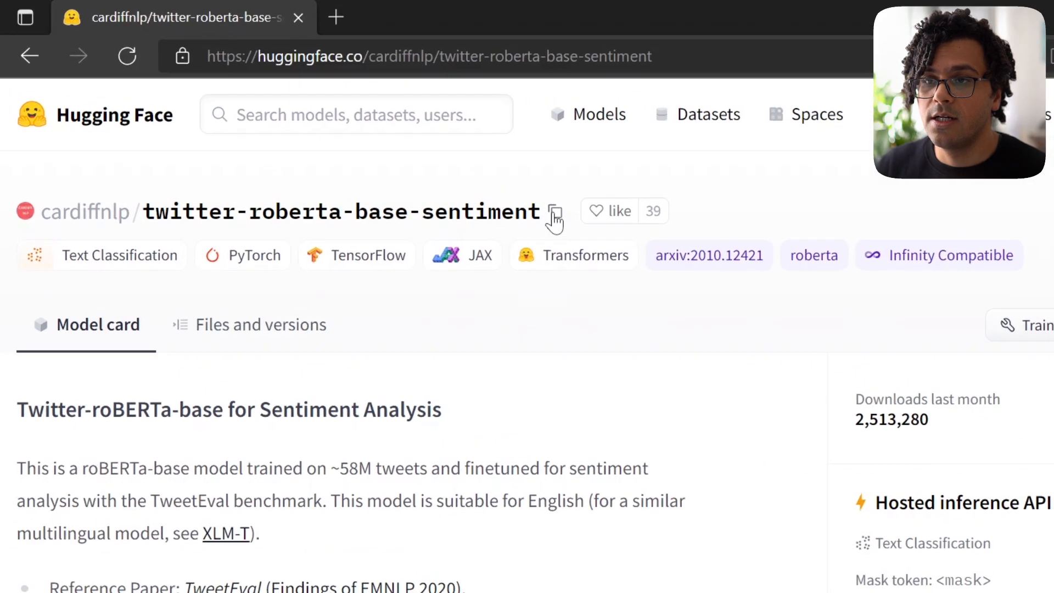
click(554, 211)
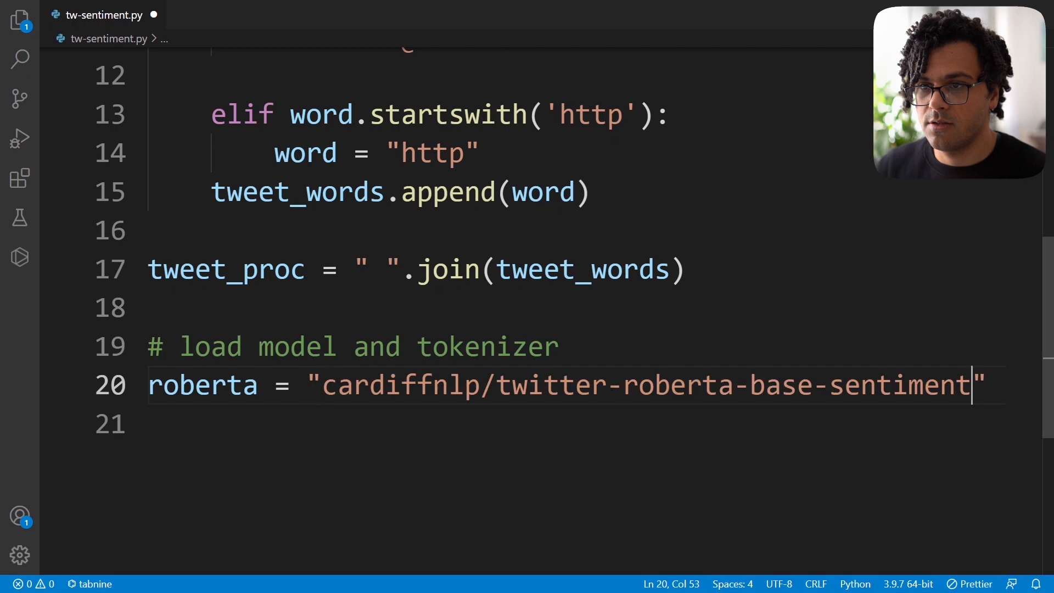
key(Enter)
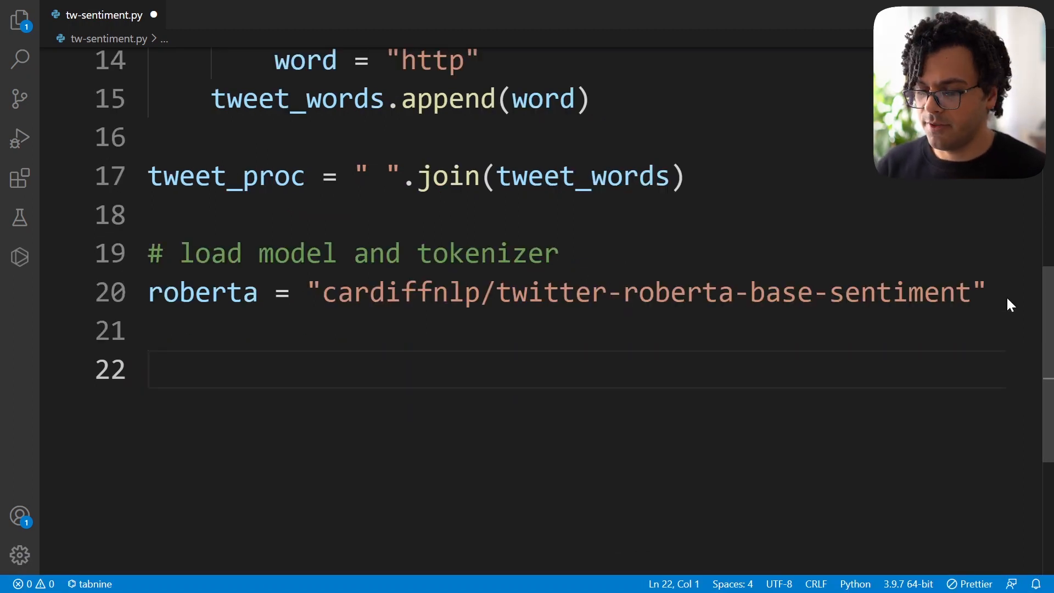
Load model via AutoModelForSequenceClassification.from_pretrained(roberta) and tokenizer via AutoTokenizer.from_pretrained(roberta).
text(model =)
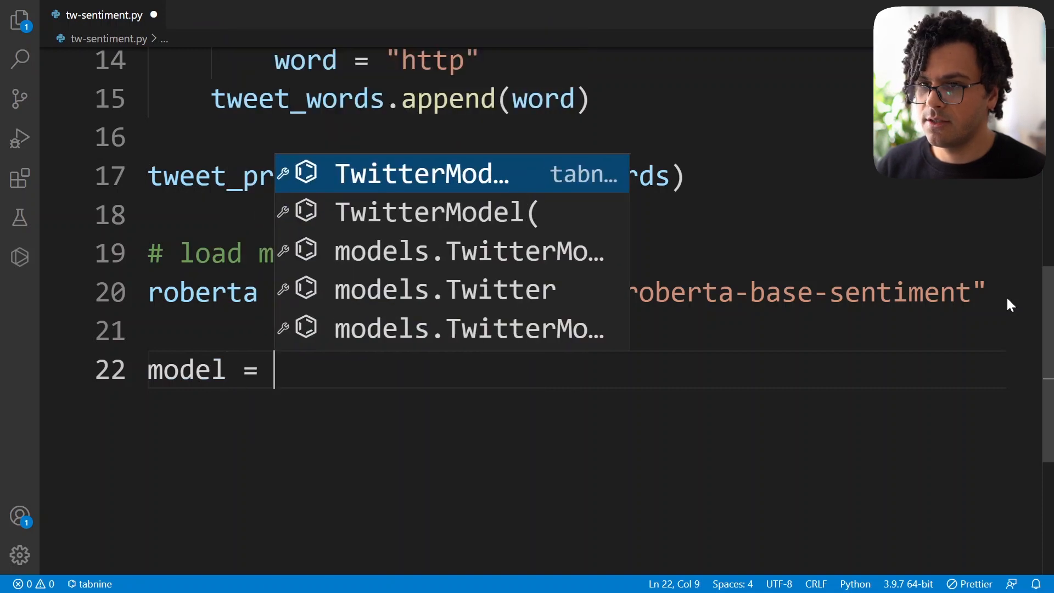
text(AutoModelForSequenceClassification)
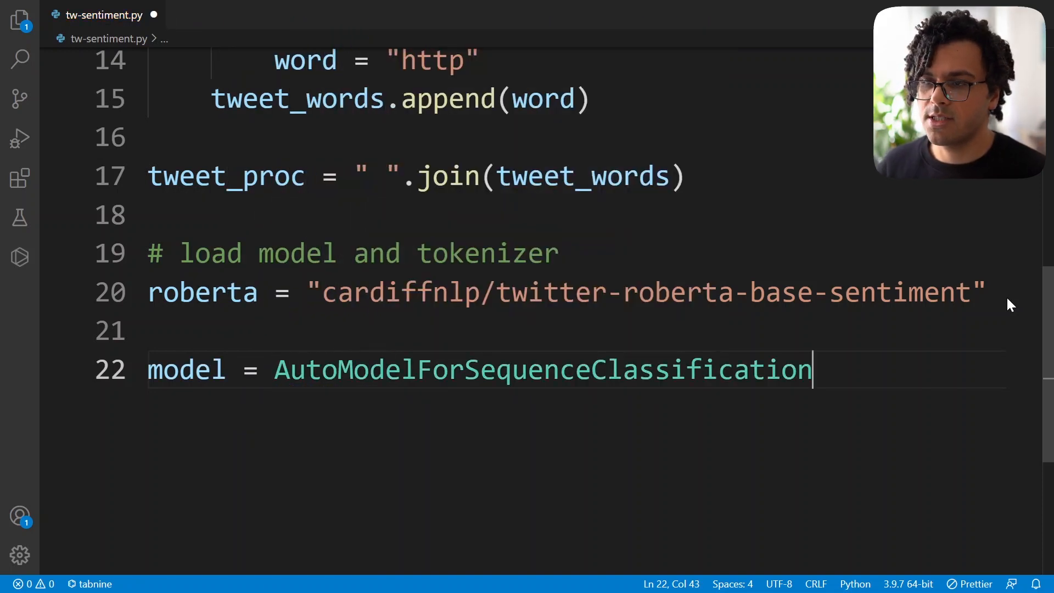
text(.)
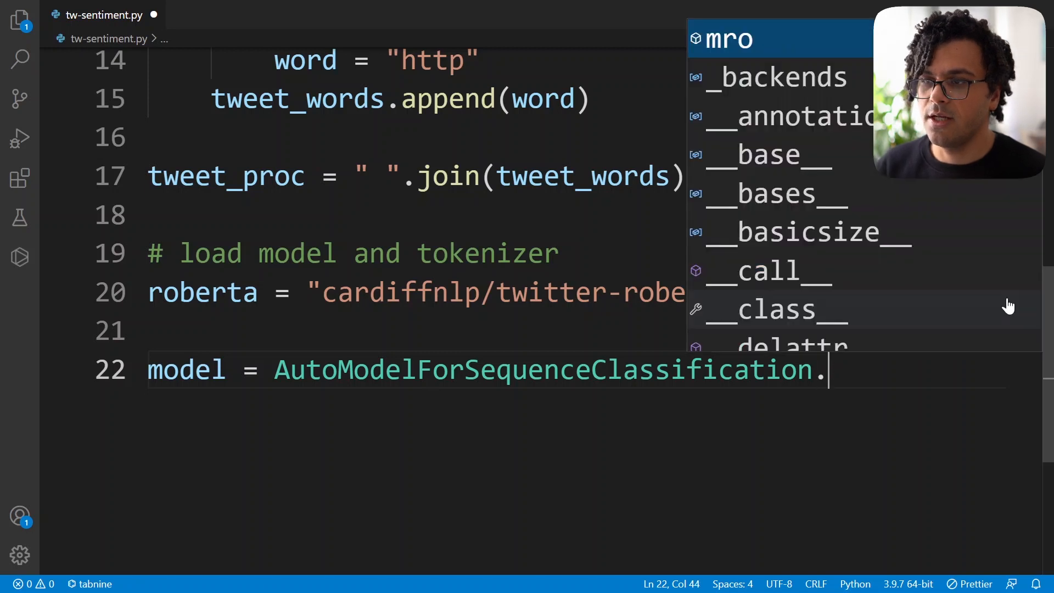
text(from_)
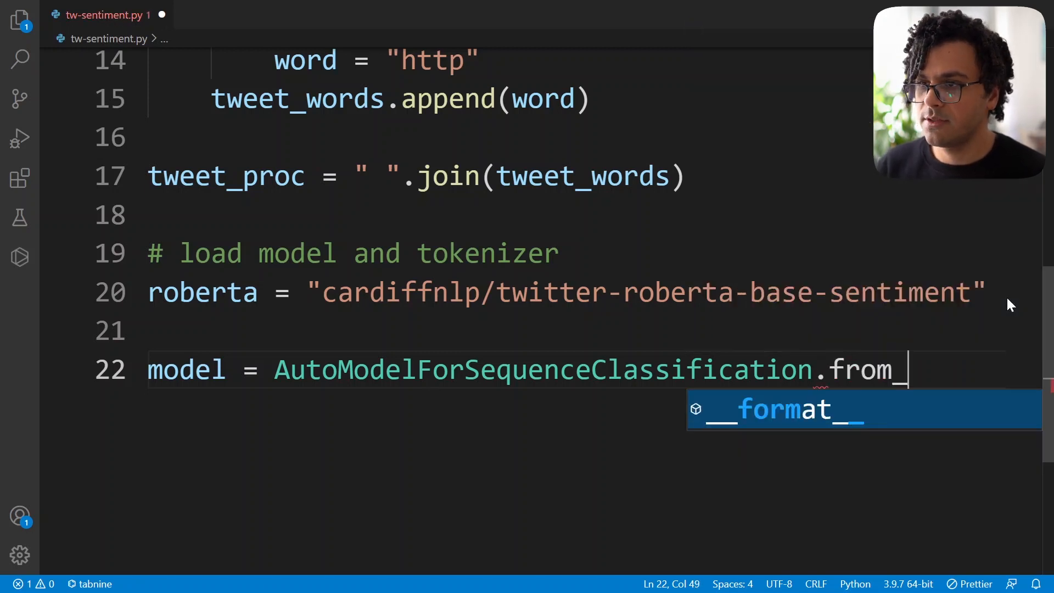
text(pretrained)
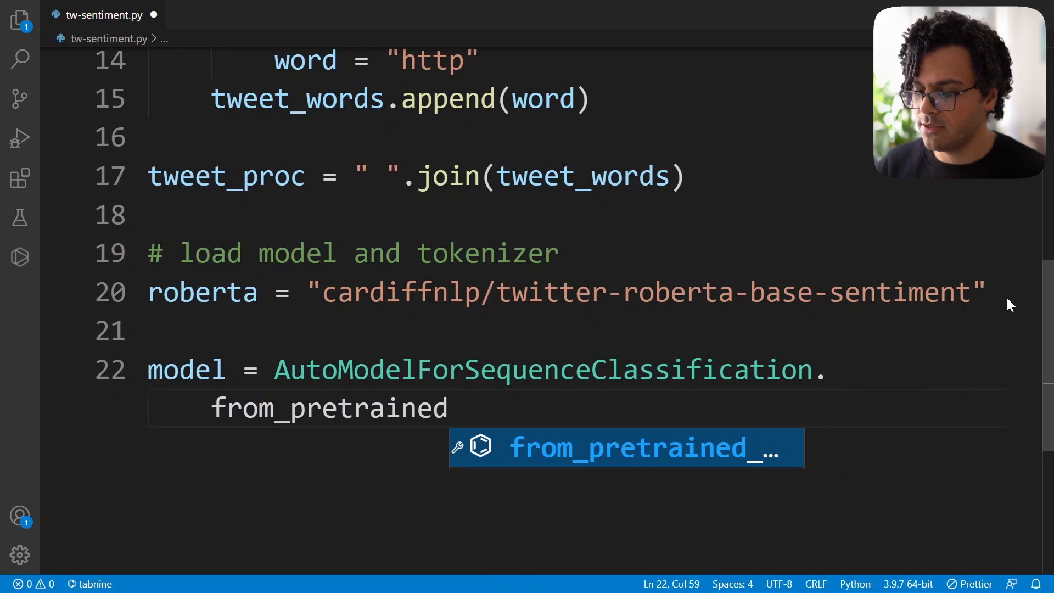
text((roberta)
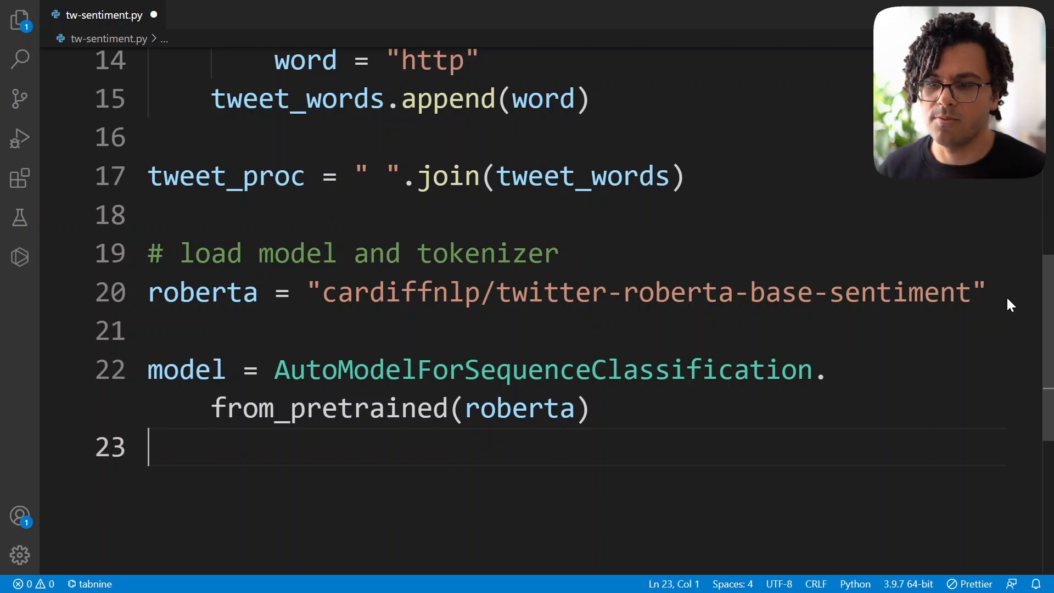
text(tokenizer = Au)
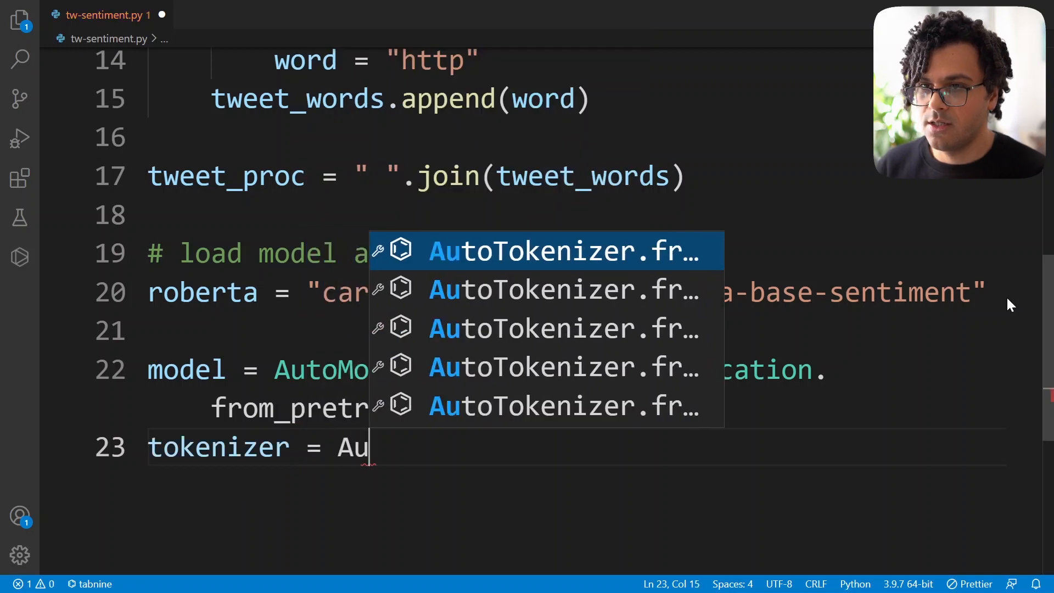
key(Tab)
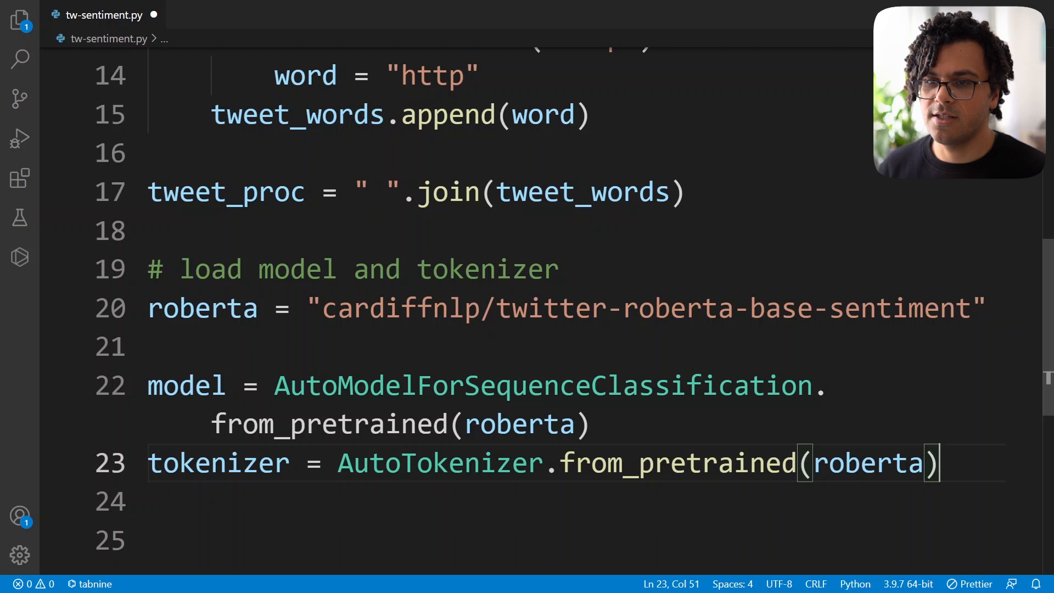
Define lables = ['Negative', 'Neutral', 'Positive'] for the classifier's three output classes.
text(lab)
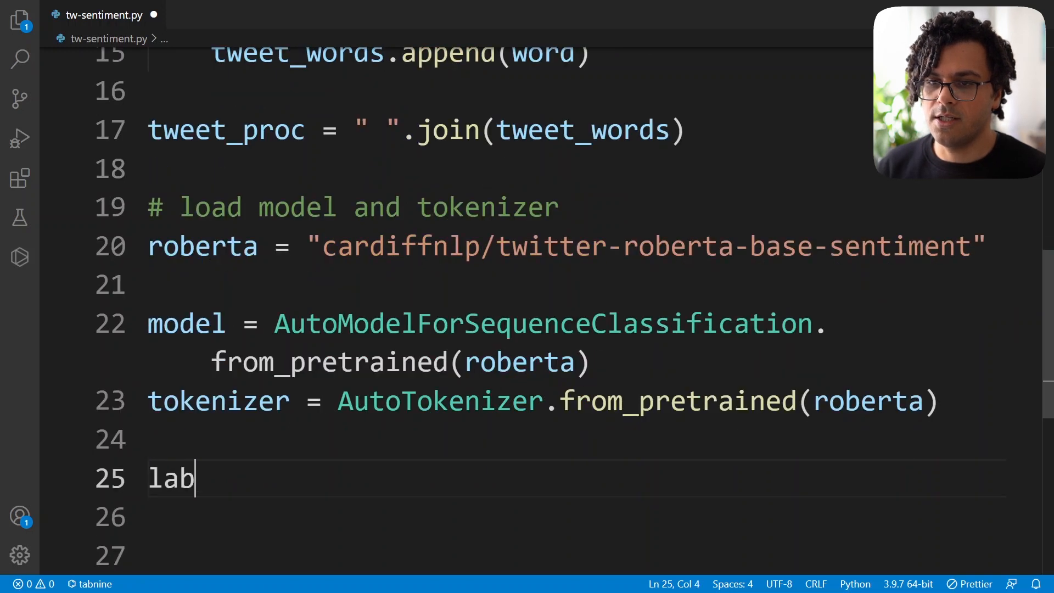
text(les = [])
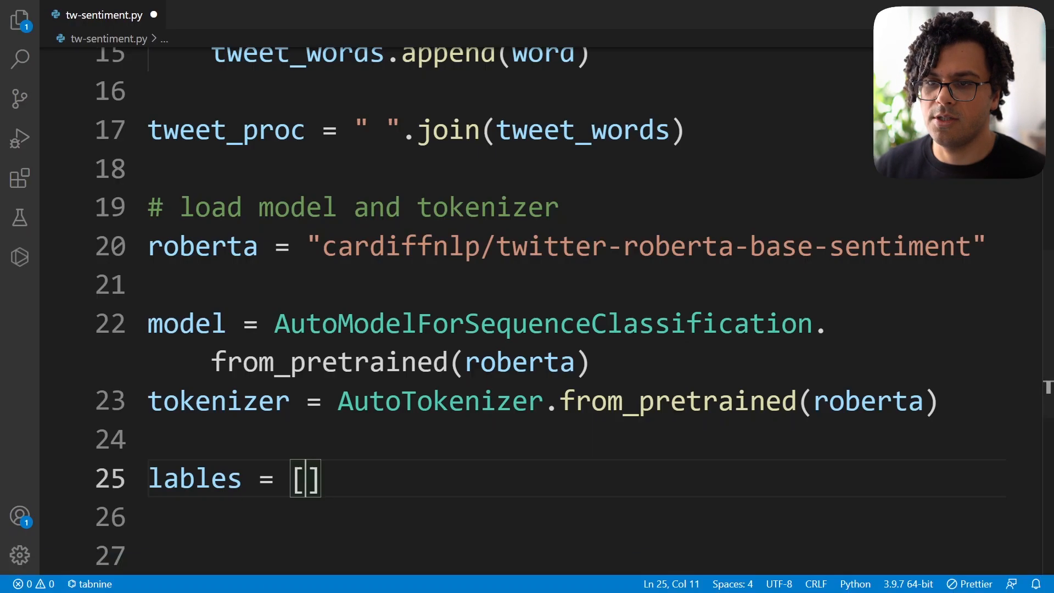
text('Neg')
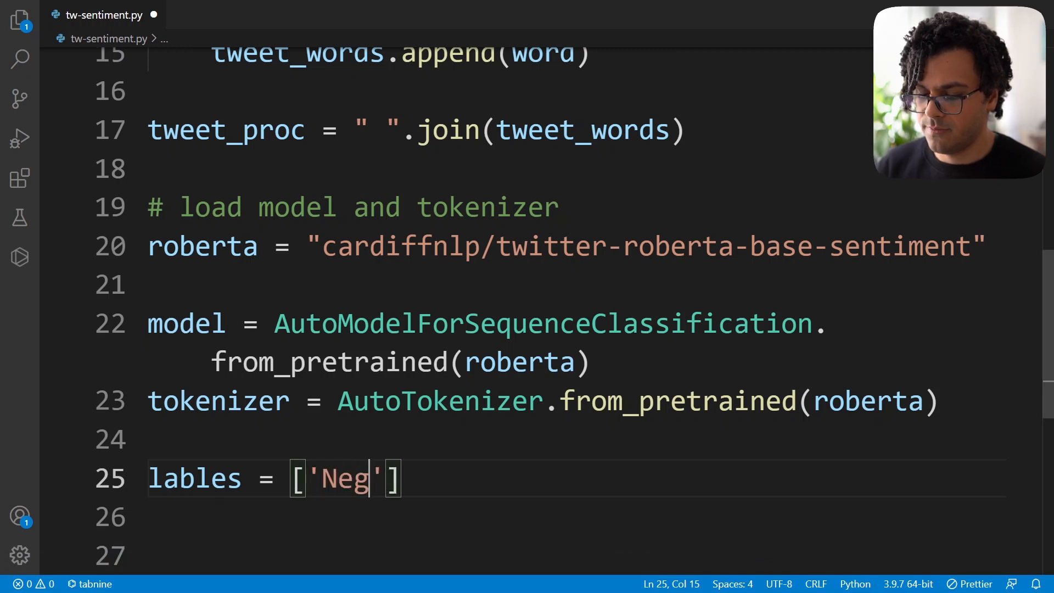
text(ative', 'N)
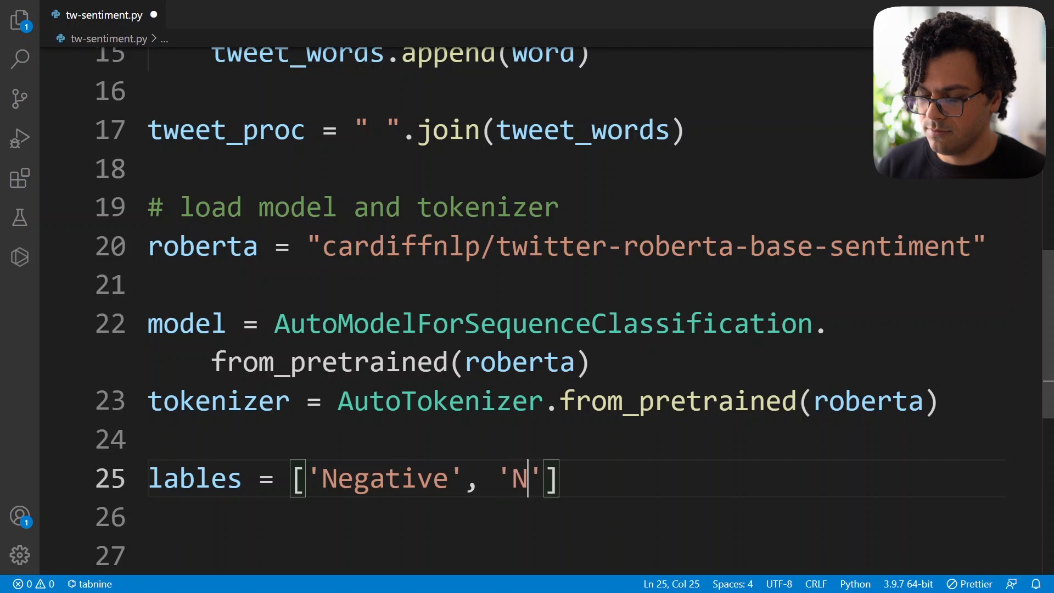
text(eutral)
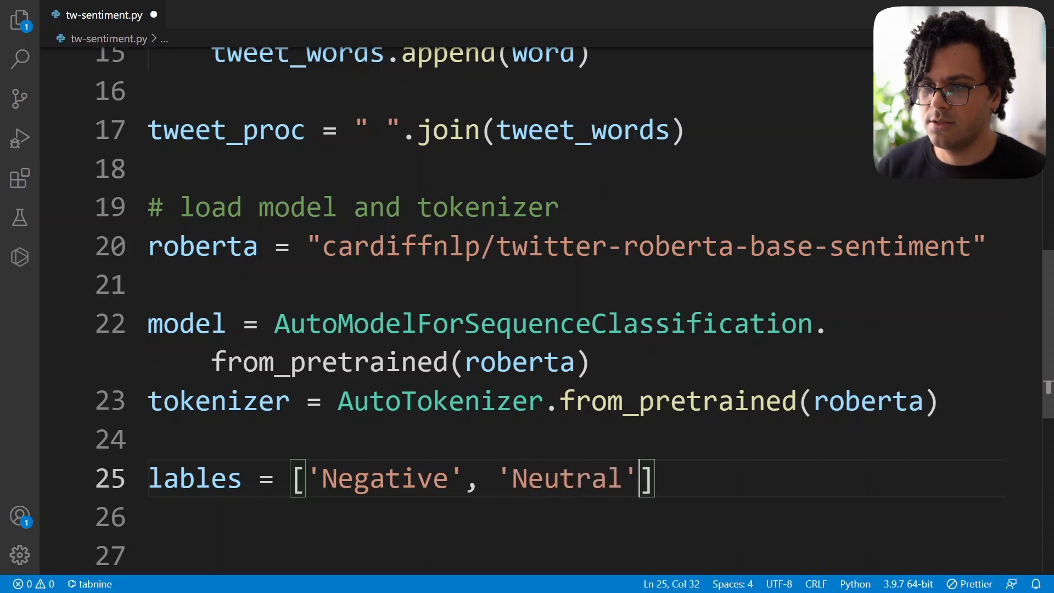
text(Positive')
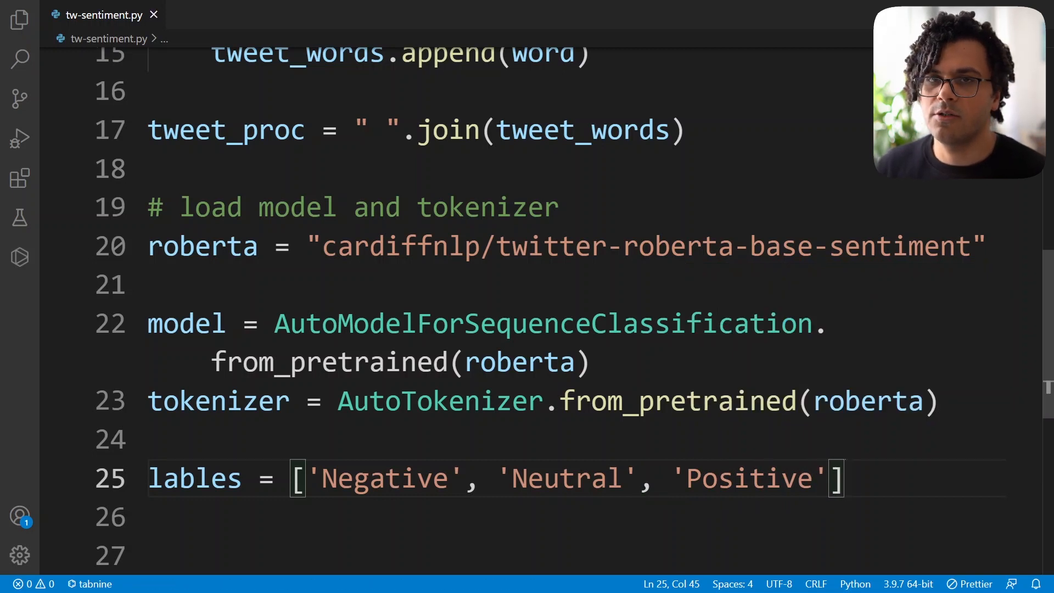
scroll(down, 3)
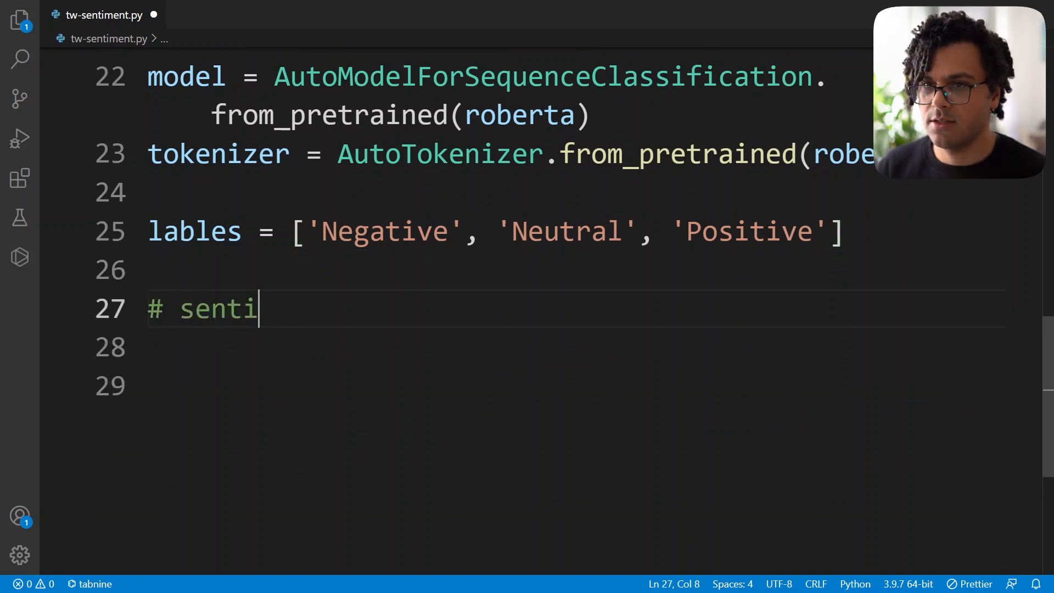
Under a '# sentiment analysis' comment, set encoded_tweet = tokenizer(tweet_proc, return_tensor='pt').
text(ment analysis)
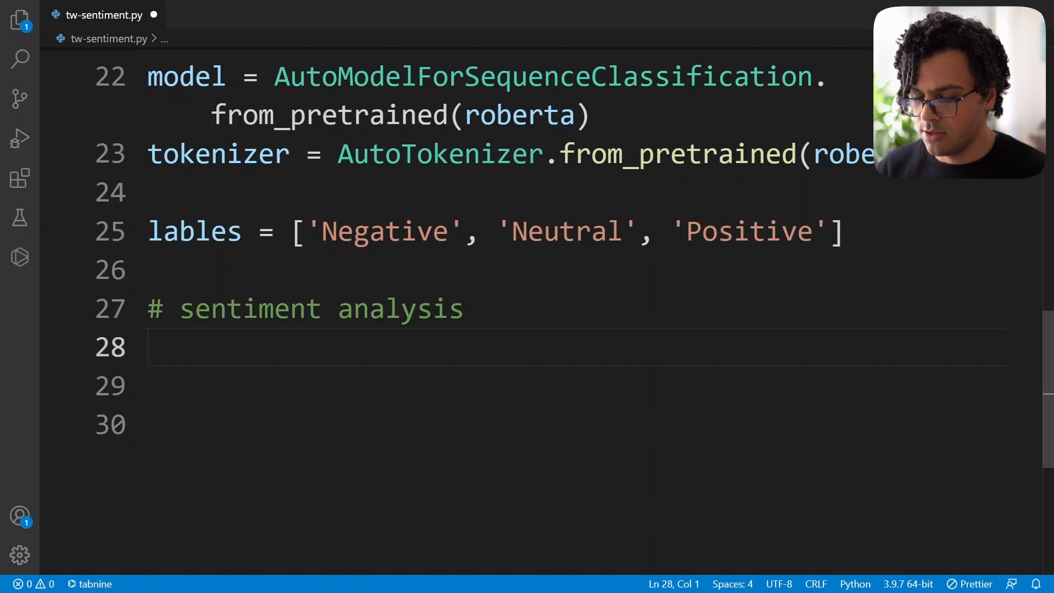
text(encoded_)
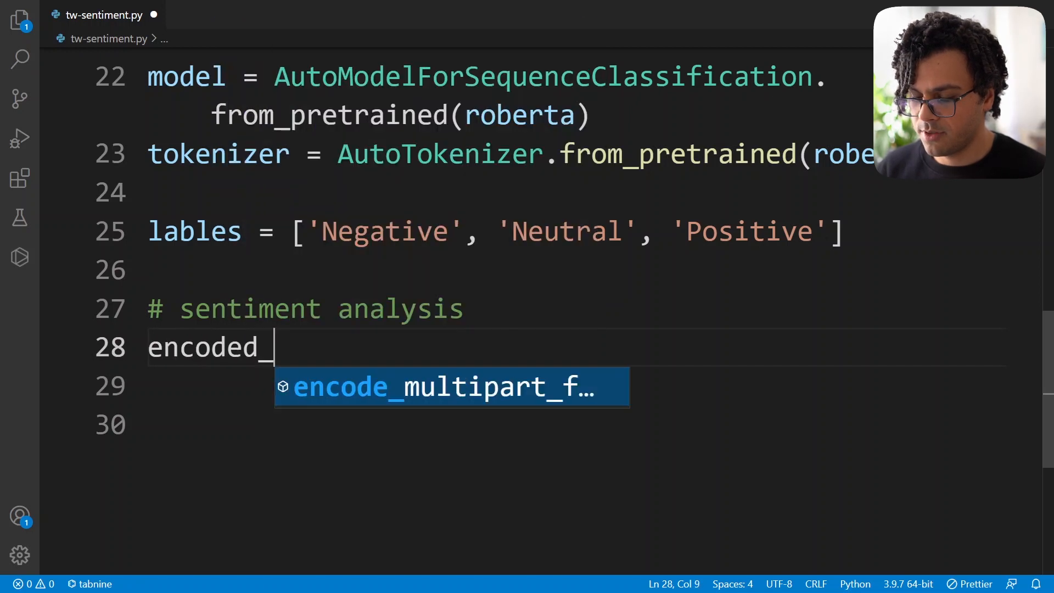
text(tweet = t)
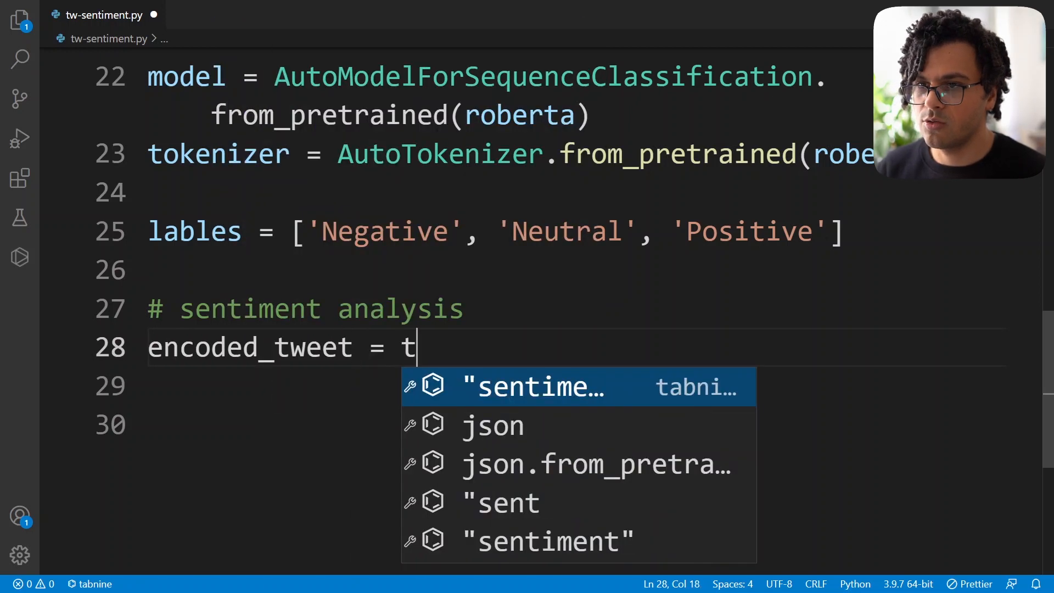
text(okenizer)
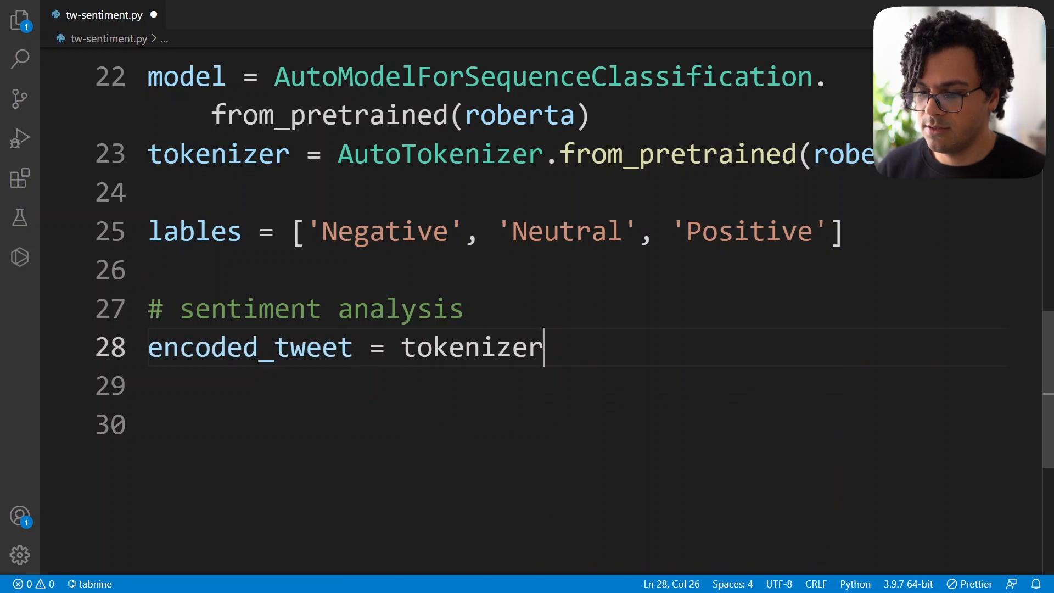
text((tw)
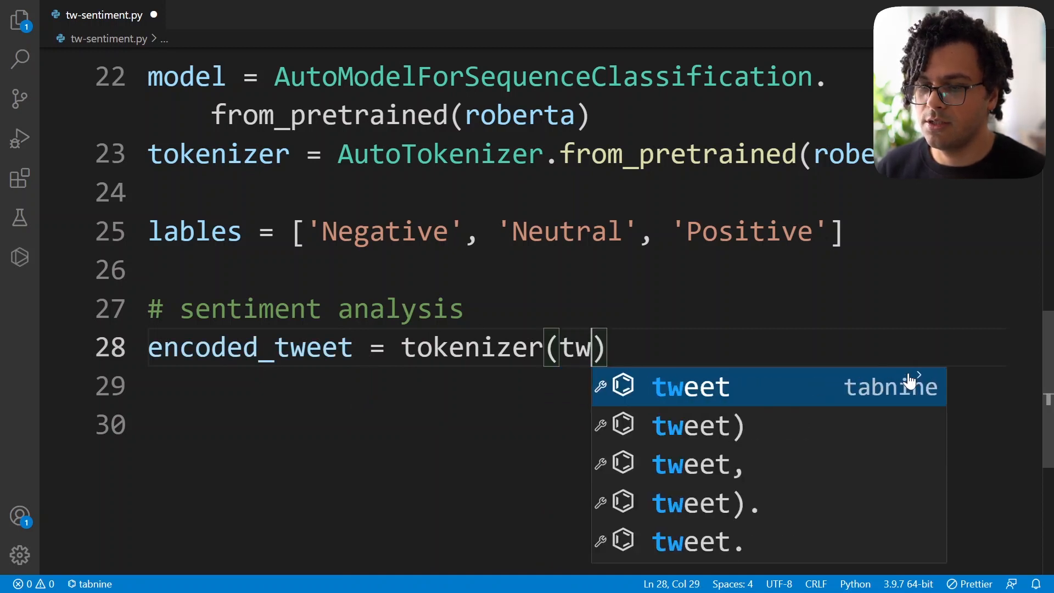
text(eet)
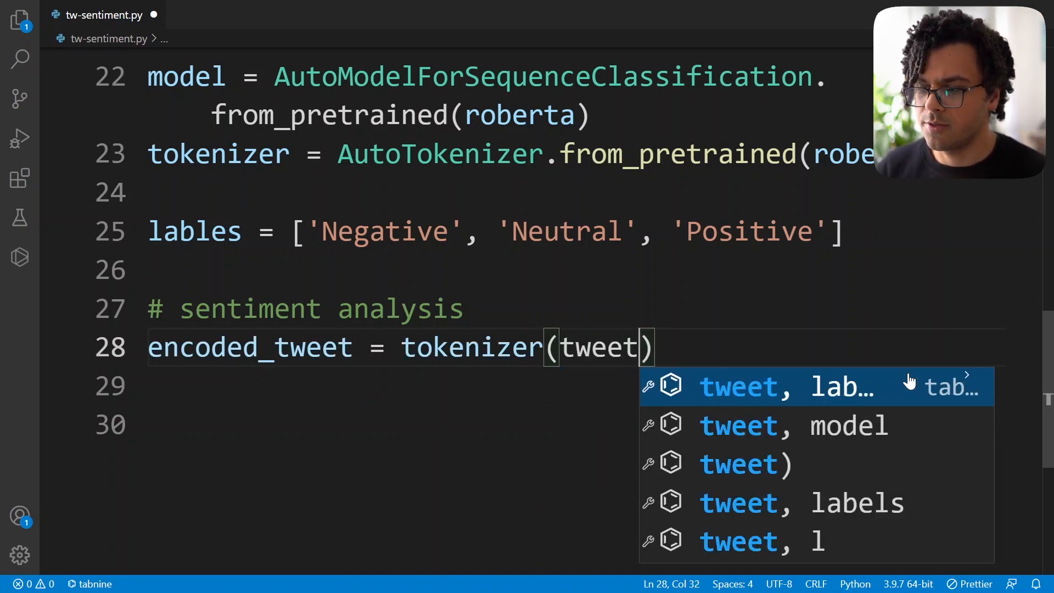
text(_proc,)
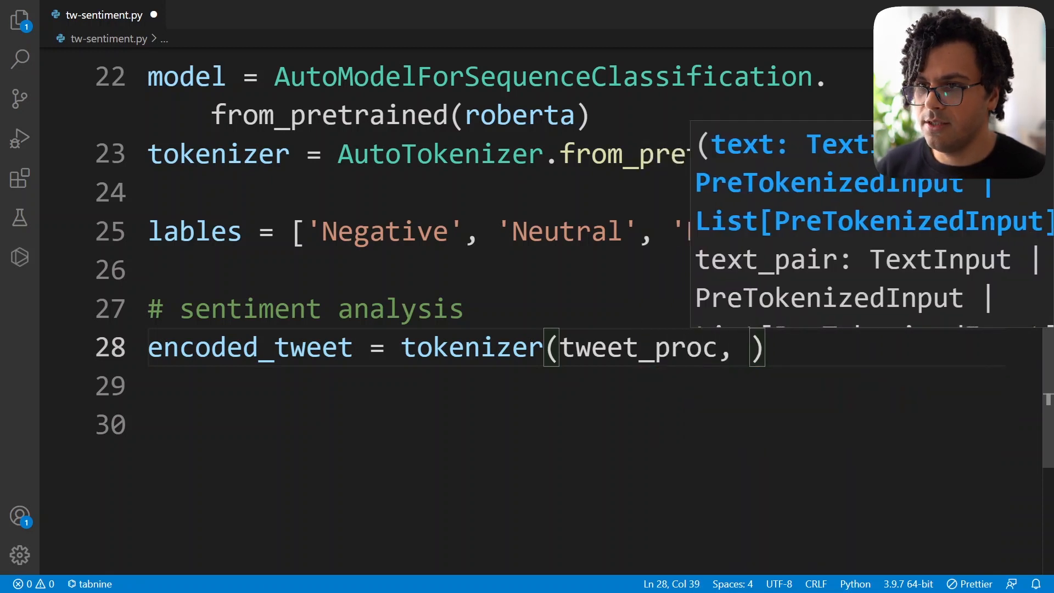
text(return)
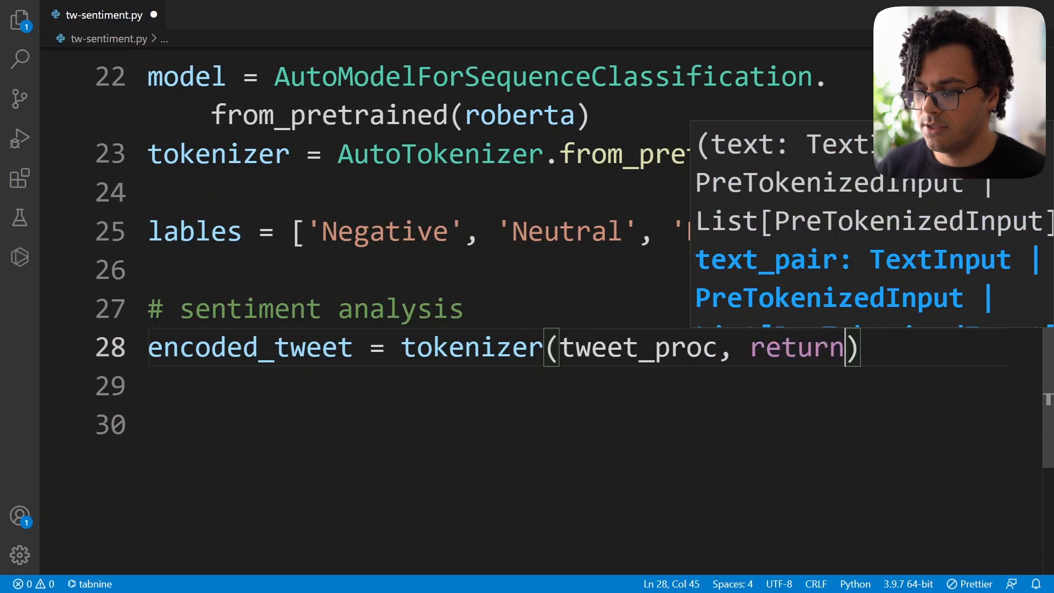
text(_tensor='p)
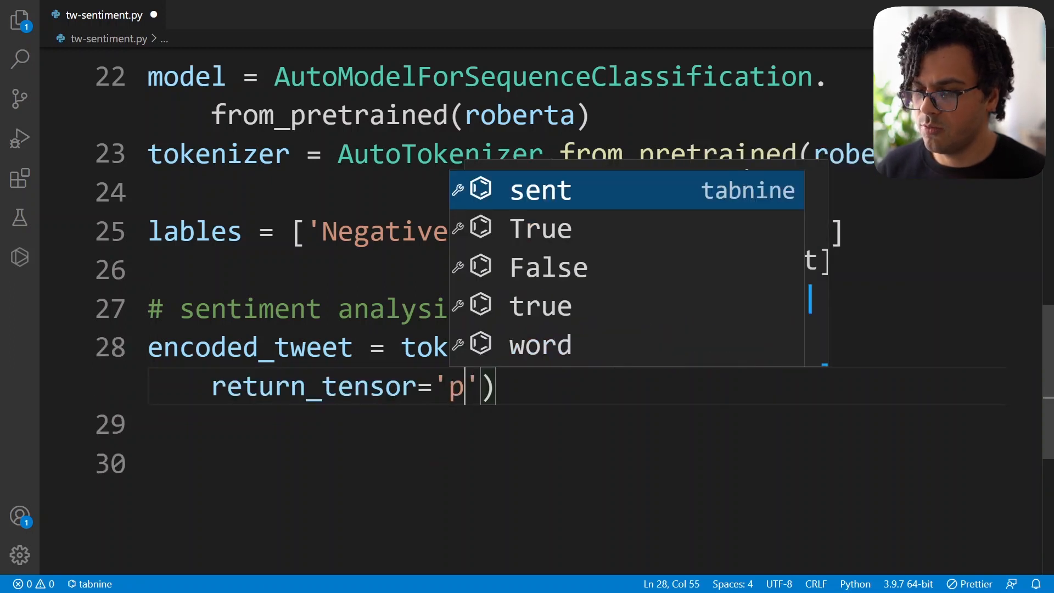
text(t)
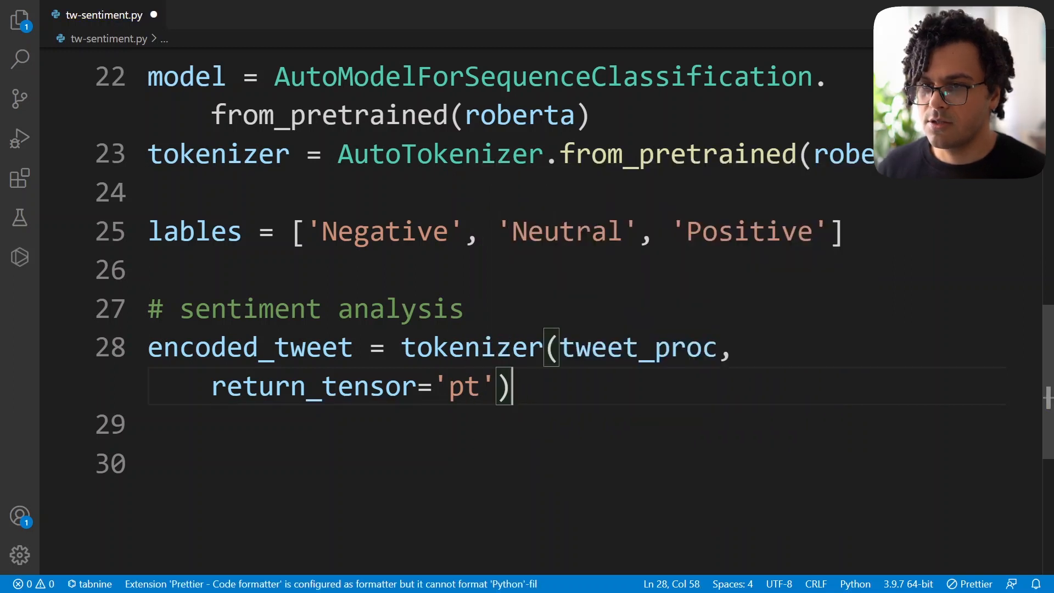
Add print(encoded_tweet) to inspect the tokenized result.
text(p)
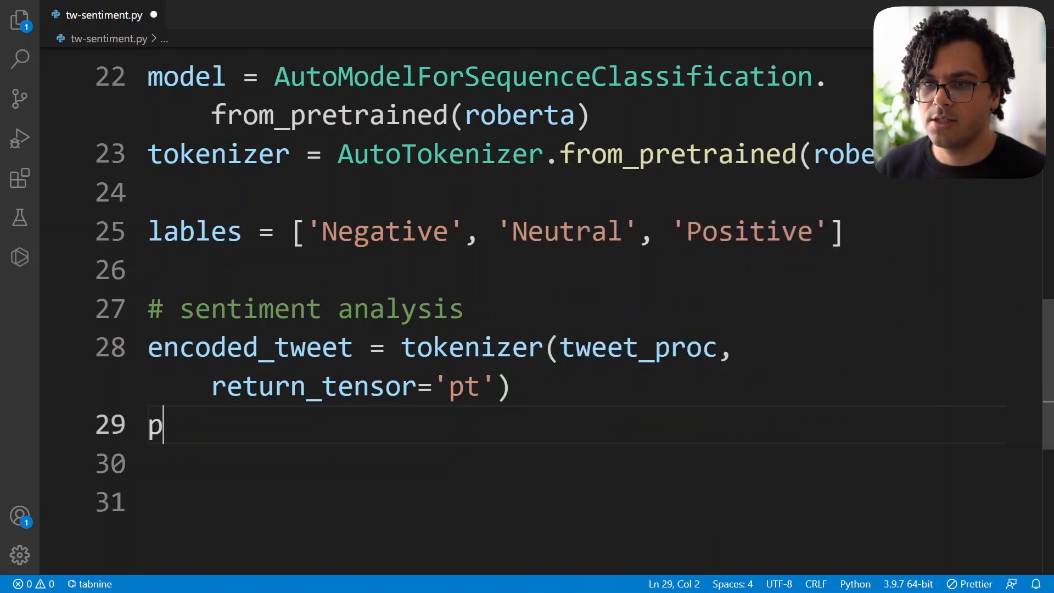
text(rint(encode)
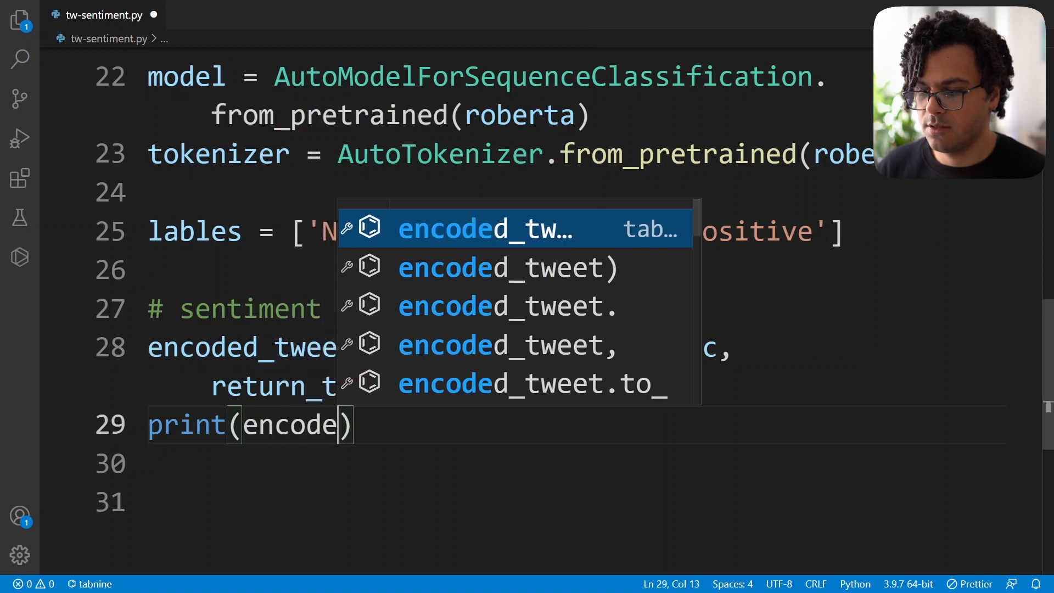
key(Tab)
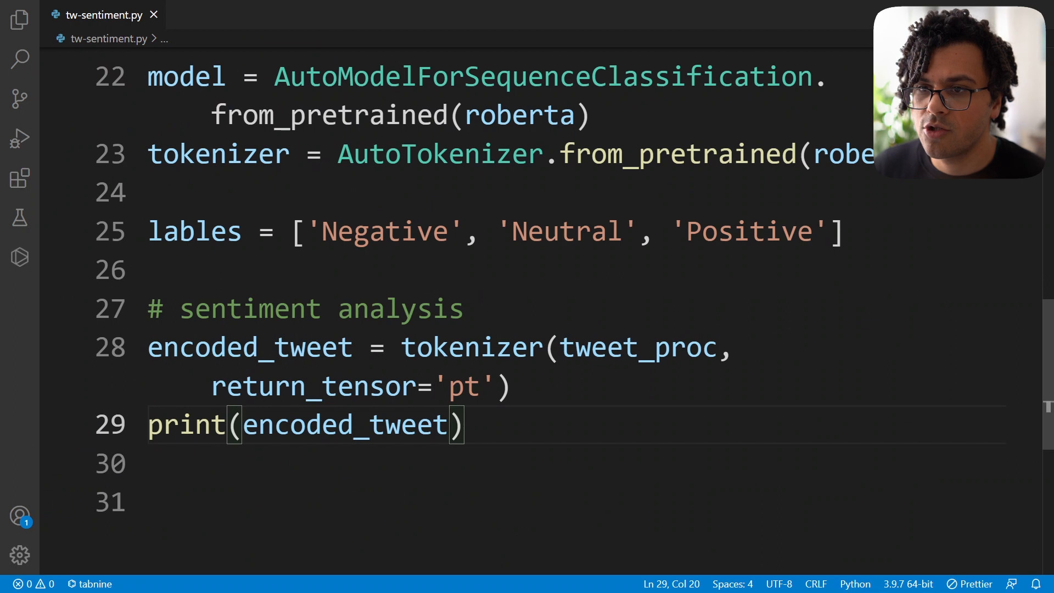
Correct the keyword to return_tensors and check the printed input_ids and attention_mask tensors.
text(s)
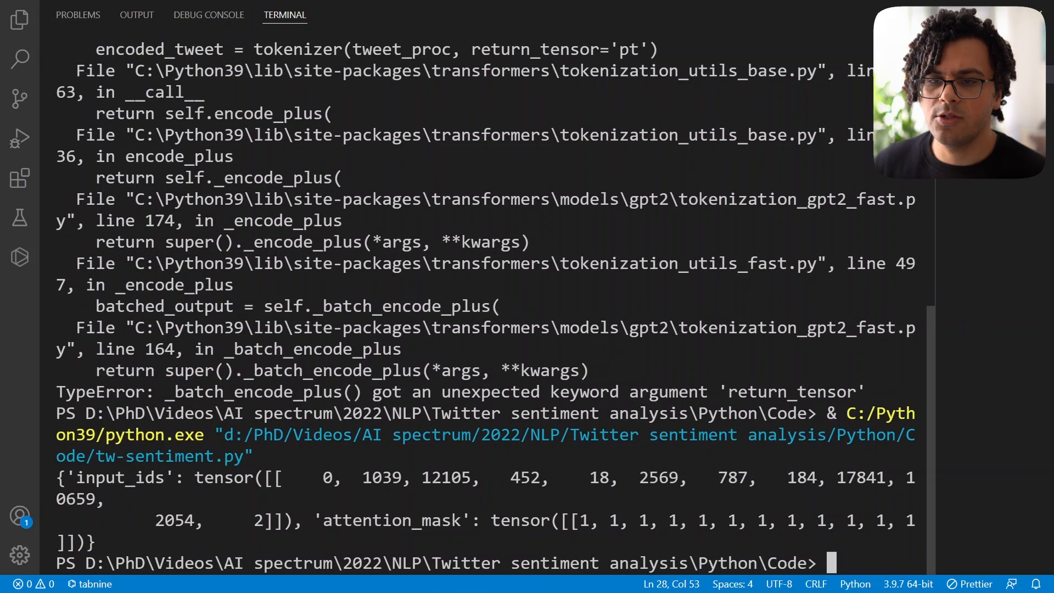
double_click(119, 477)
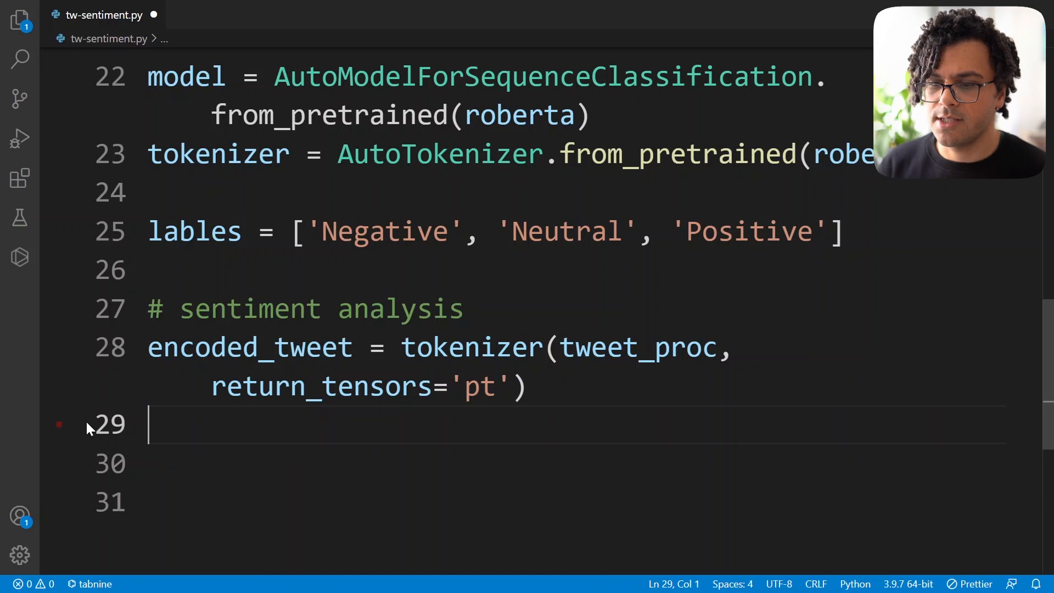
Write output = model(encoded_tweet['input_ids'], encoded_tweet['attention_mask']) and print the output.
scroll(down, 3)
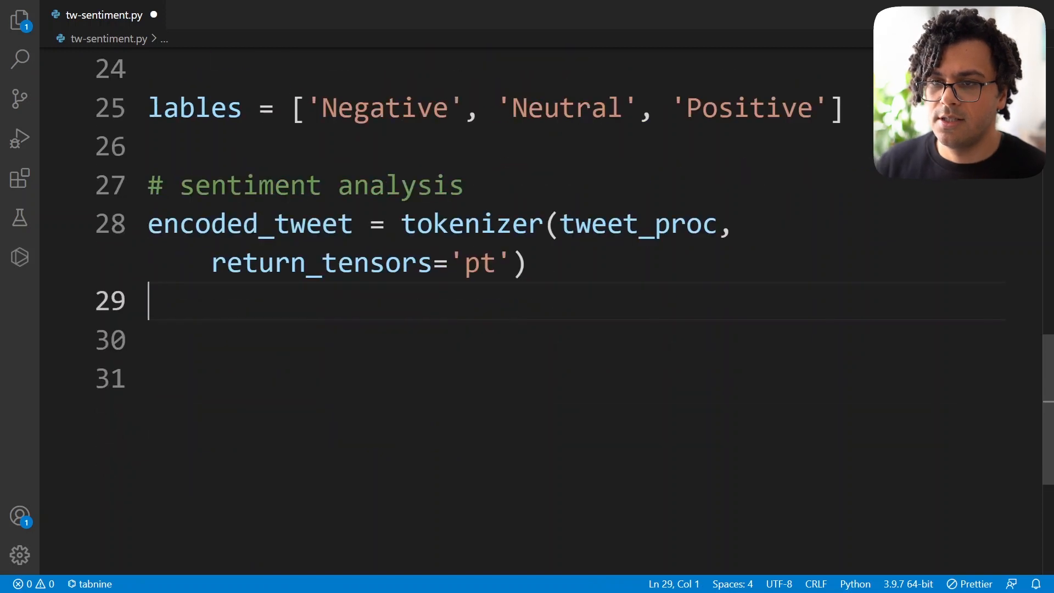
text(out)
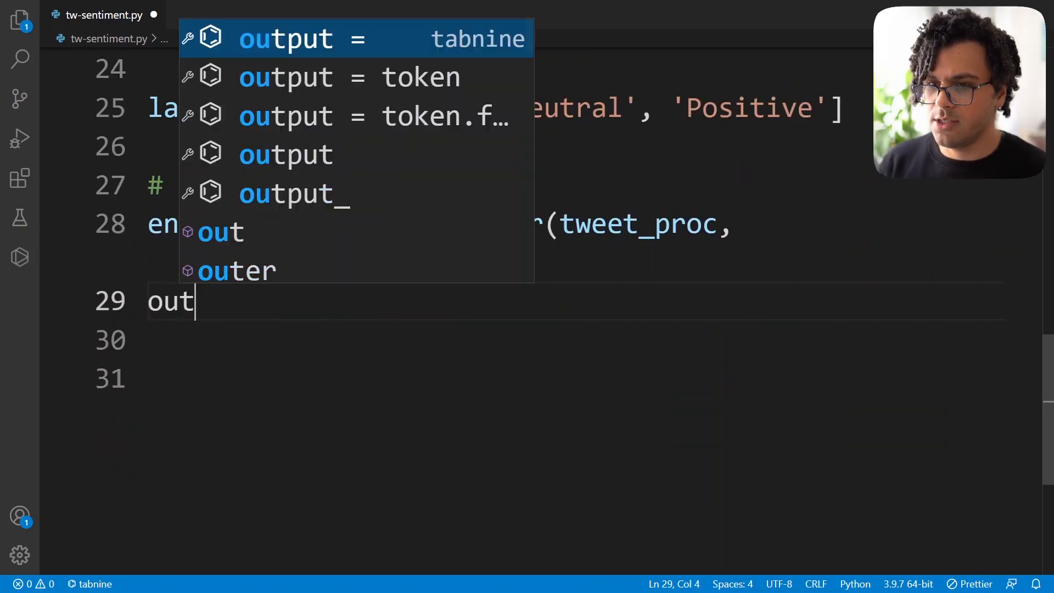
text(put = model)
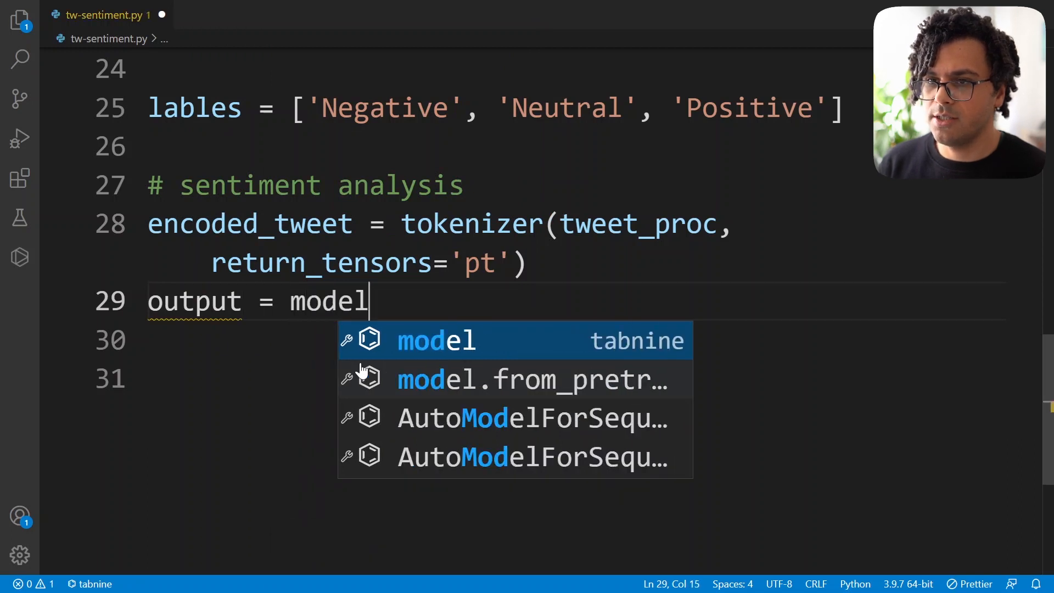
text(())
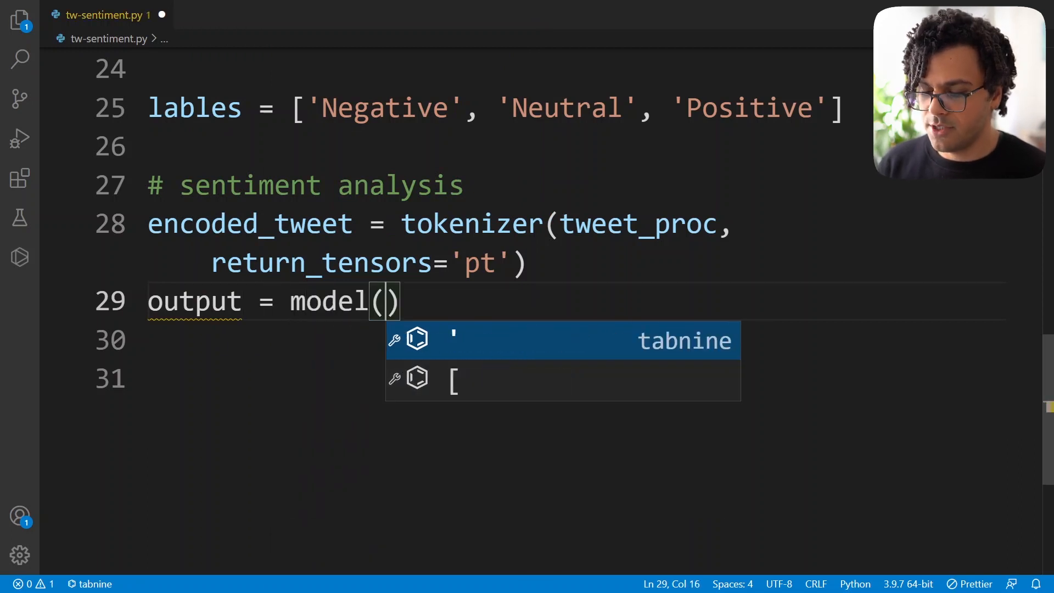
text(encoded_tweet[)
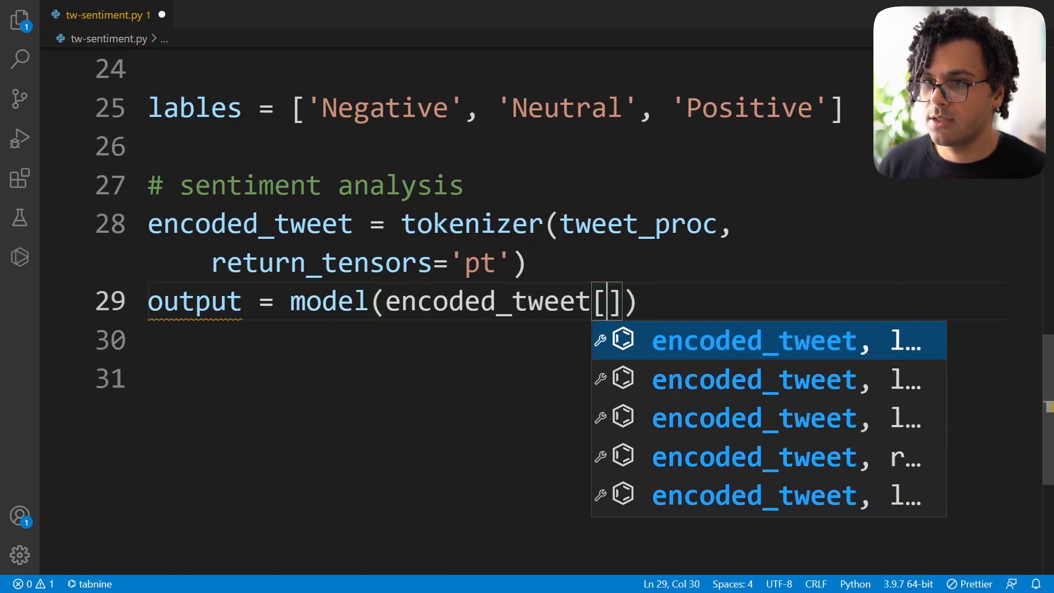
text(')
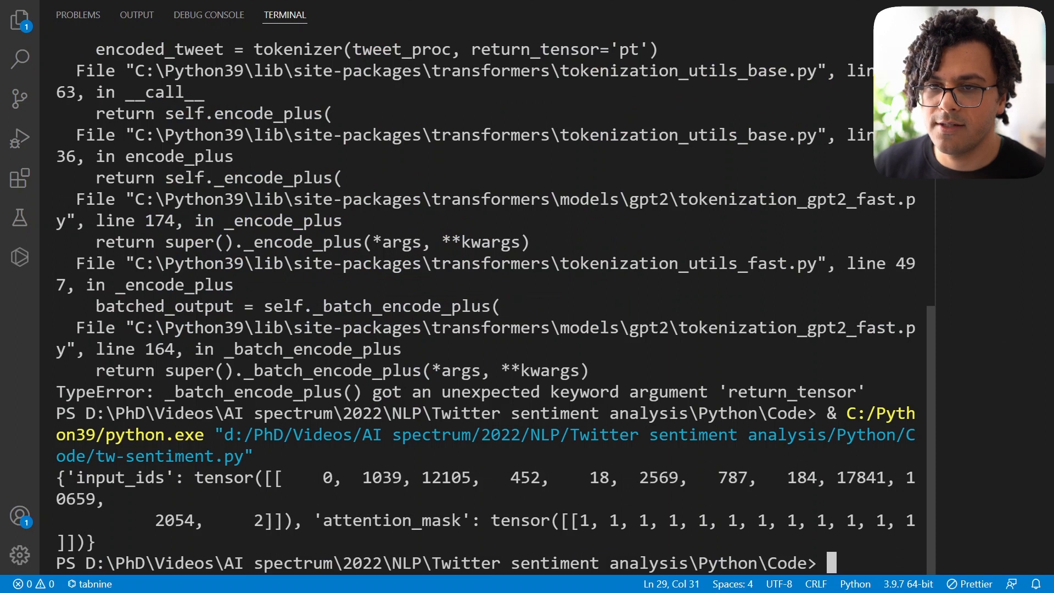
double_click(119, 478)
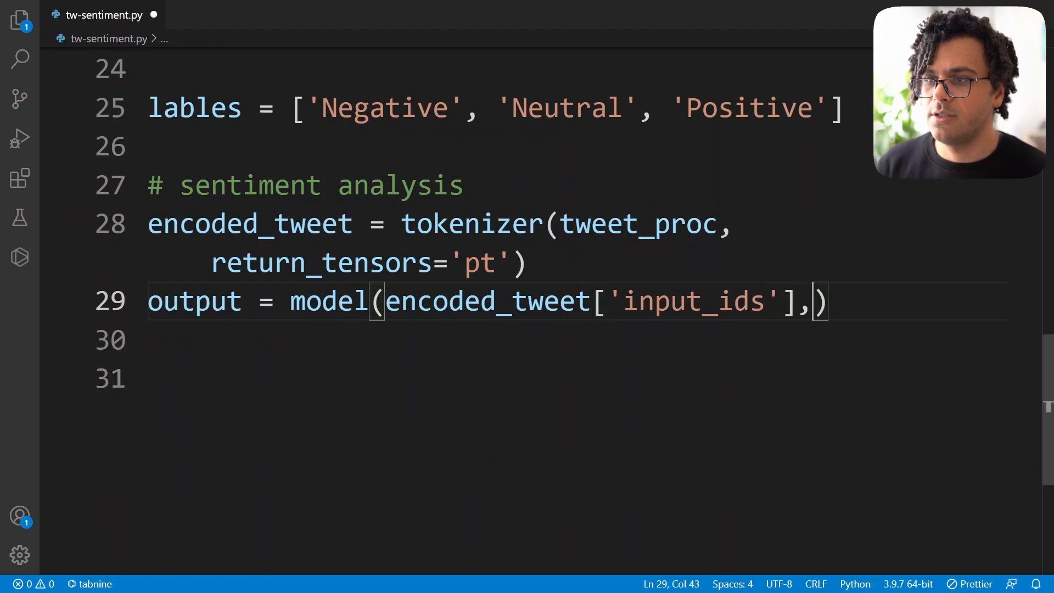
text(encoded)
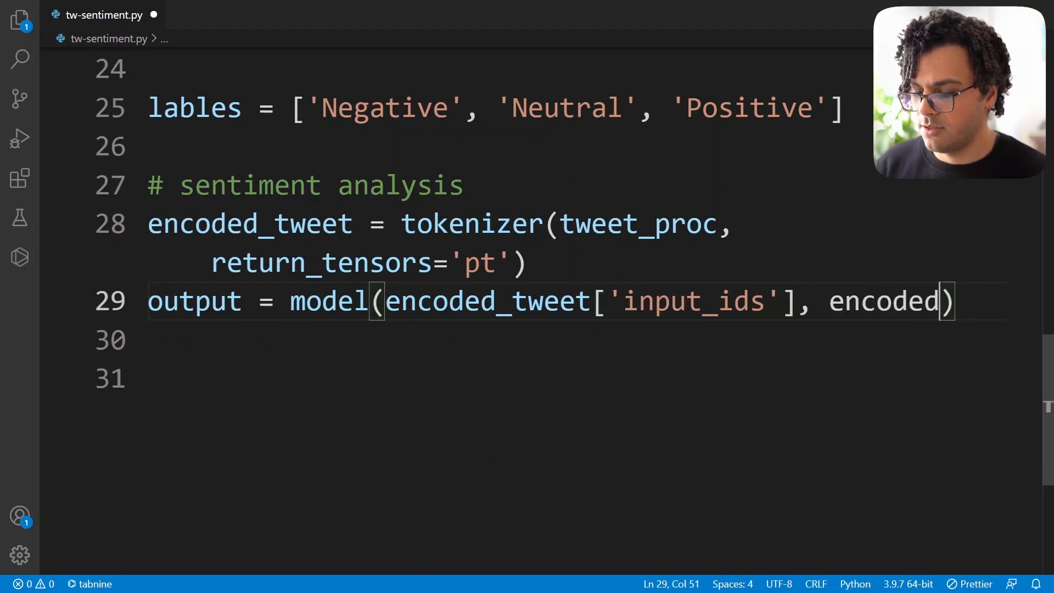
text(_tweet)
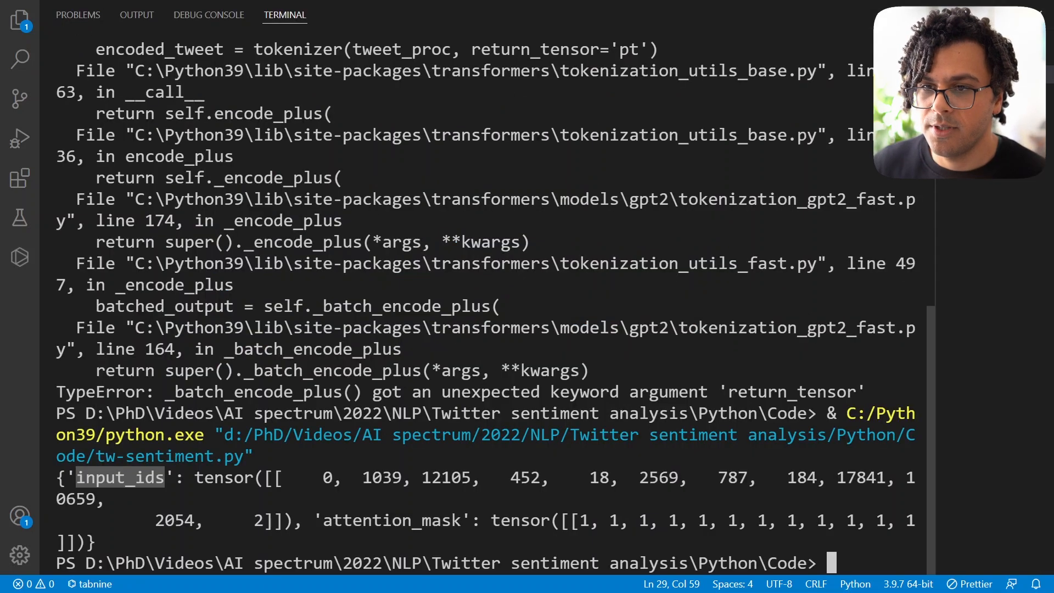
double_click(390, 519)
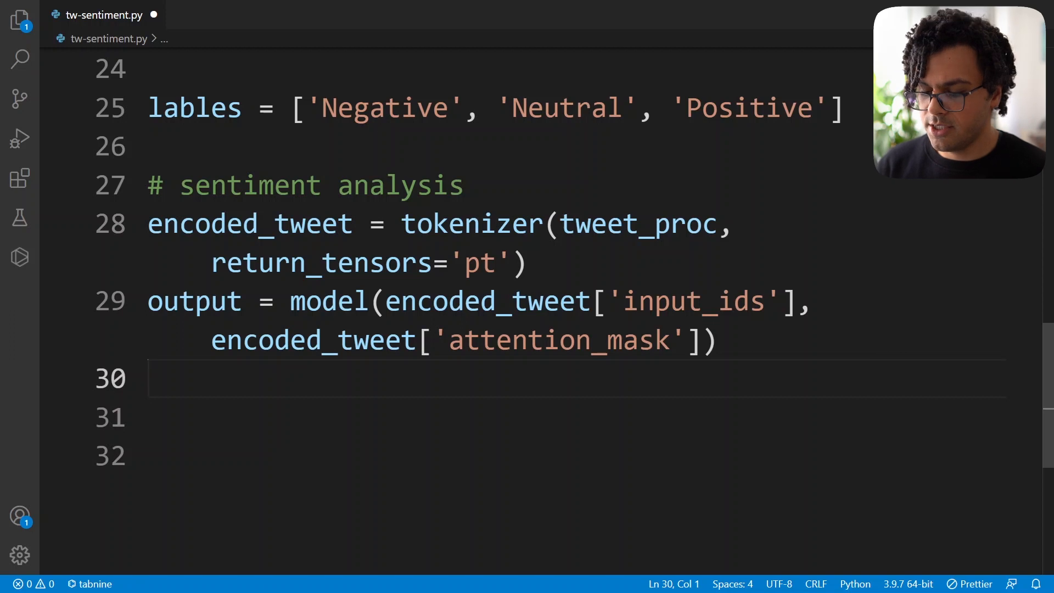
text(print())
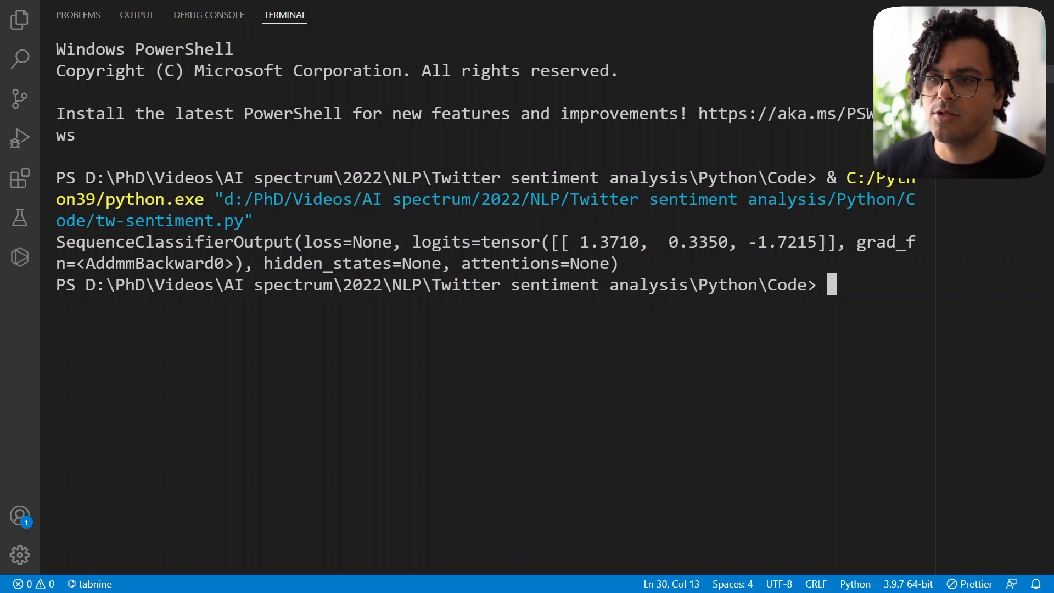
Simplify the call to output = model(**encoded_tweet), drop print(output), and run the script for the logits.
drag(481, 241, 835, 241)
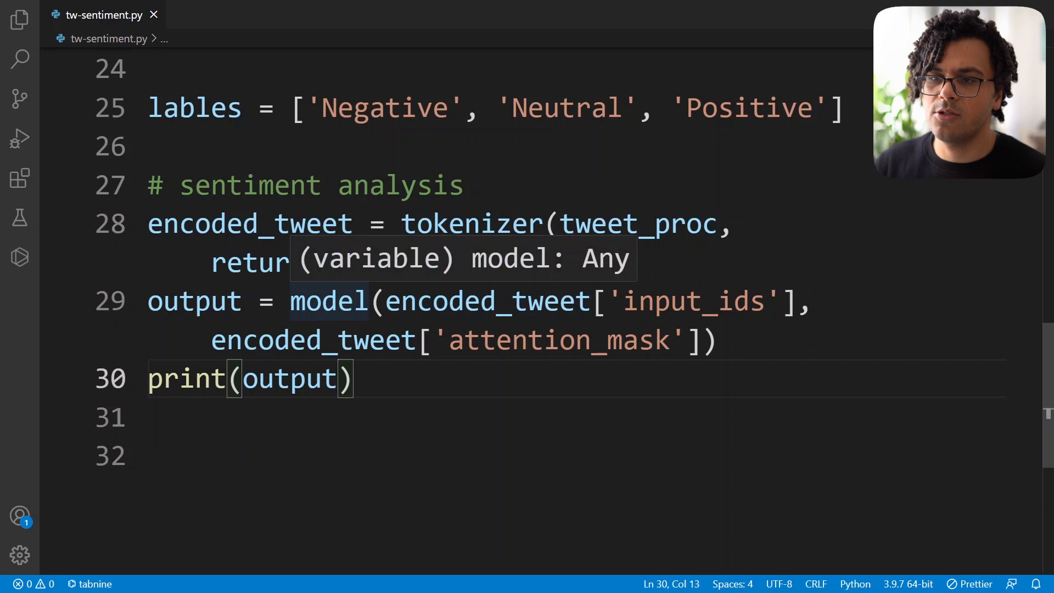
drag(387, 301, 699, 339)
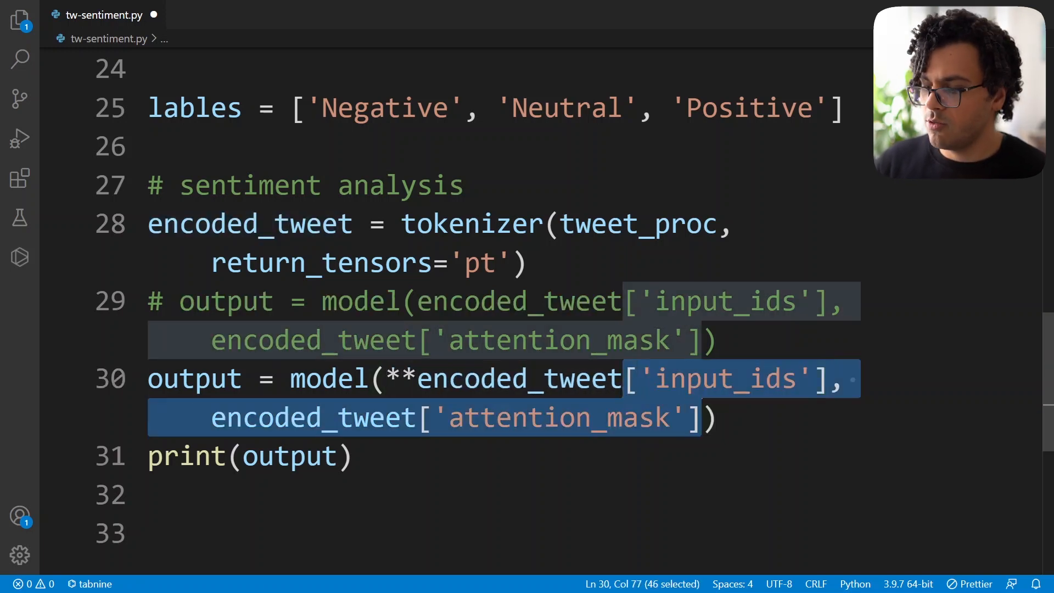
key(Delete)
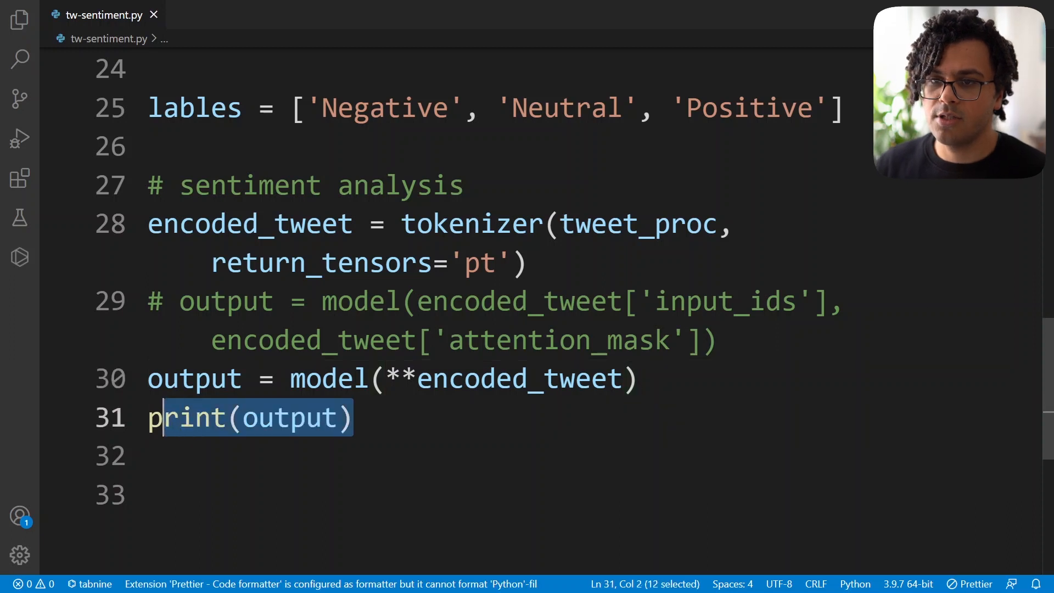
key(Delete)
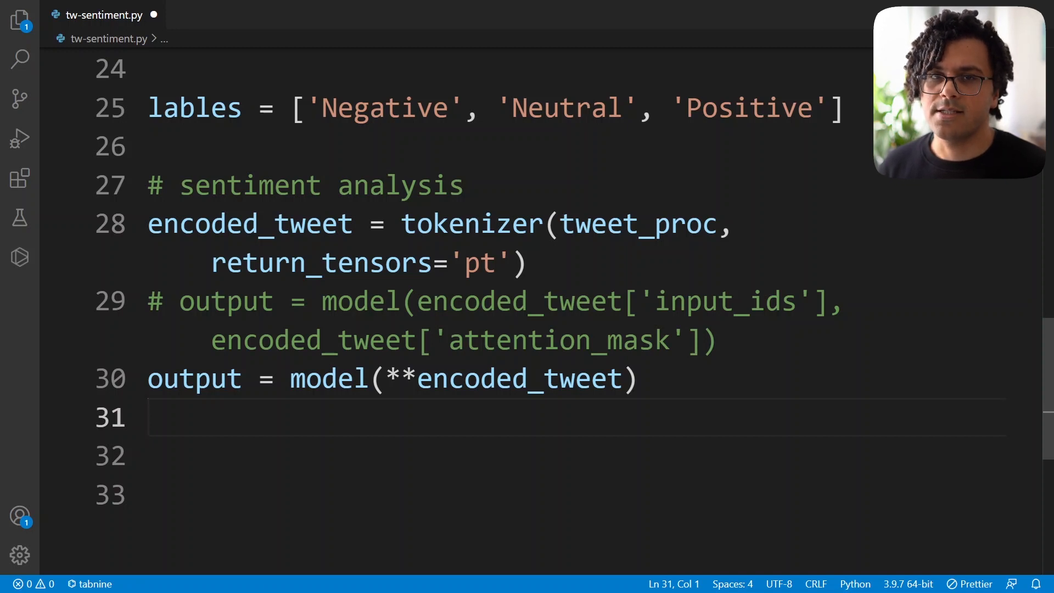
key(enter)
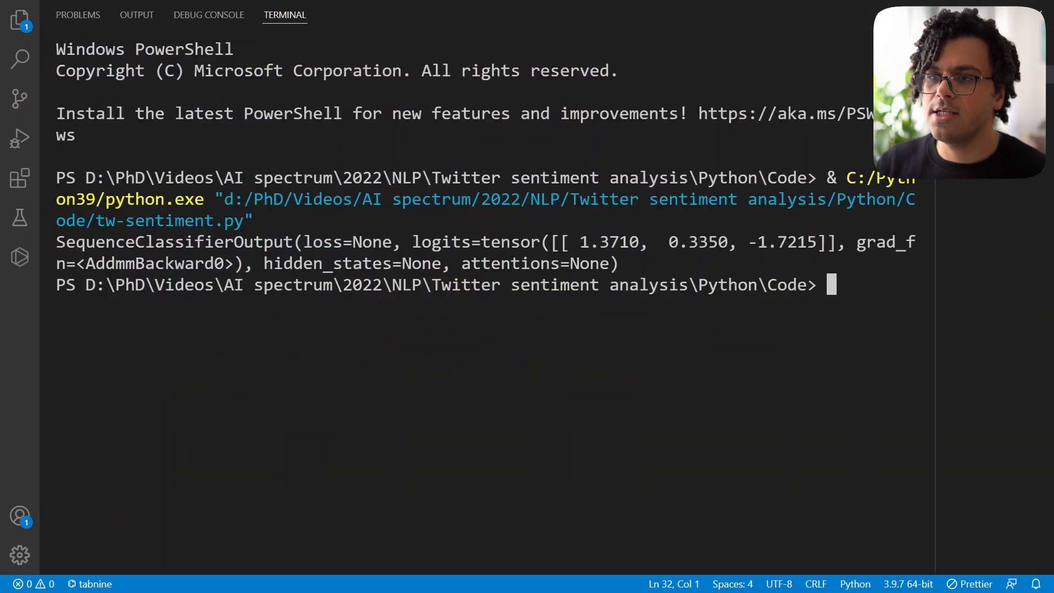
Extract the logits as scores = output[0][0].detach().numpy() and print them.
drag(561, 241, 823, 241)
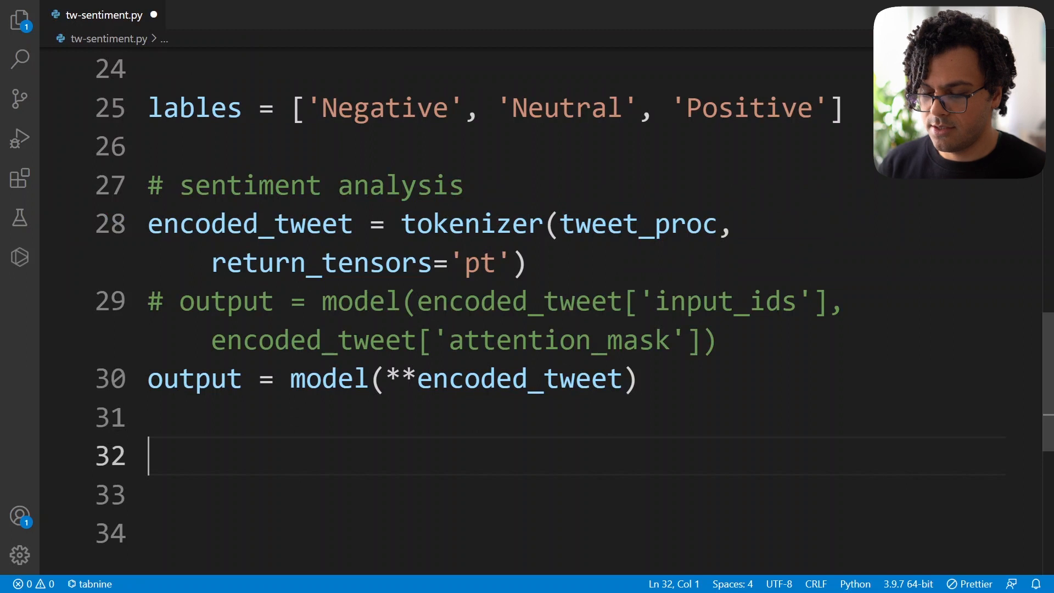
text(scores =)
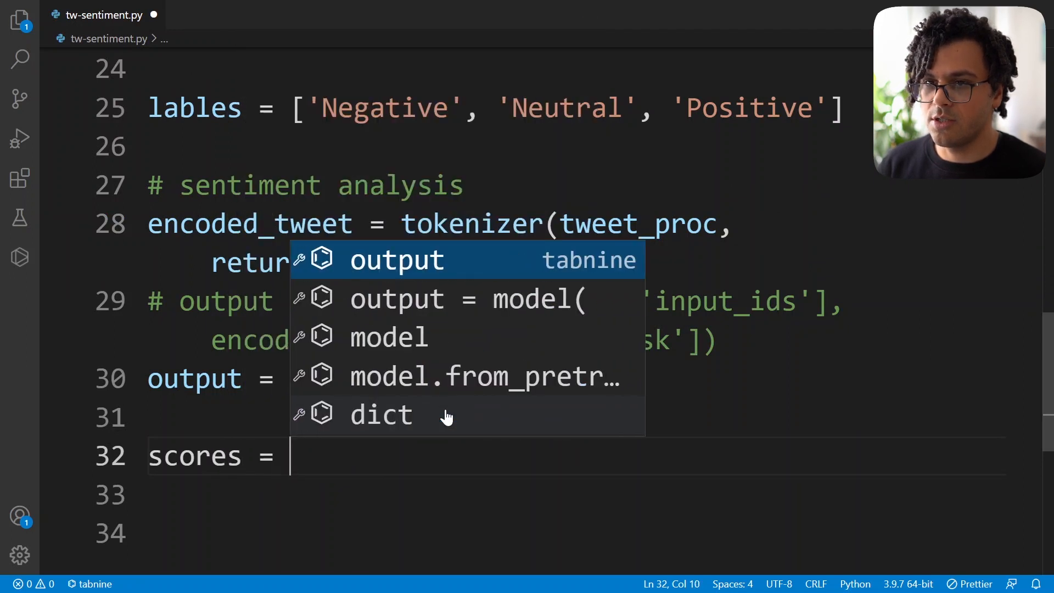
text(output)
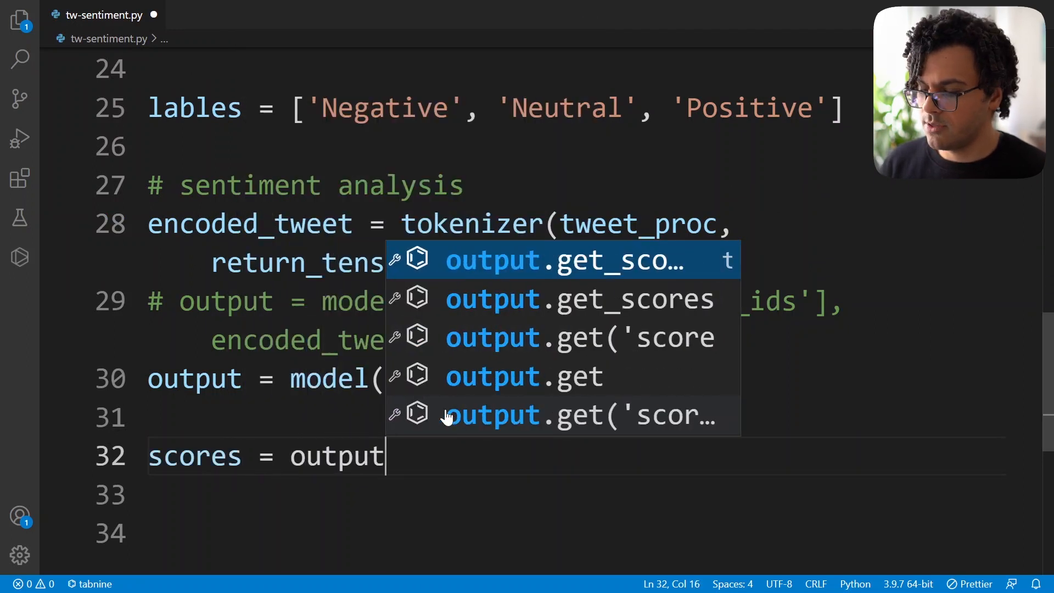
text([0][0])
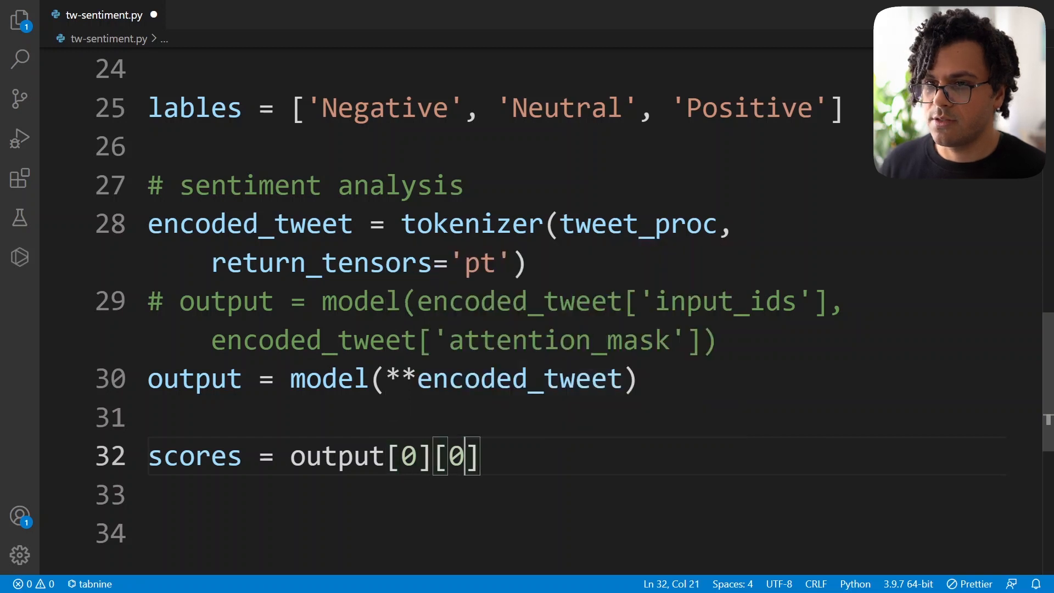
key(Right)
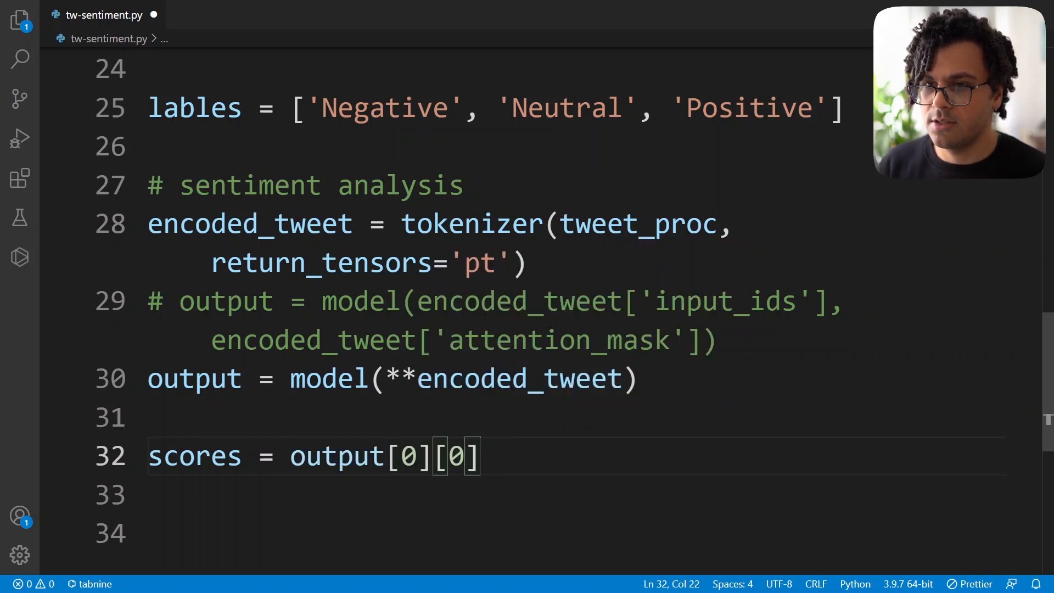
text(.detach()
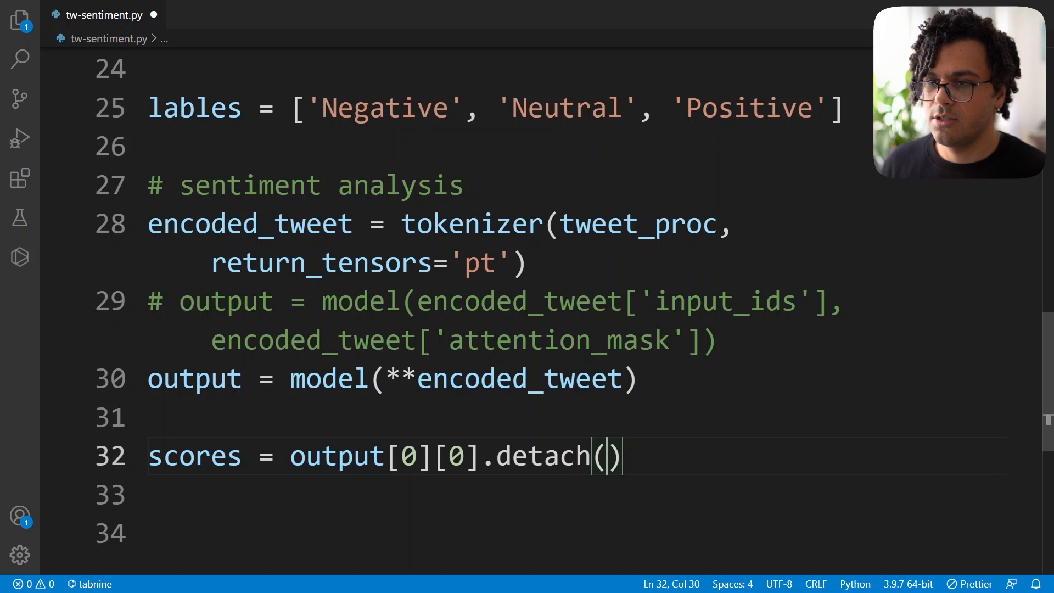
text(.nupy)
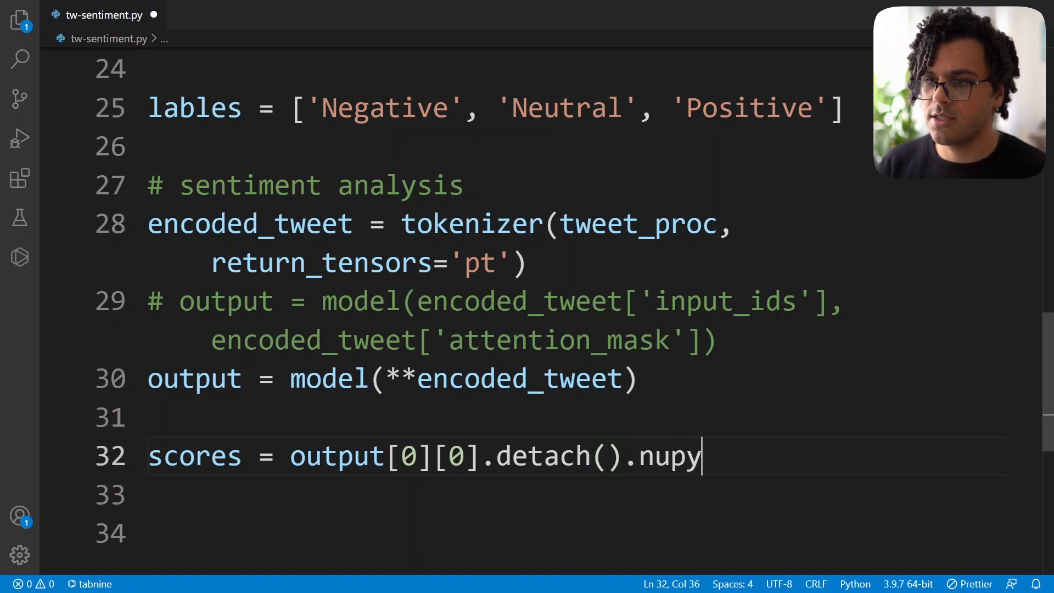
text(m)
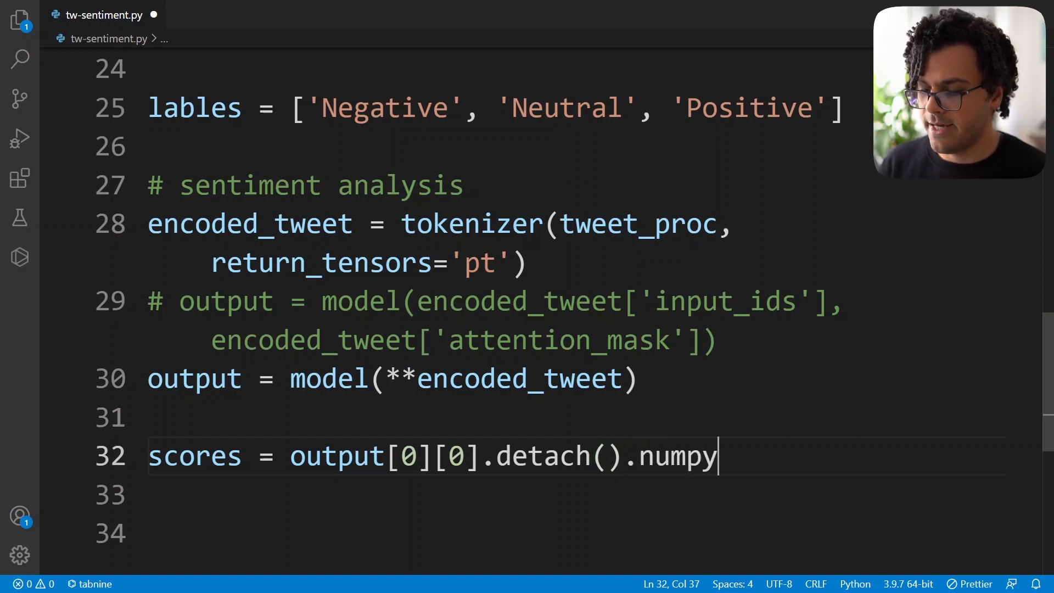
text(())
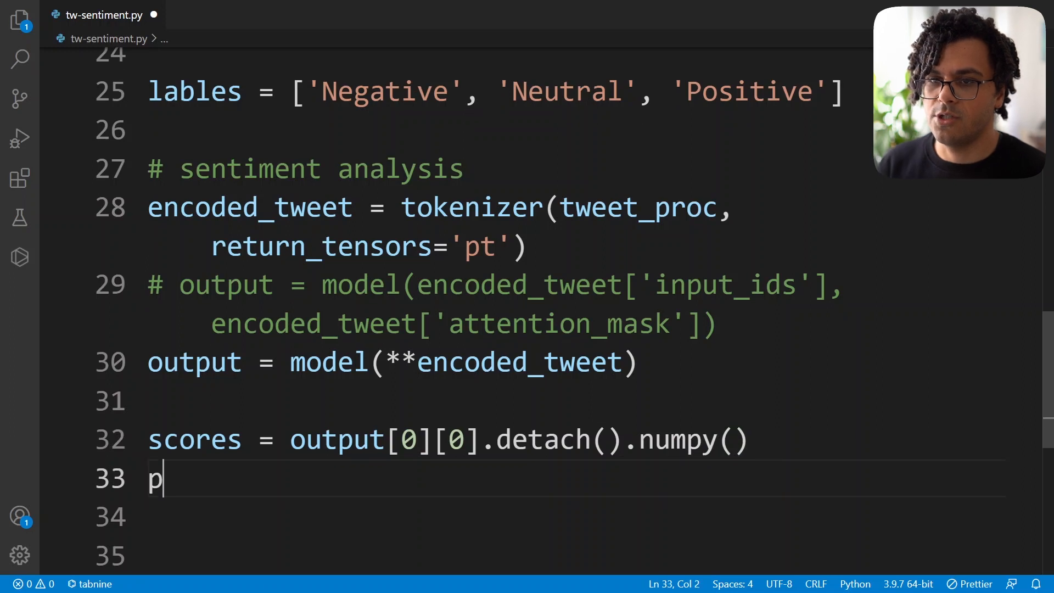
text(rint(scores))
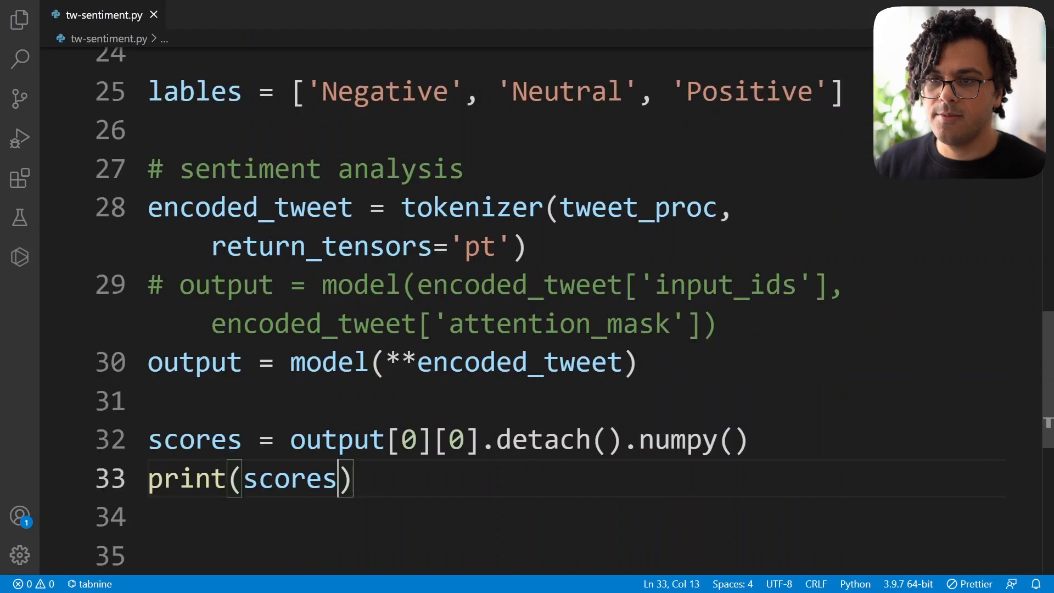
Convert the logits to probabilities with scores = softmax(scores).
text(s)
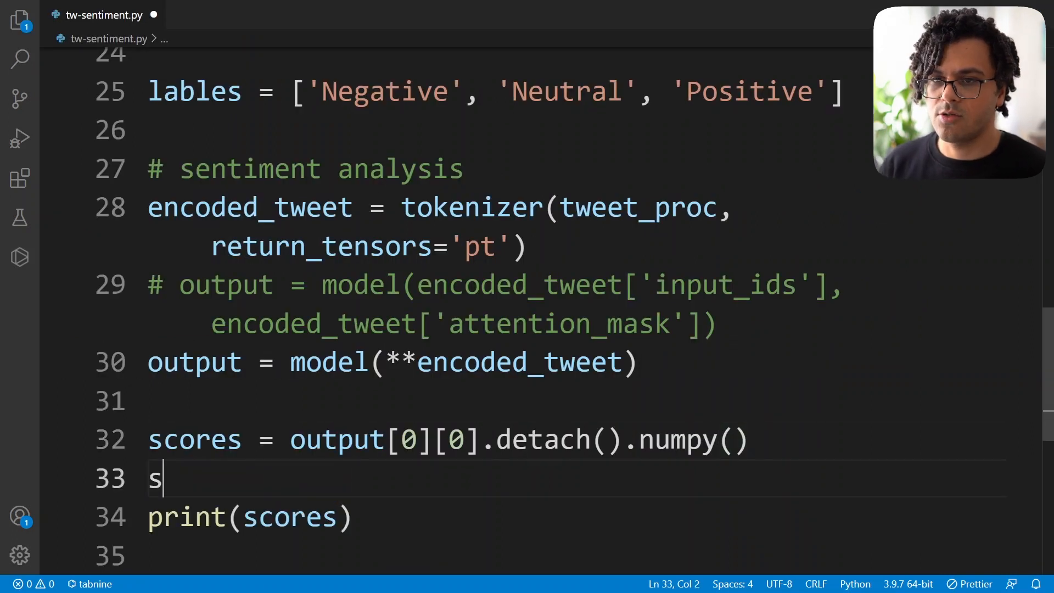
text(cores =)
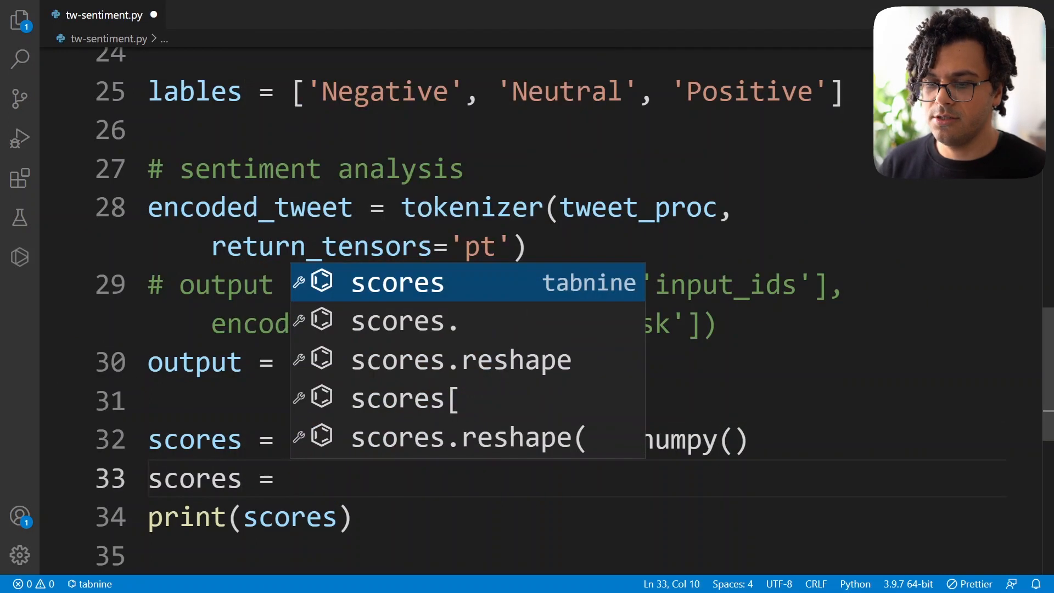
text(softmax(scores)
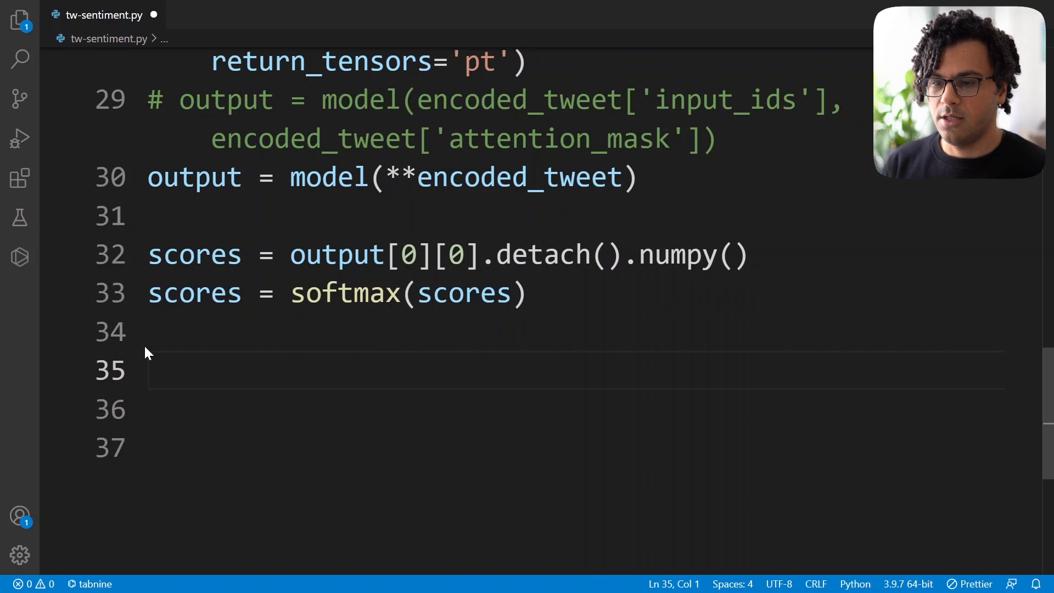
Loop over range(len(scores)) printing each label with its score, giving Negative 0.714, Neutral 0.253, Positive 0.032.
text(for in)
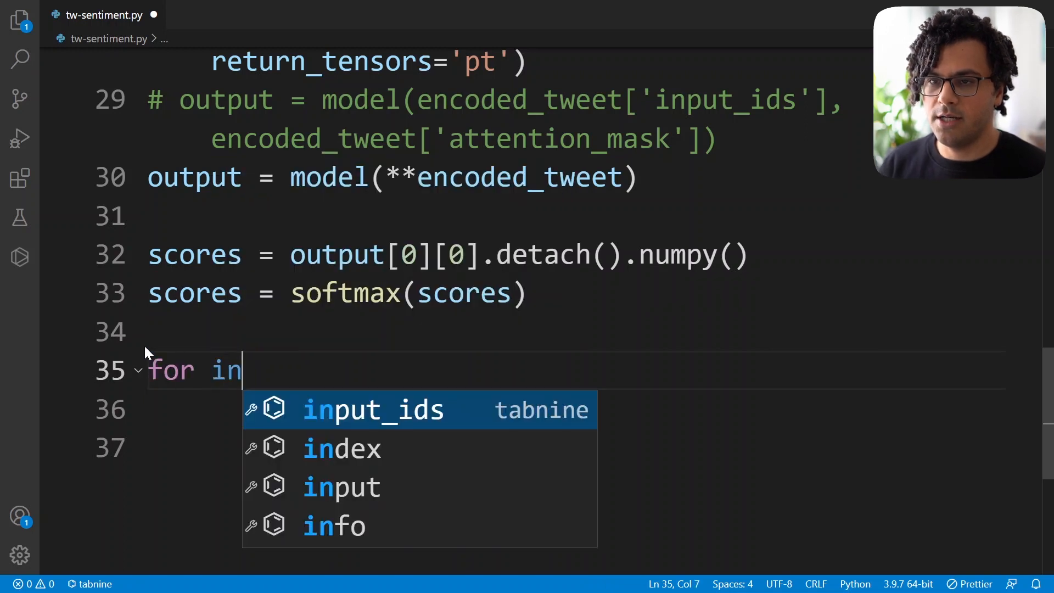
text(i in range)
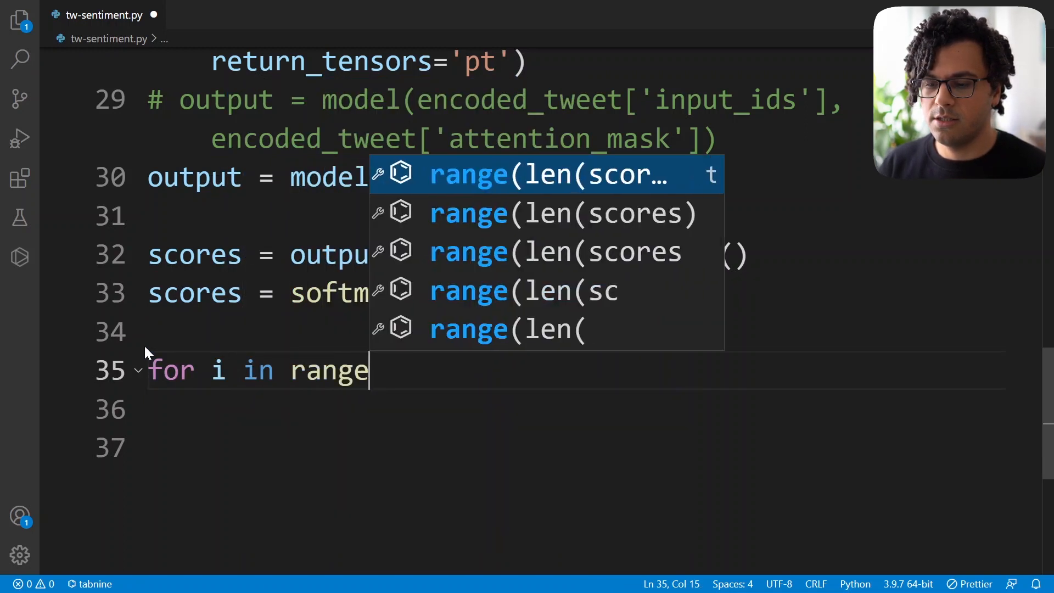
text((len(s)
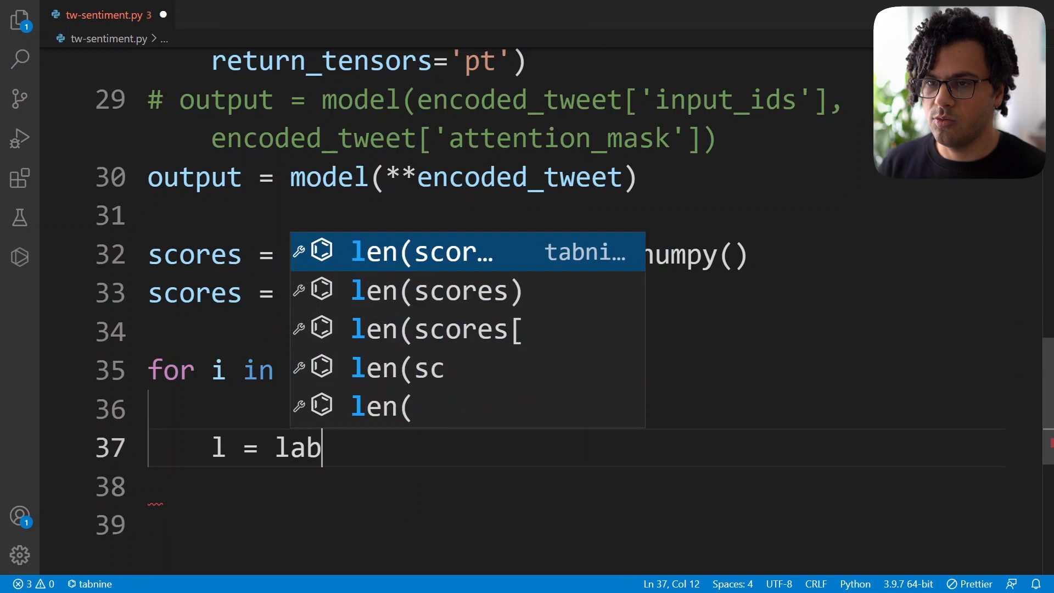
text(es[i)
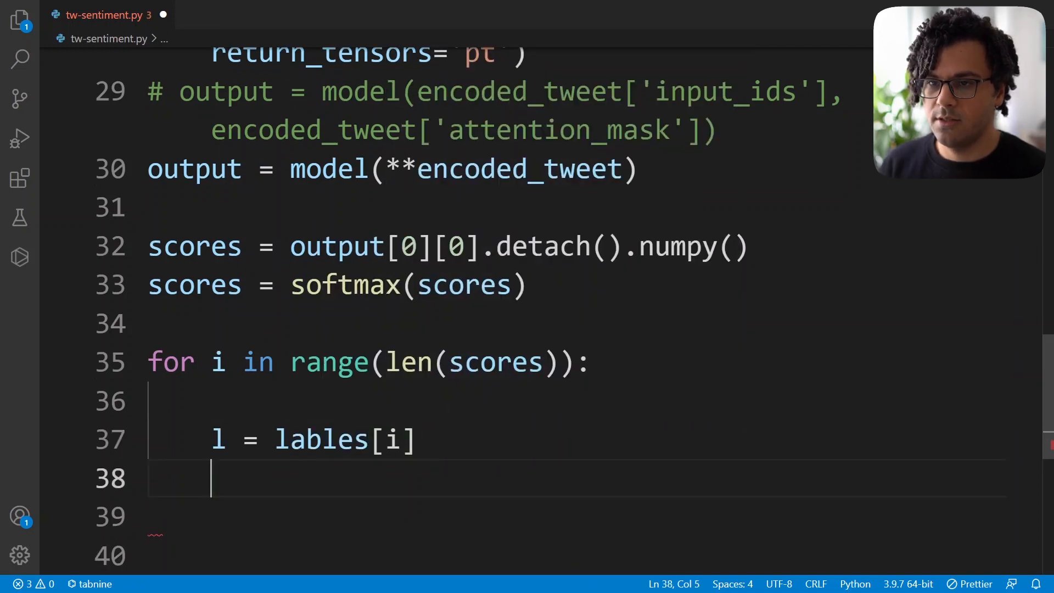
text(s = scores[i)
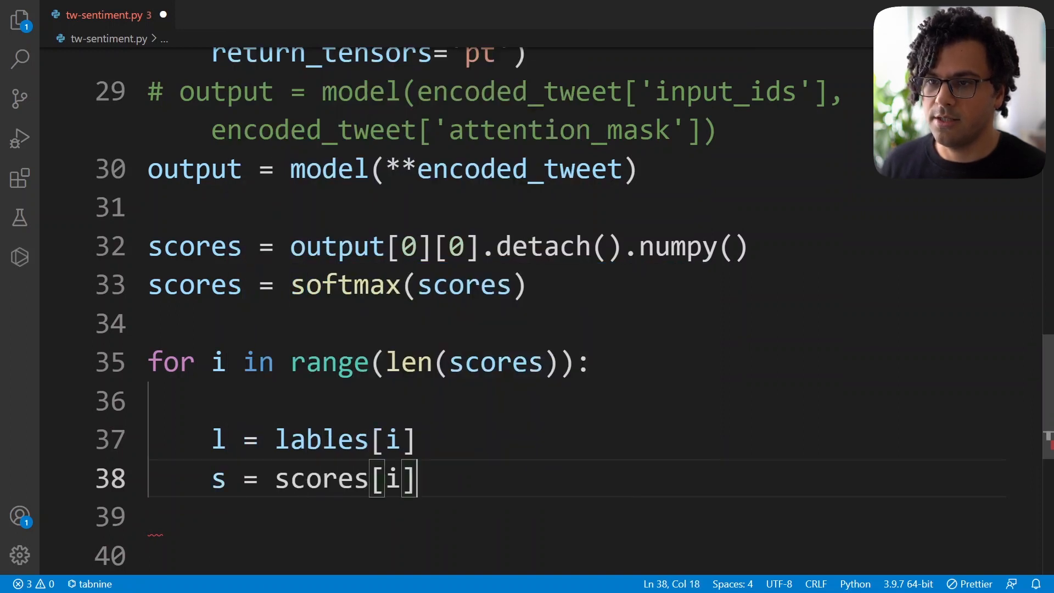
text(pr)
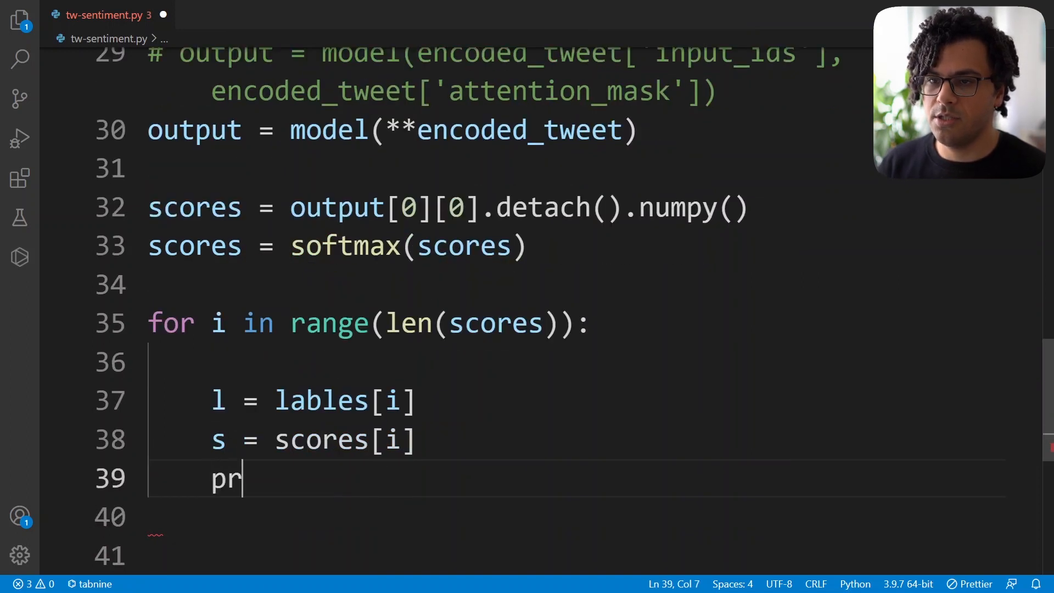
text(int()
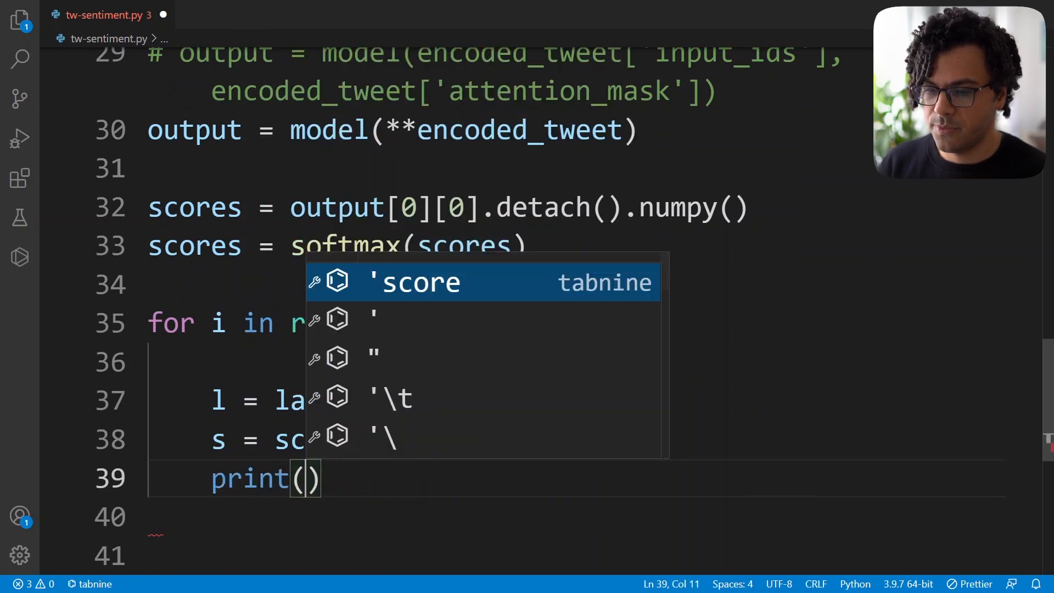
text(l,s)
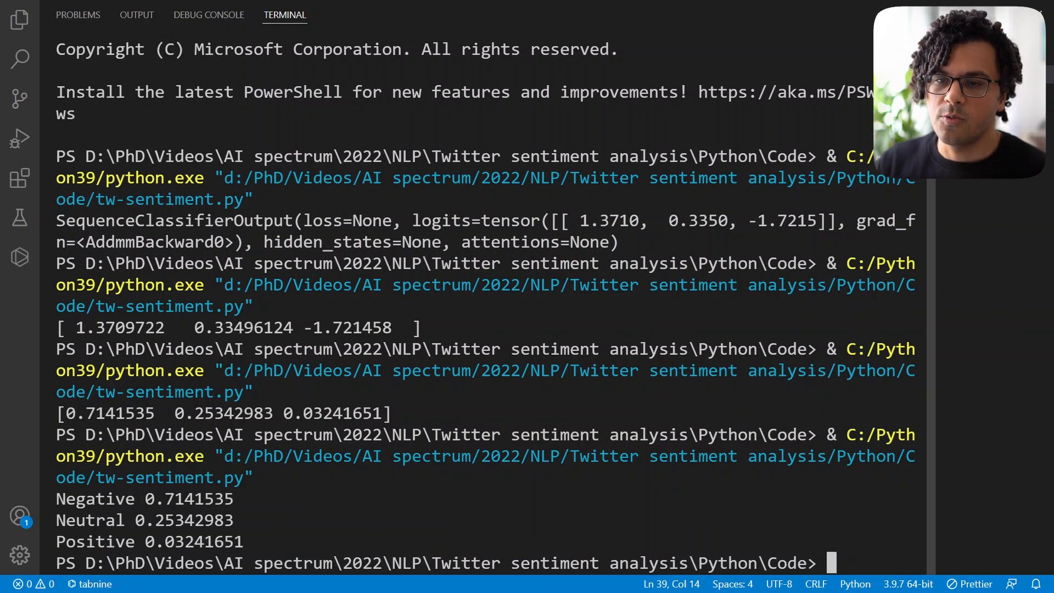
double_click(94, 498)
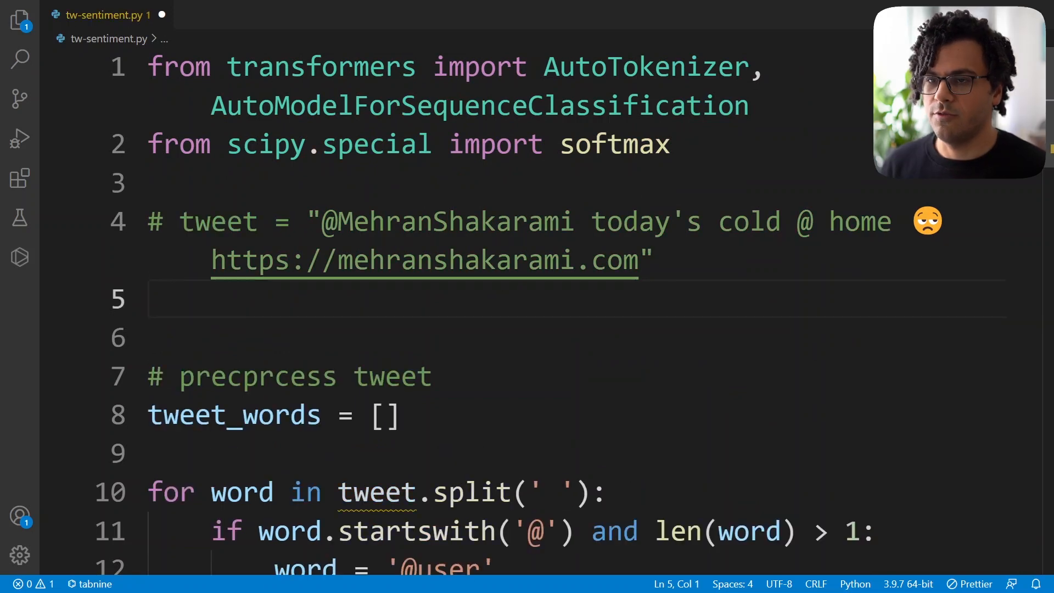
Test tweet = 'Great content! subscribed', which now scores Positive 0.9789272.
text(tweet = 'Great)
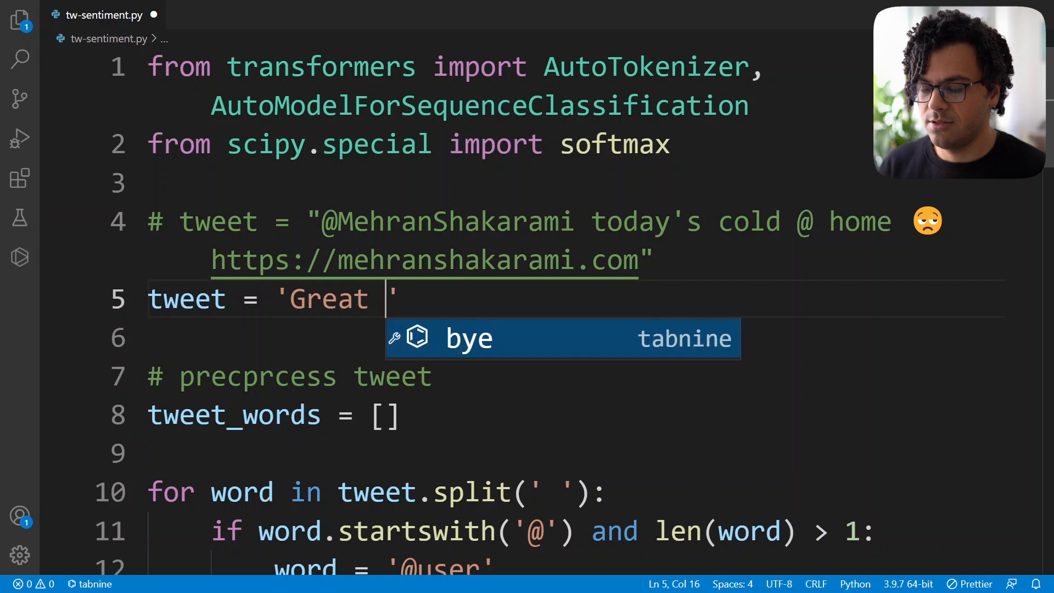
text(content!)
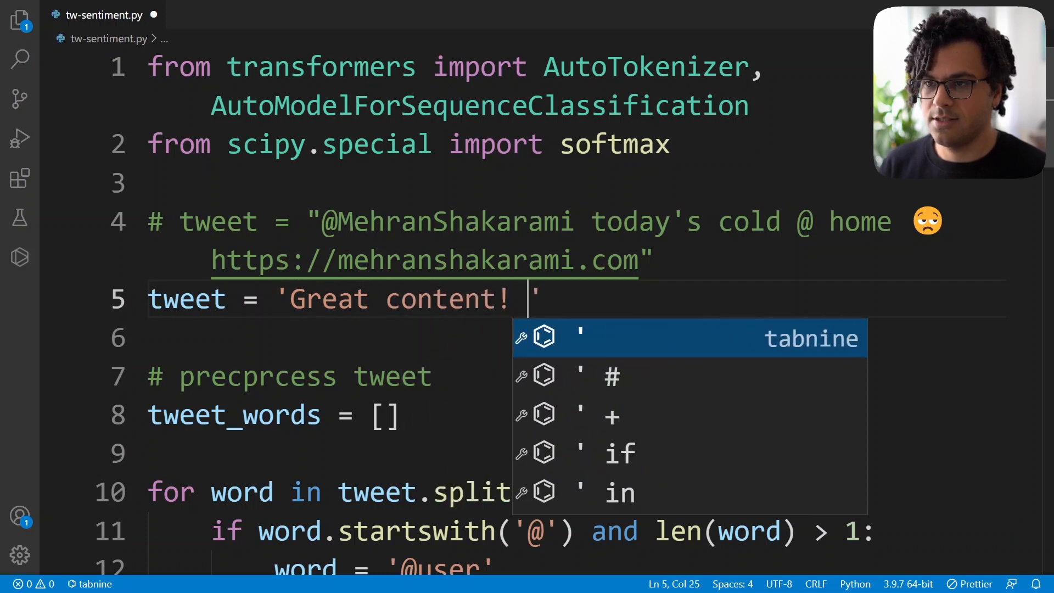
text(subscribed)
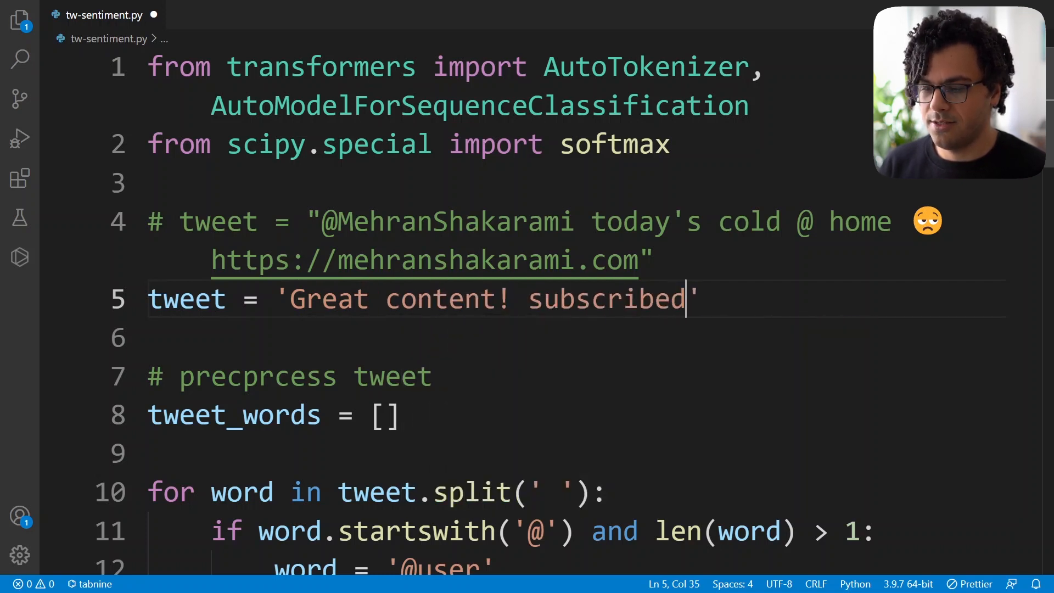
key(win+.)
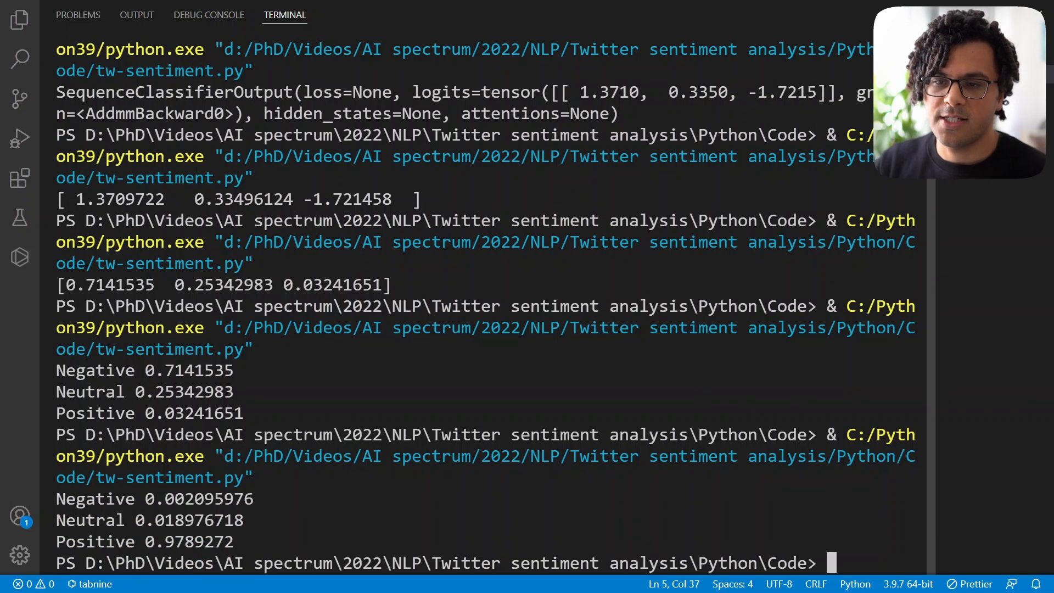
double_click(148, 541)
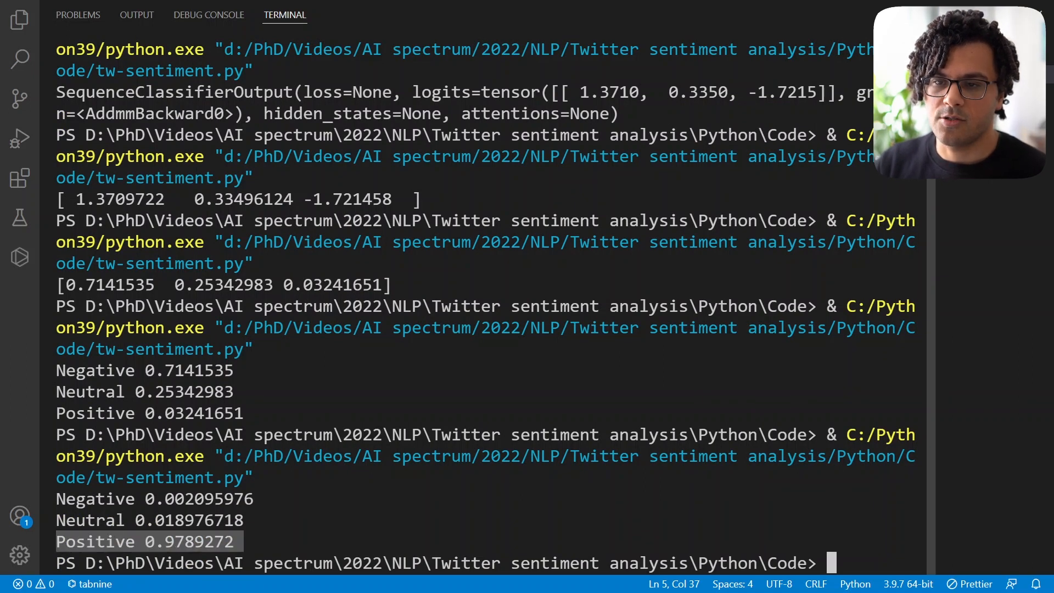